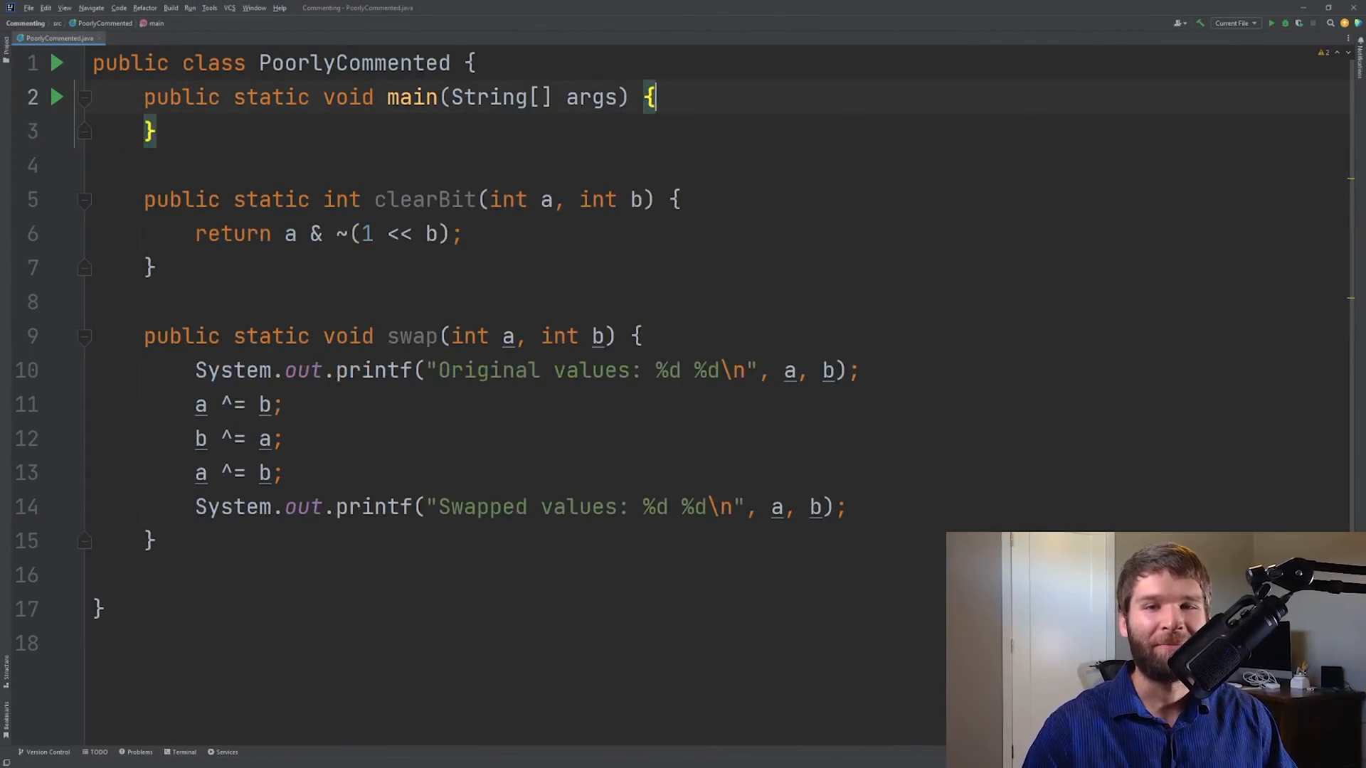
Add an empty line inside the main method body of PoorlyCommented
{"action": "key", "text": "Enter"}
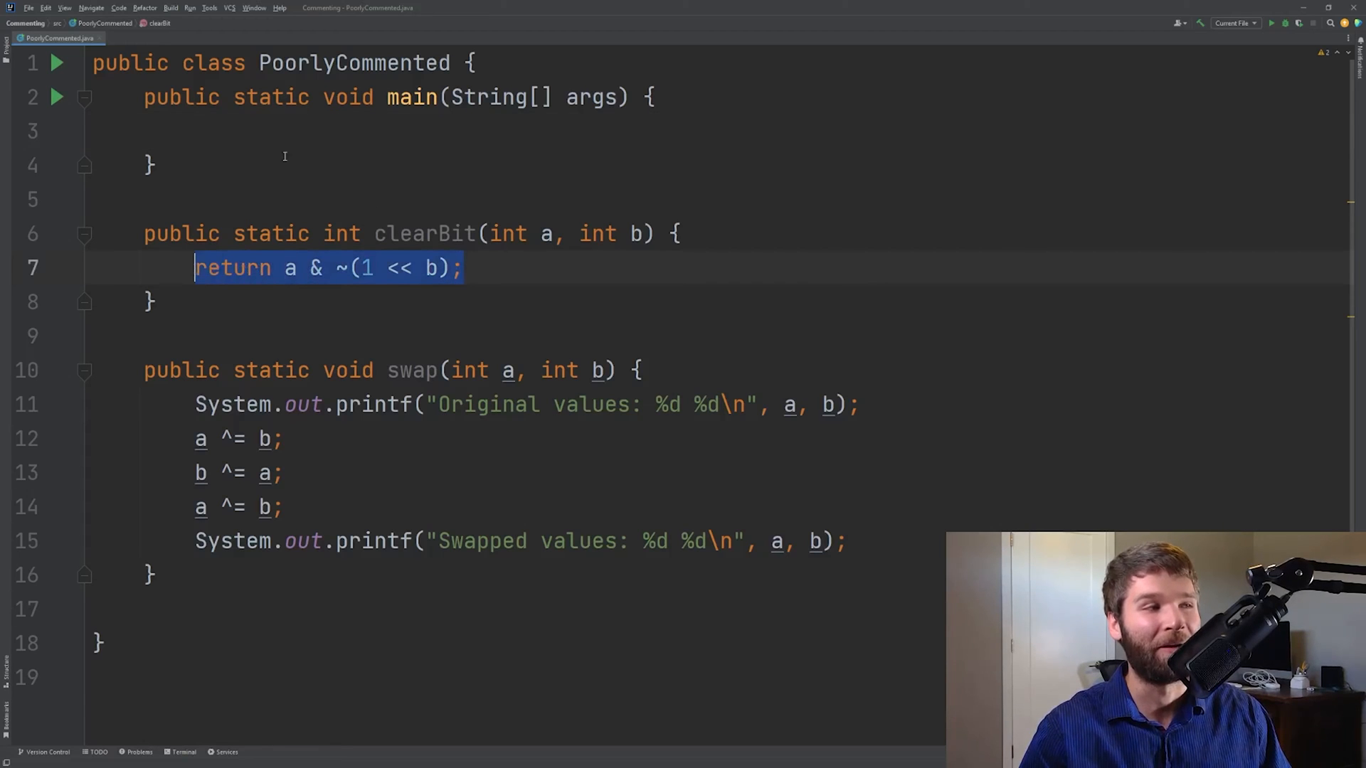
{"action": "left_click", "coordinate": [394, 131]}
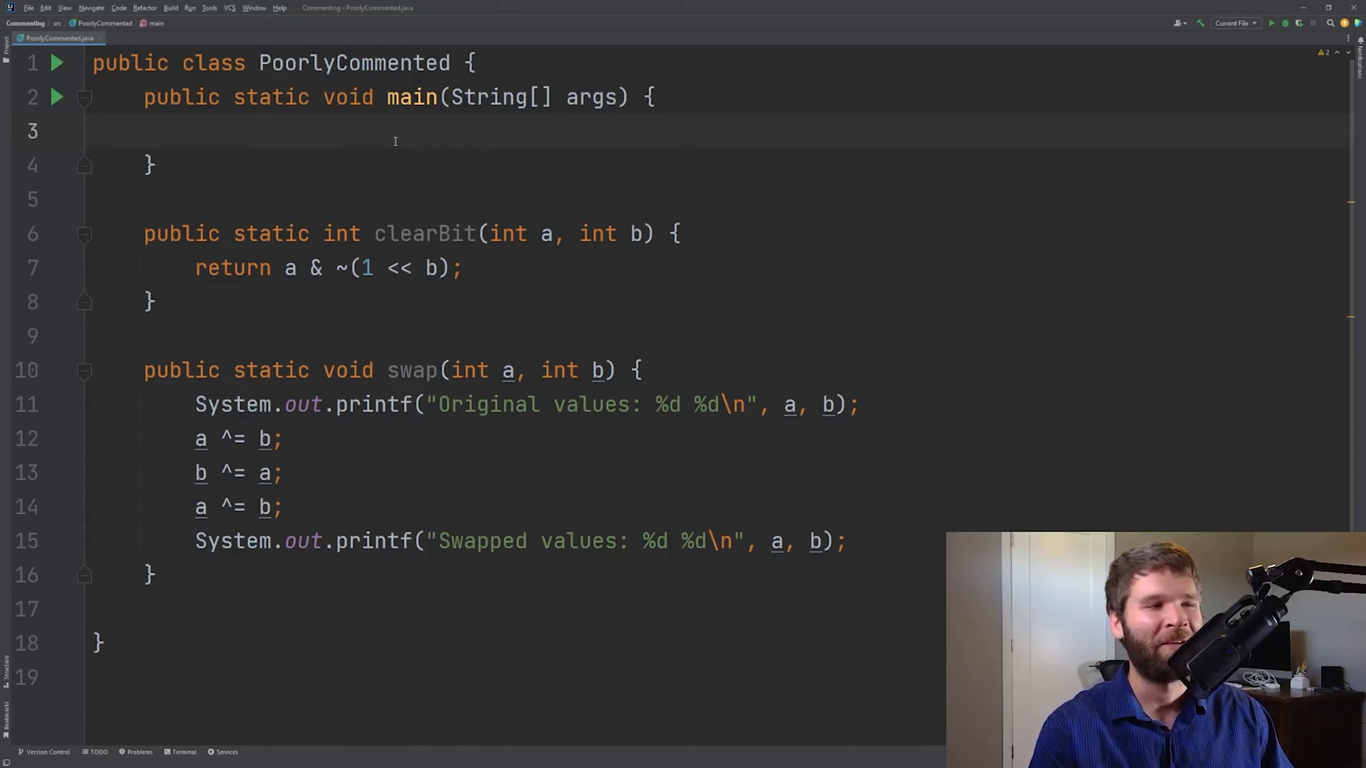
Declare int a = 7 and int b = 2 in main, then print clearBit(a, b)
{"action": "type", "text": "int"}
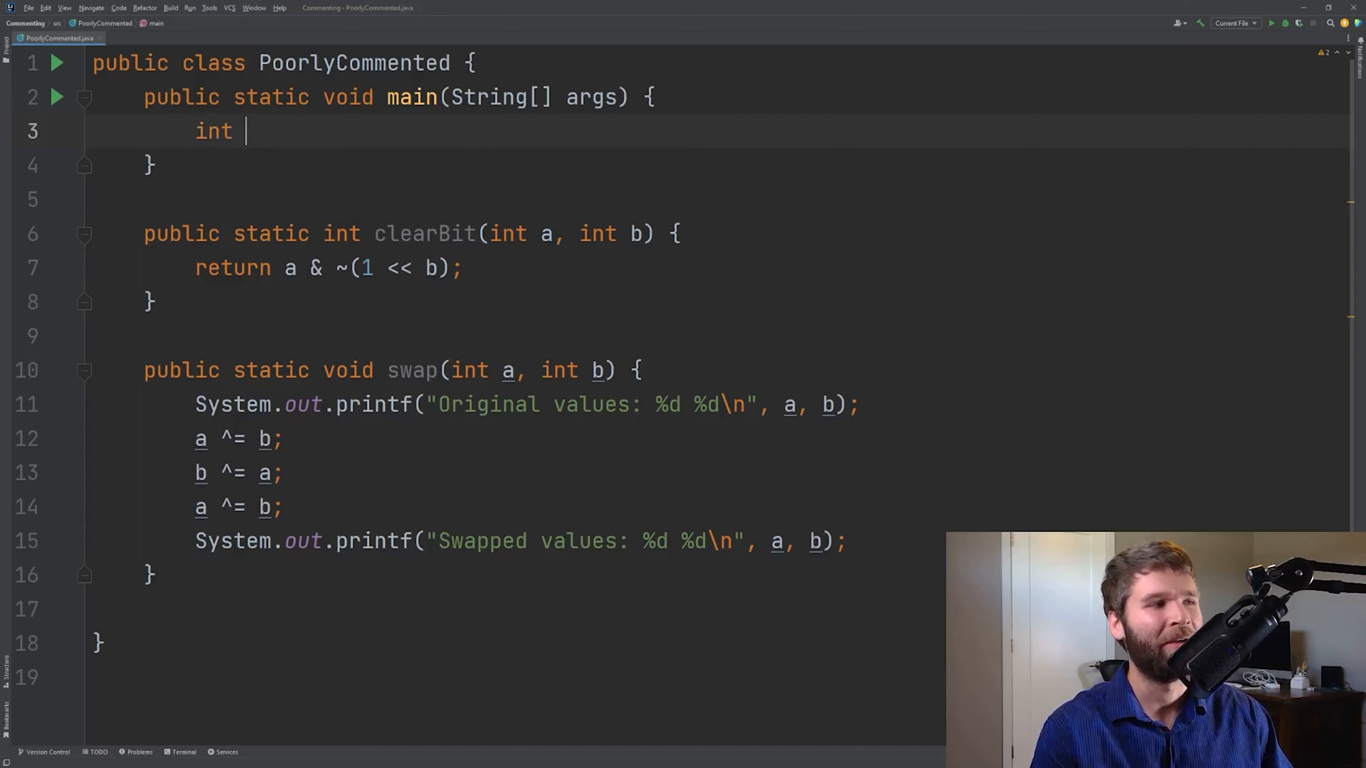
{"action": "type", "text": "a = 7;"}
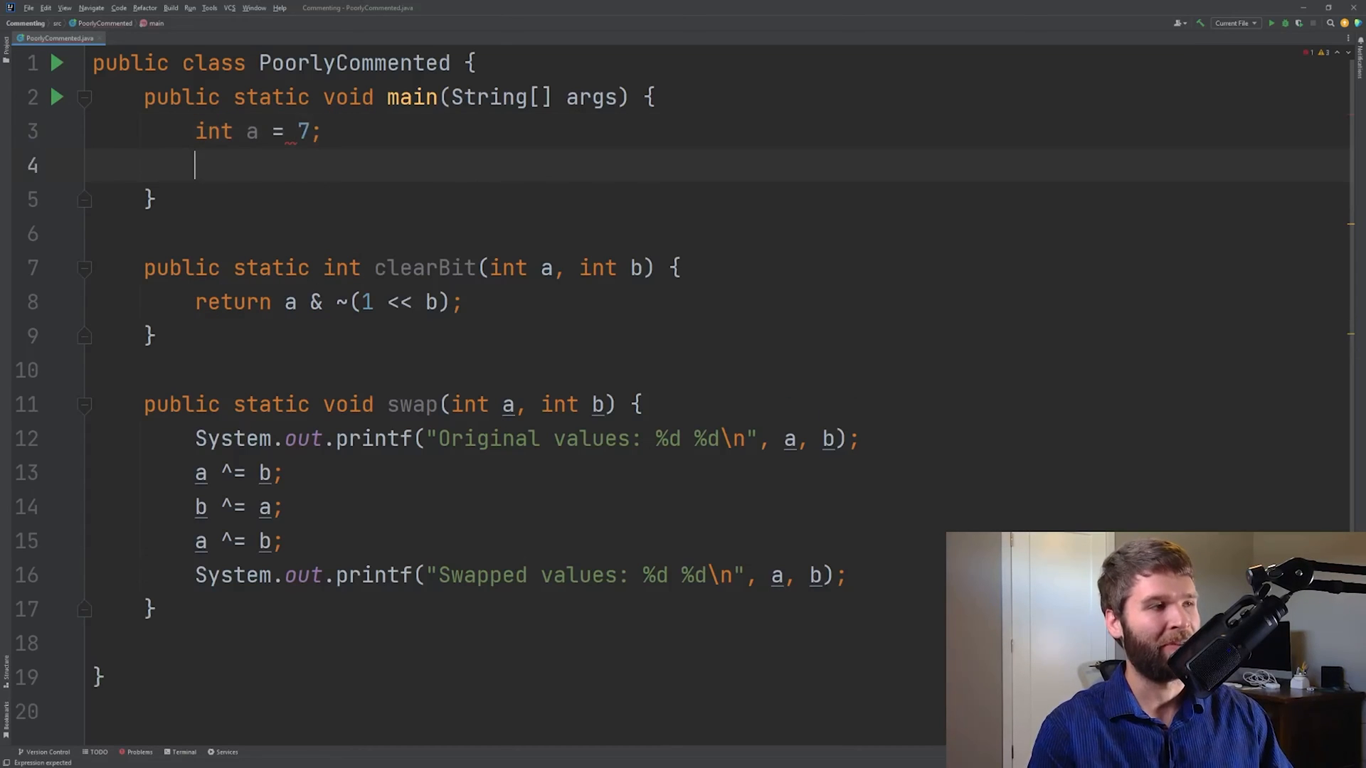
{"action": "type", "text": "int b ="}
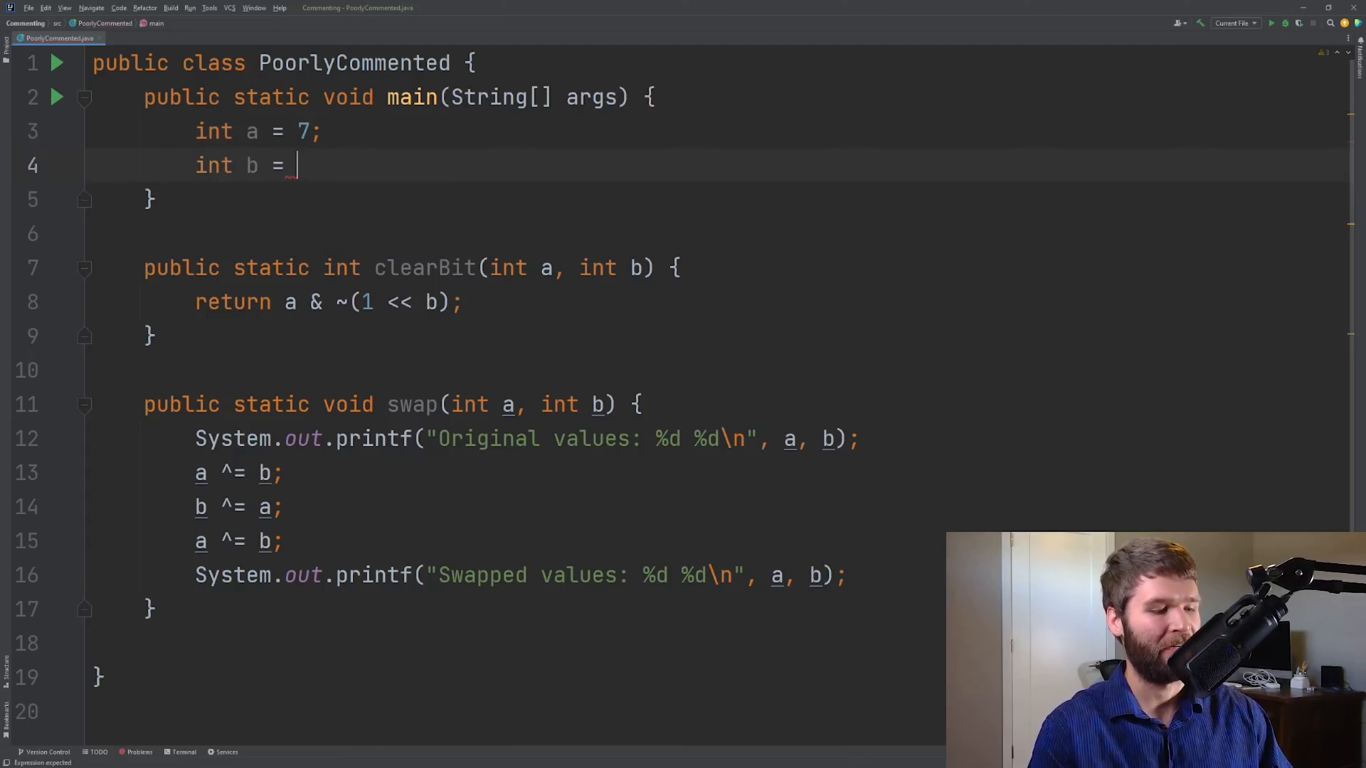
{"action": "type", "text": "2;"}
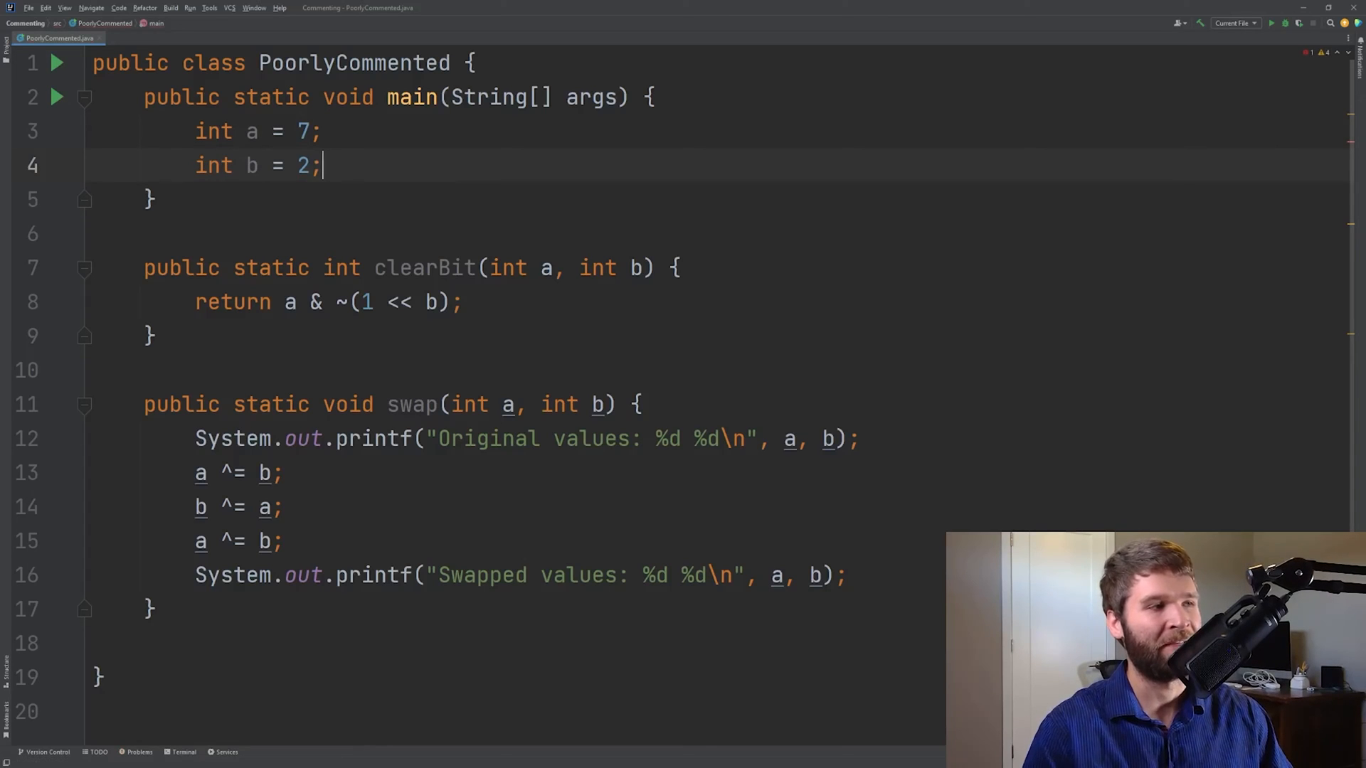
{"action": "key", "text": "Return"}
{"action": "type", "text": "System.out.println();"}
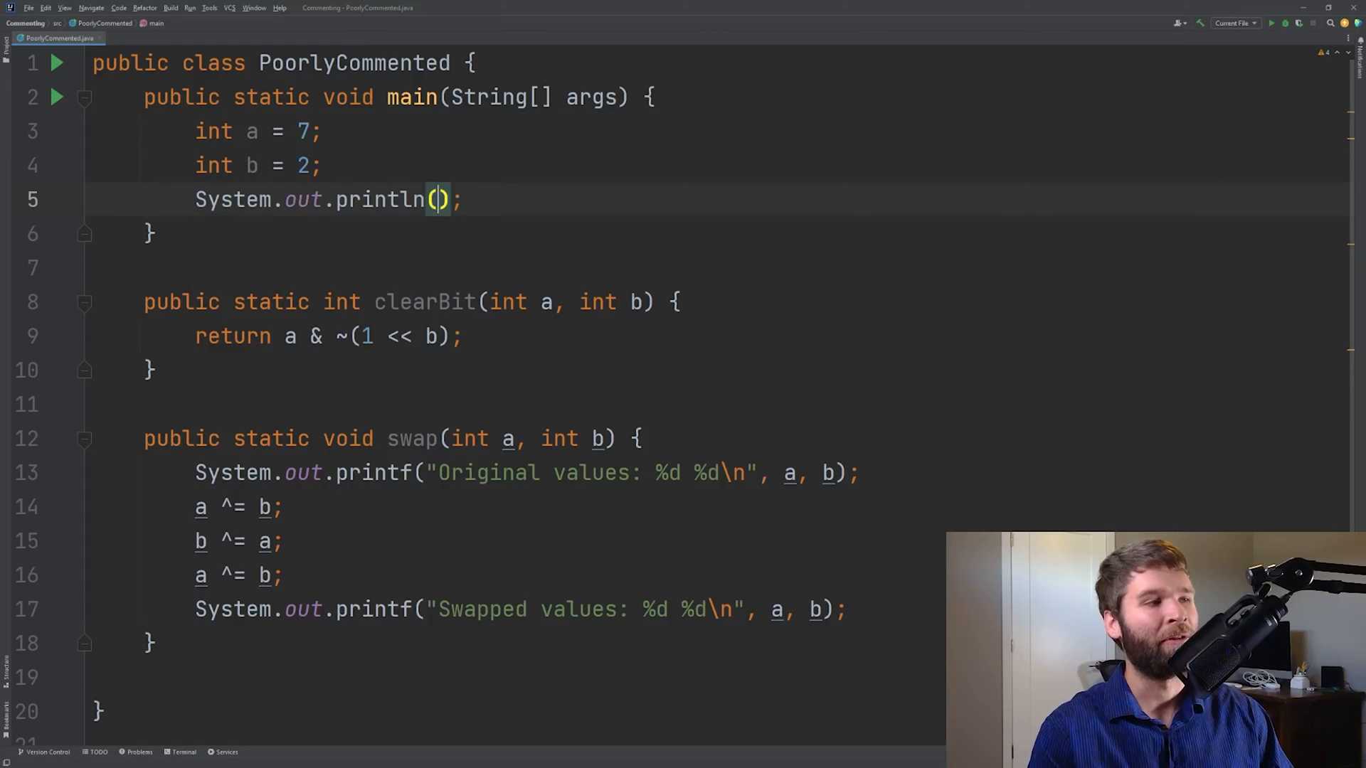
{"action": "type", "text": "clearBit(a, b"}
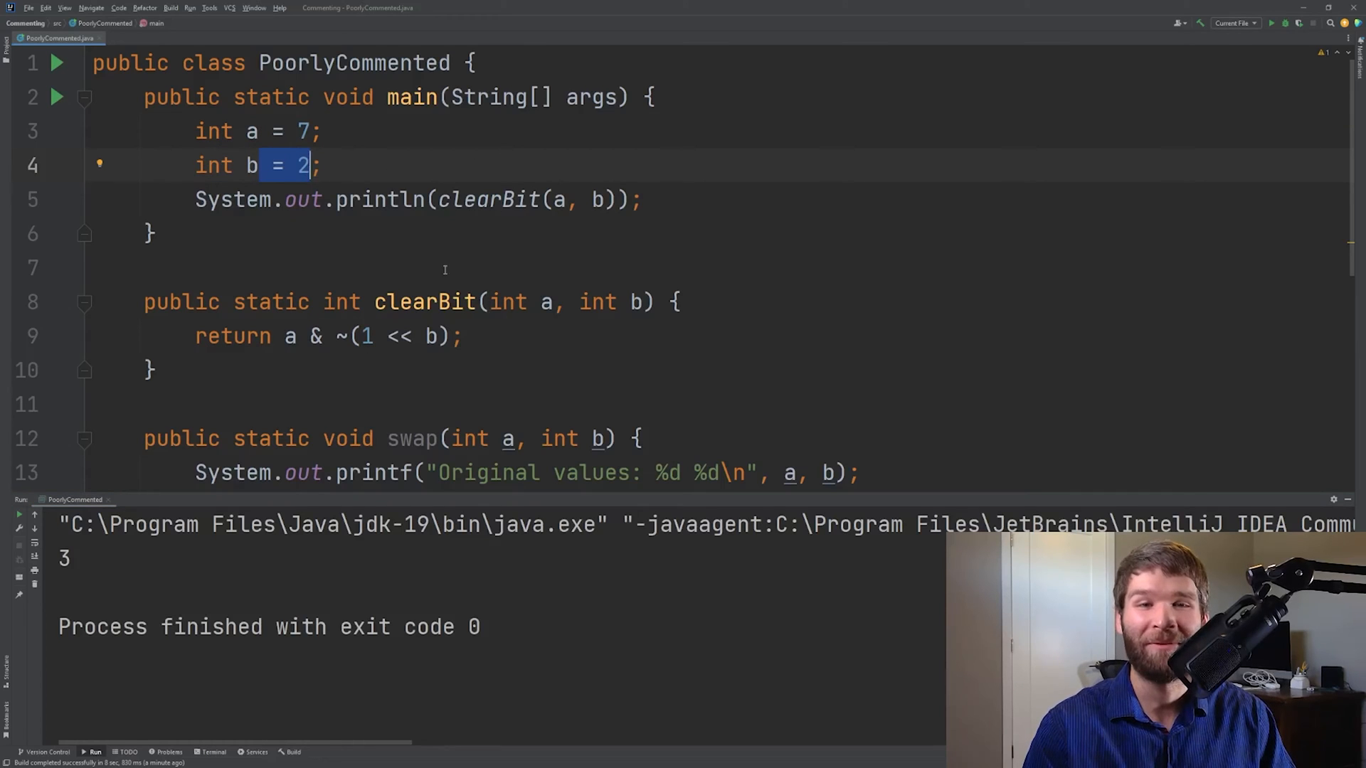
Highlight the clearBit return expression and open a blank line above clearBit
{"action": "left_click", "coordinate": [466, 336]}
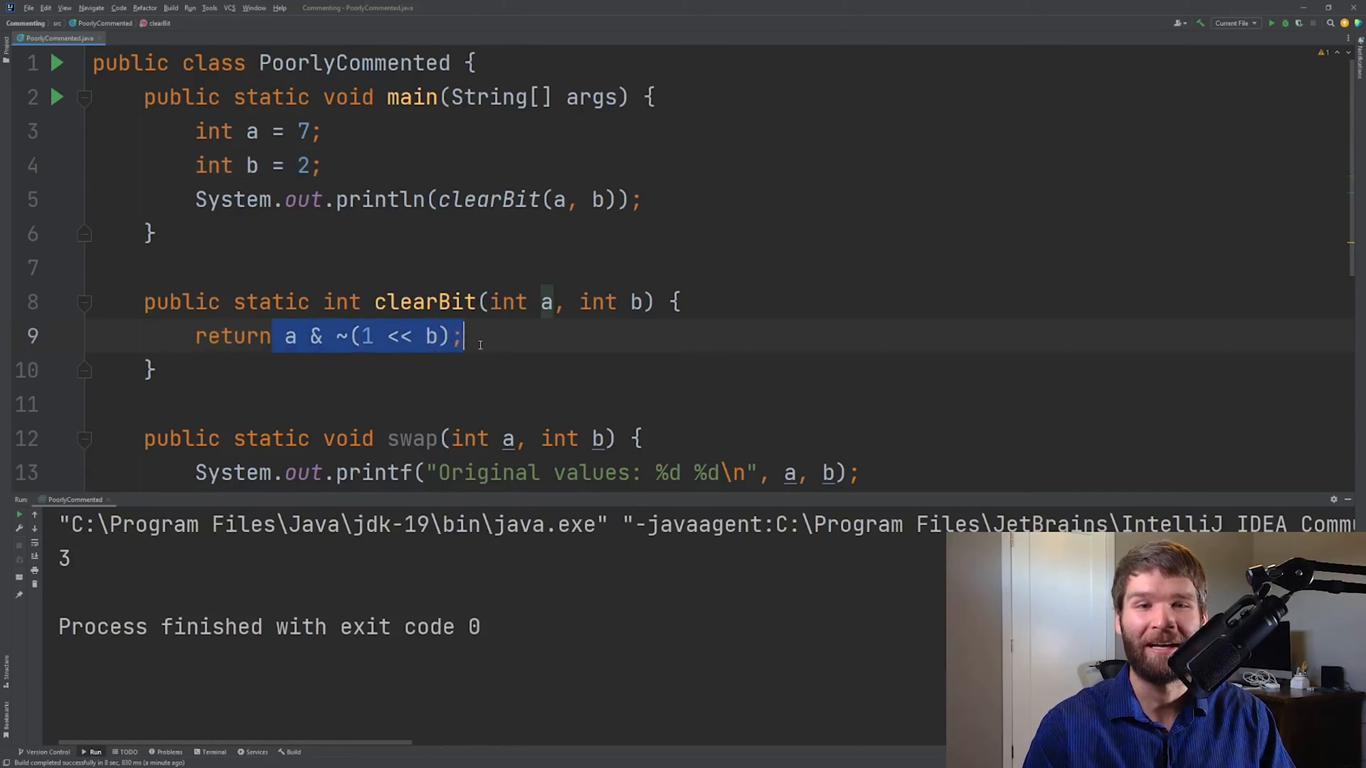
{"action": "left_click", "coordinate": [466, 336]}
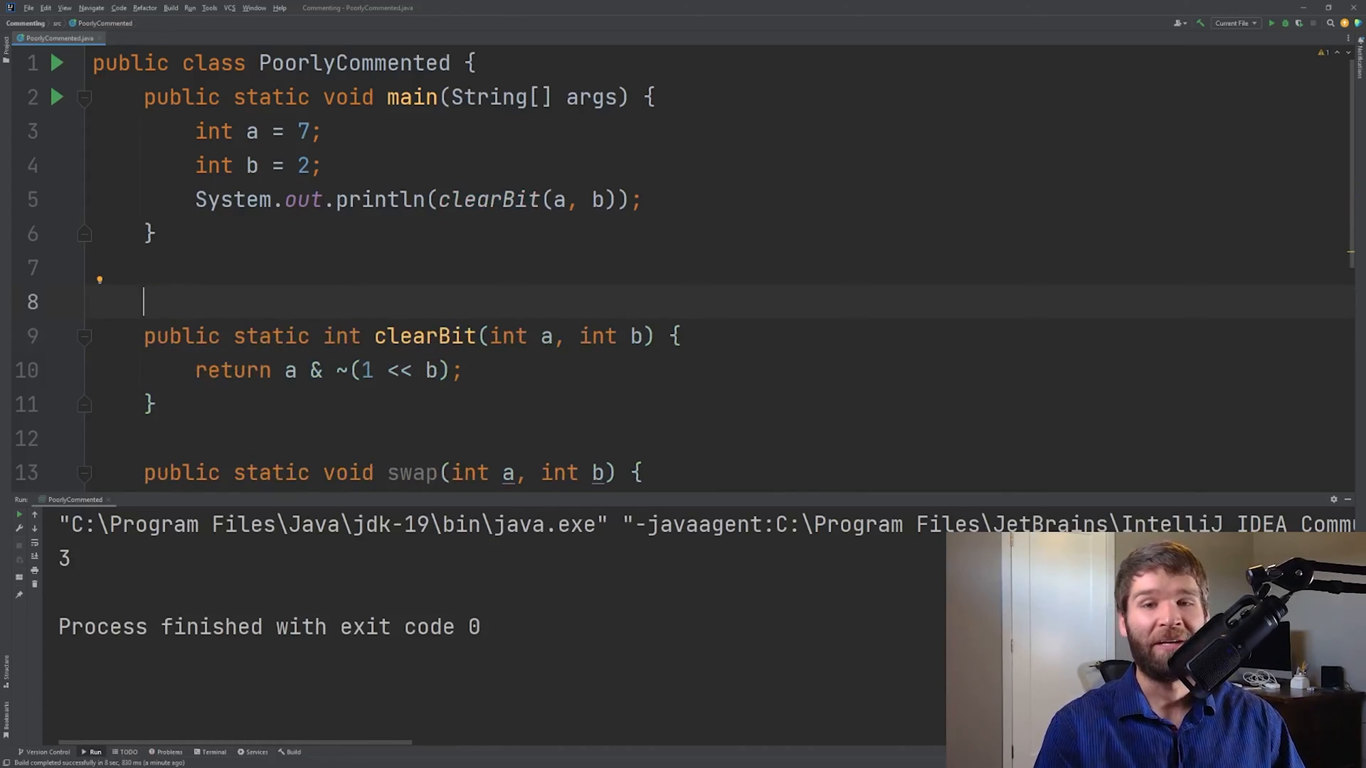
Generate a Javadoc above clearBit with description 'This is where the main description goes.'
{"action": "type", "text": "/"}
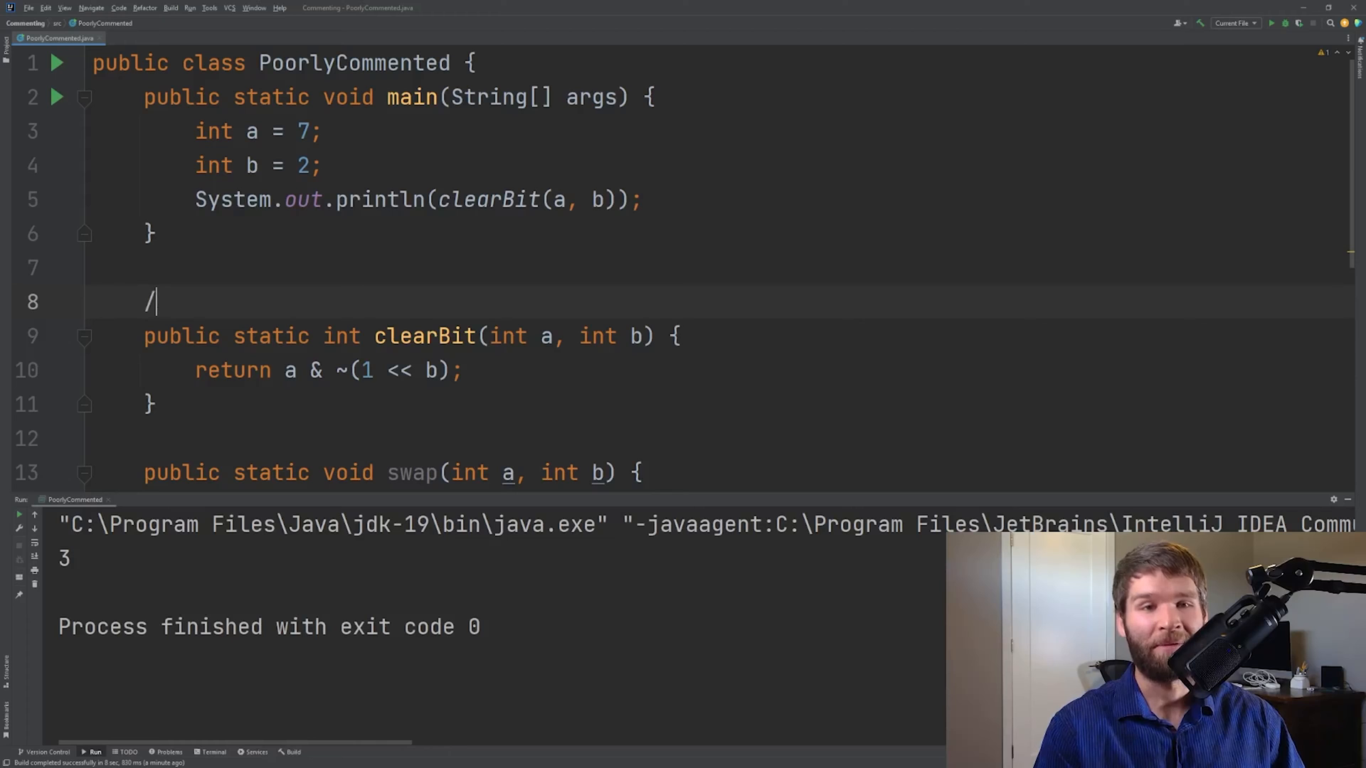
{"action": "type", "text": "*"}
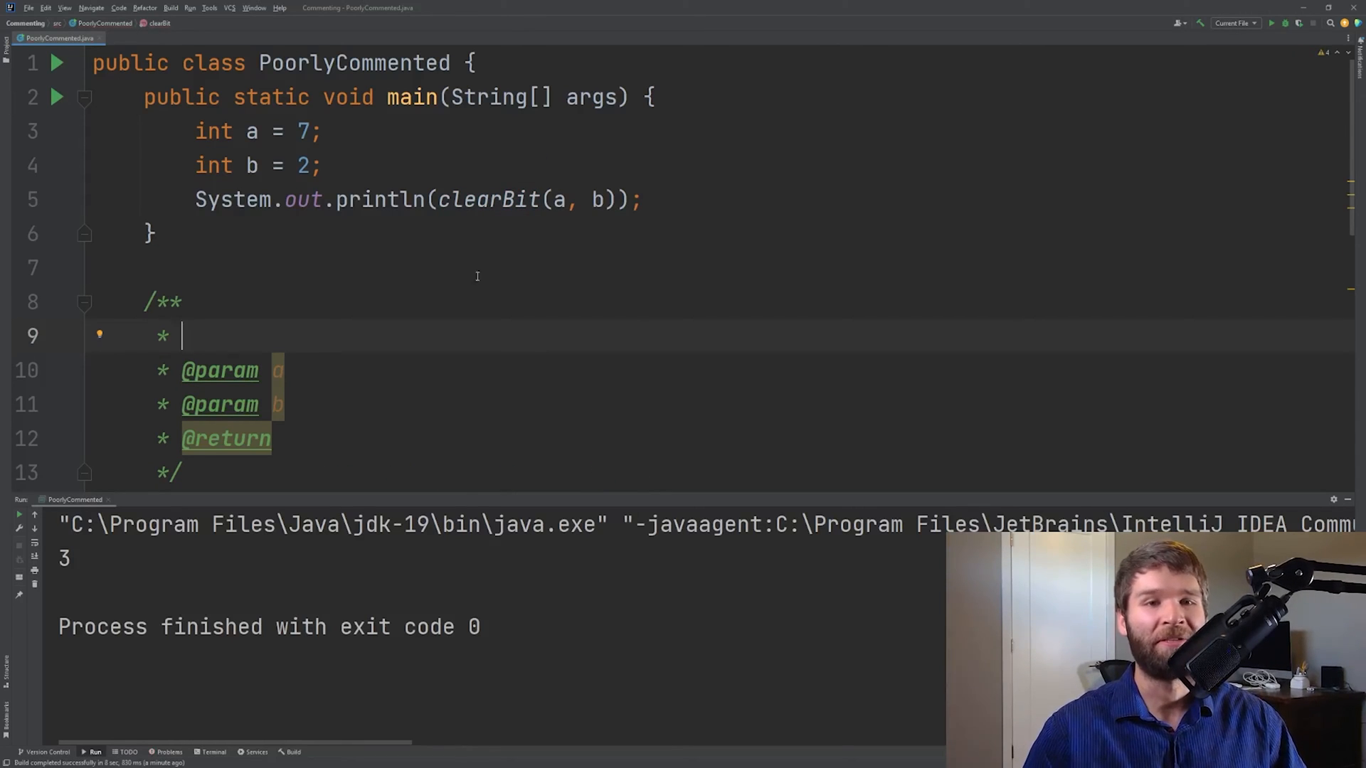
{"action": "type", "text": "This is"}
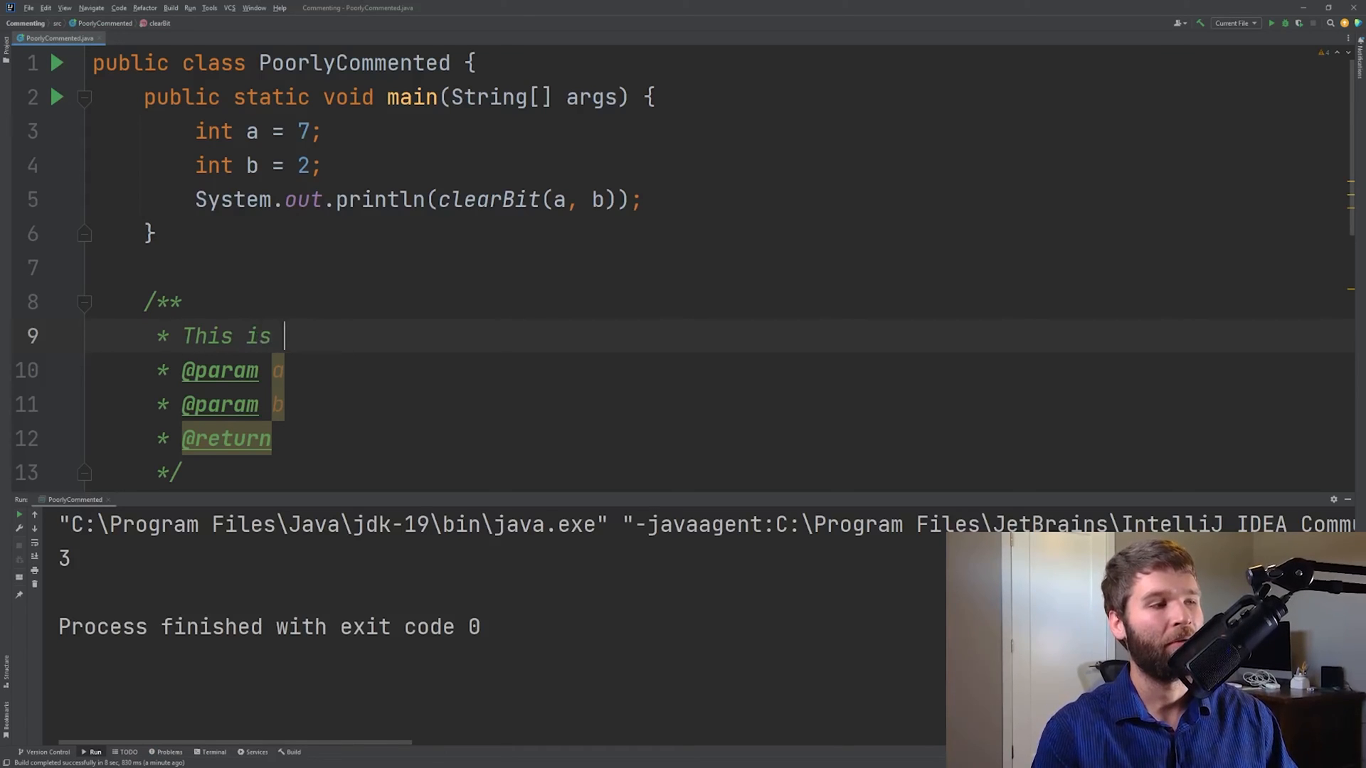
{"action": "type", "text": "where the main de"}
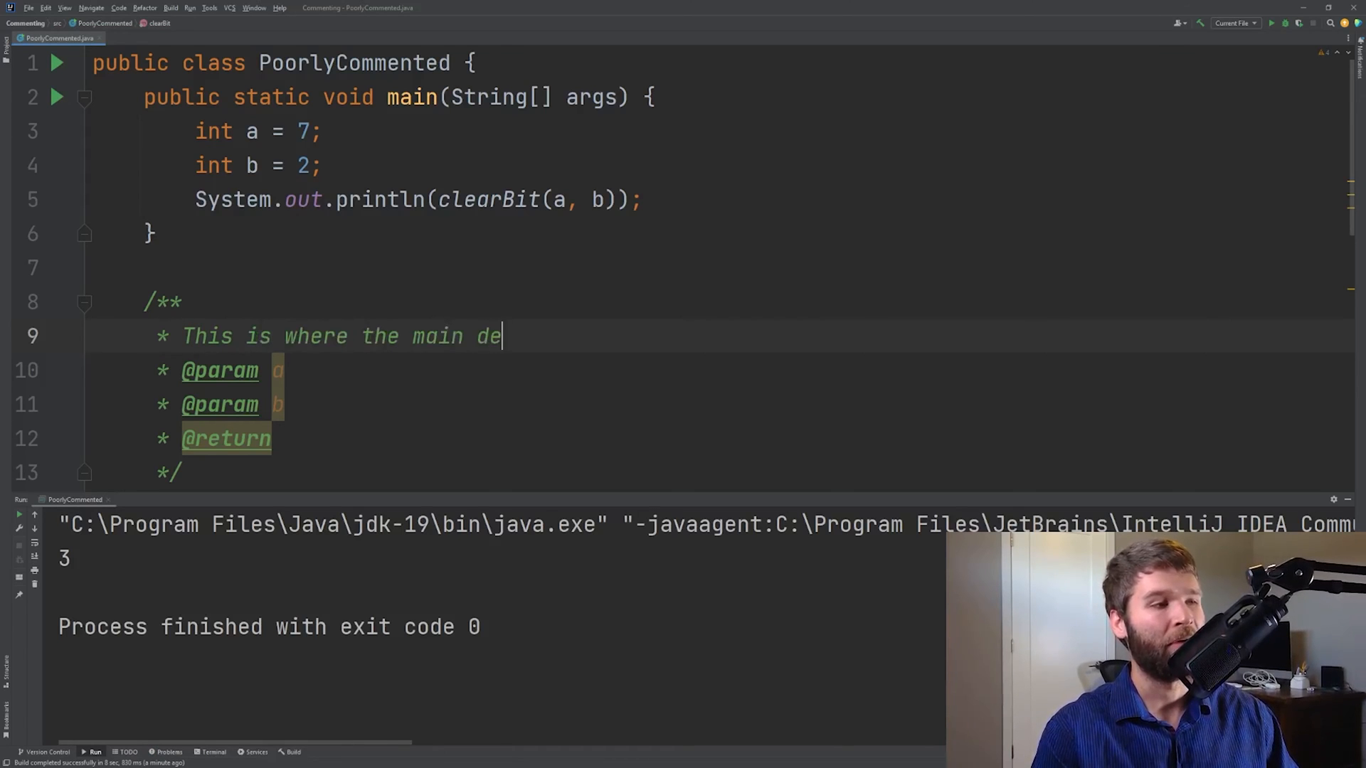
{"action": "type", "text": "scription goes."}
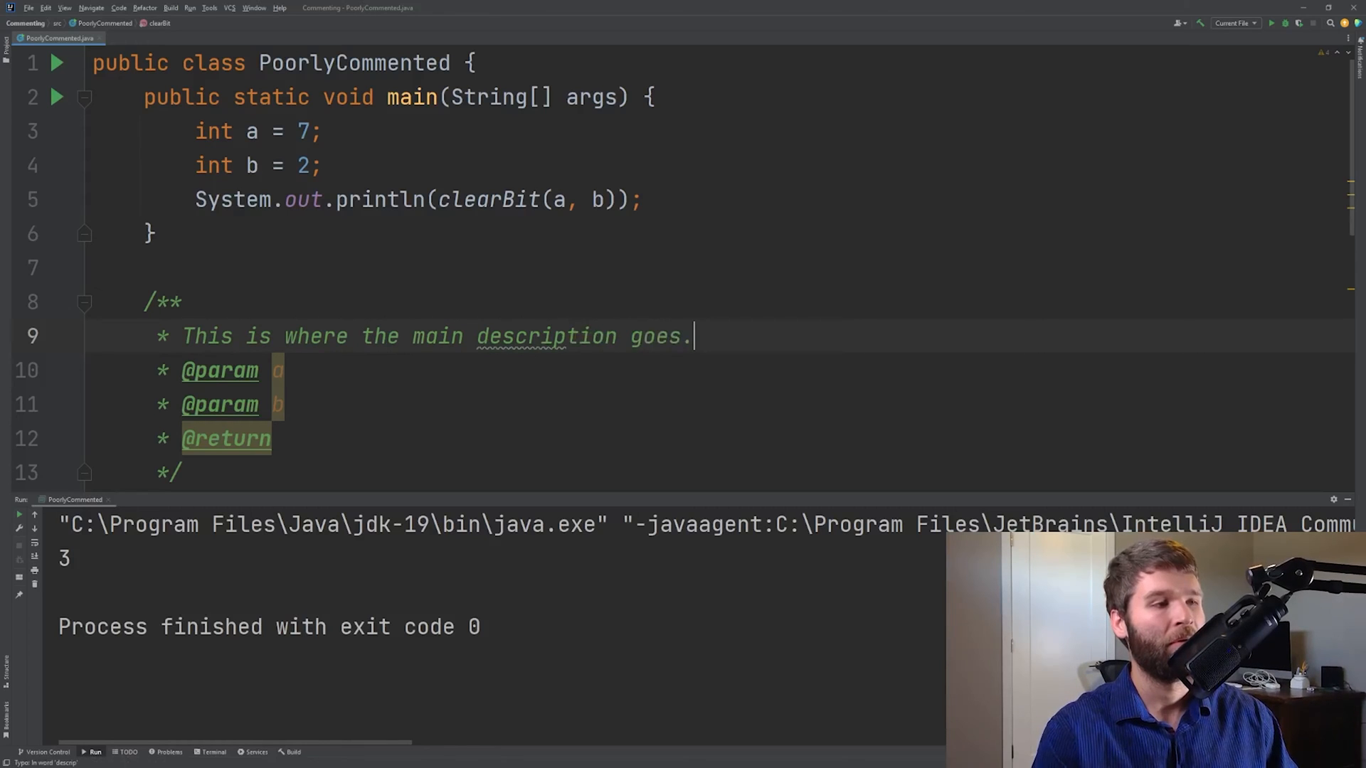
{"action": "scroll", "scroll_direction": "down", "scroll_amount": 3}
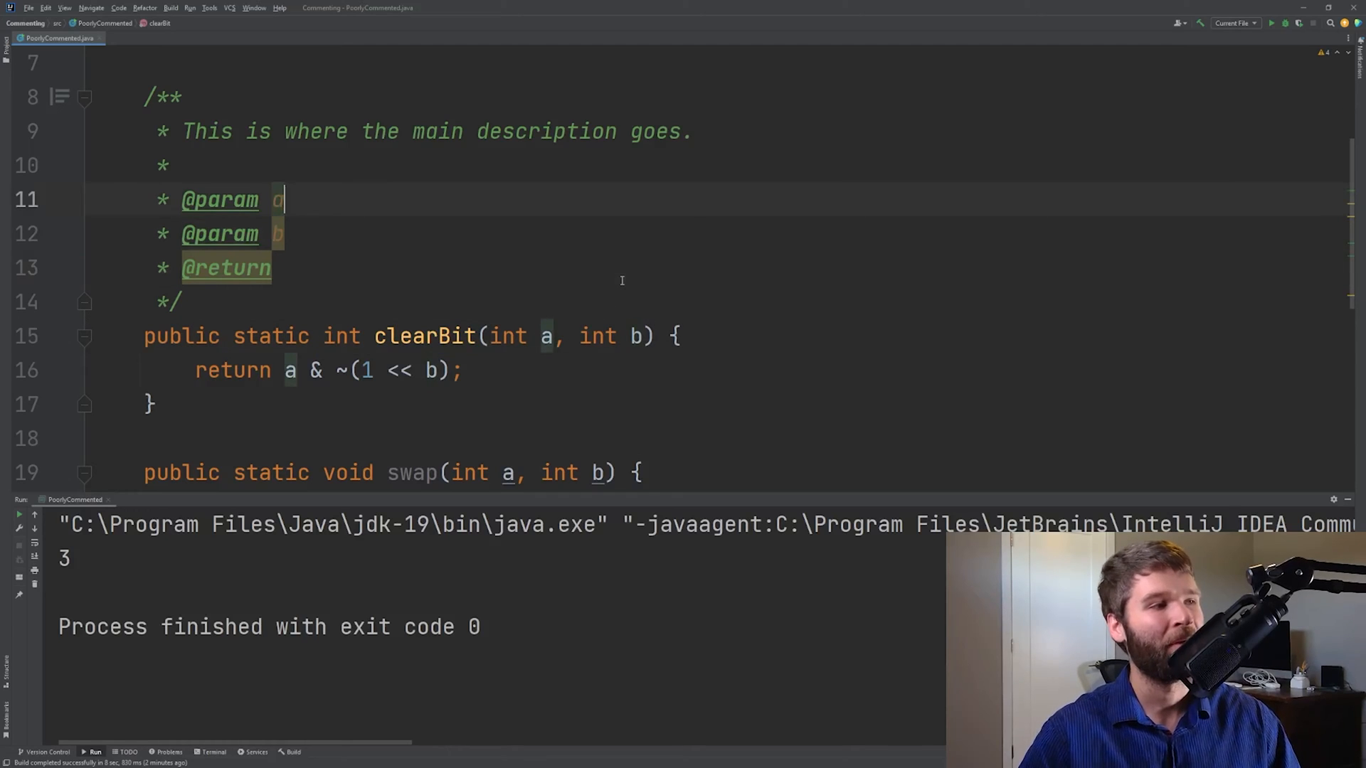
{"action": "type", "text": "Input integer"}
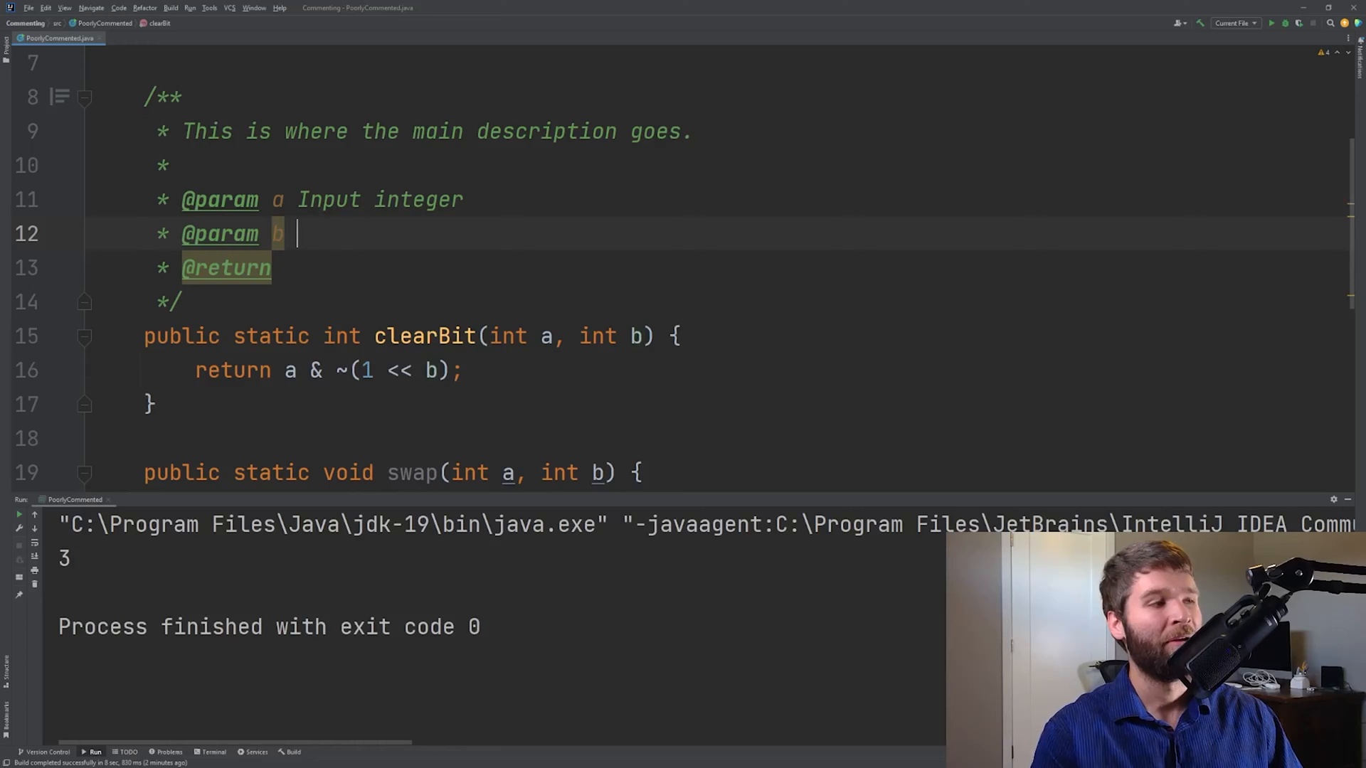
{"action": "type", "text": "0 base"}
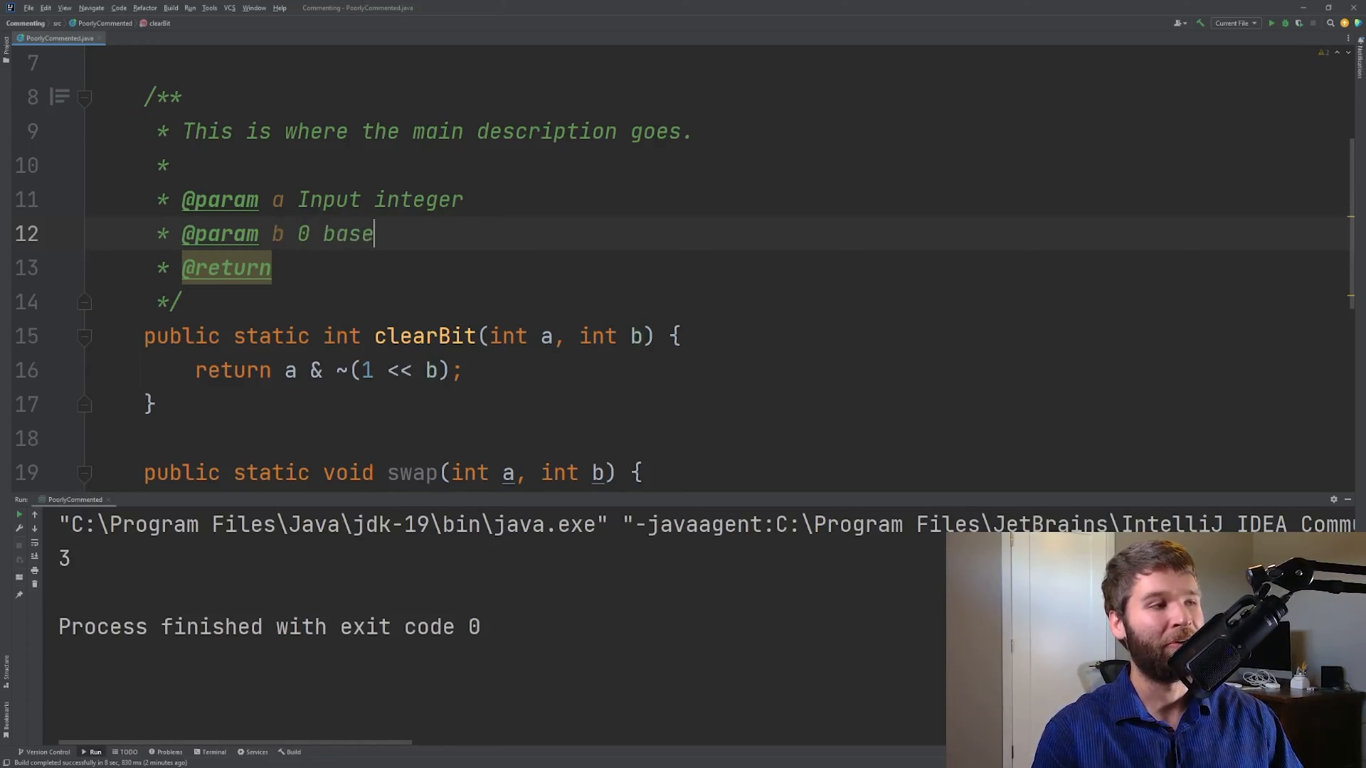
{"action": "type", "text": "d index from"}
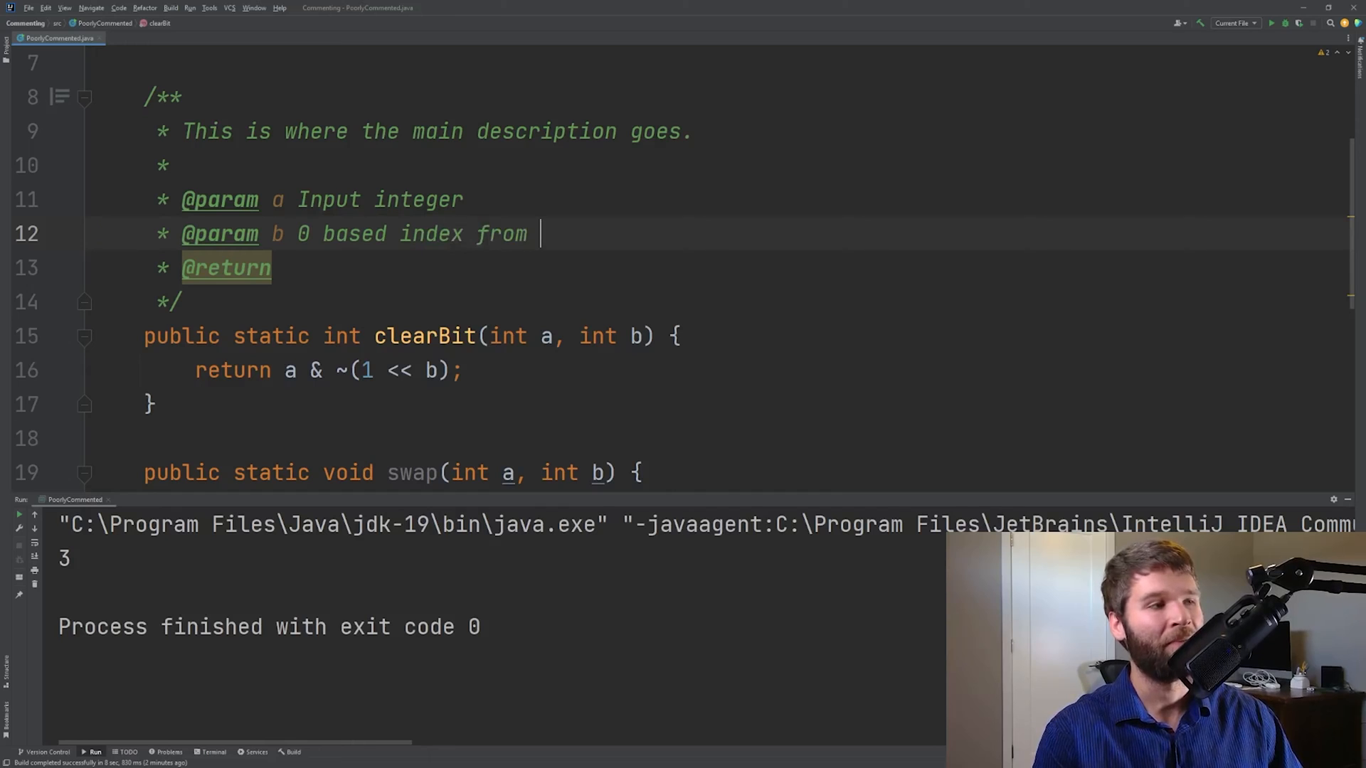
{"action": "type", "text": "least significant bit"}
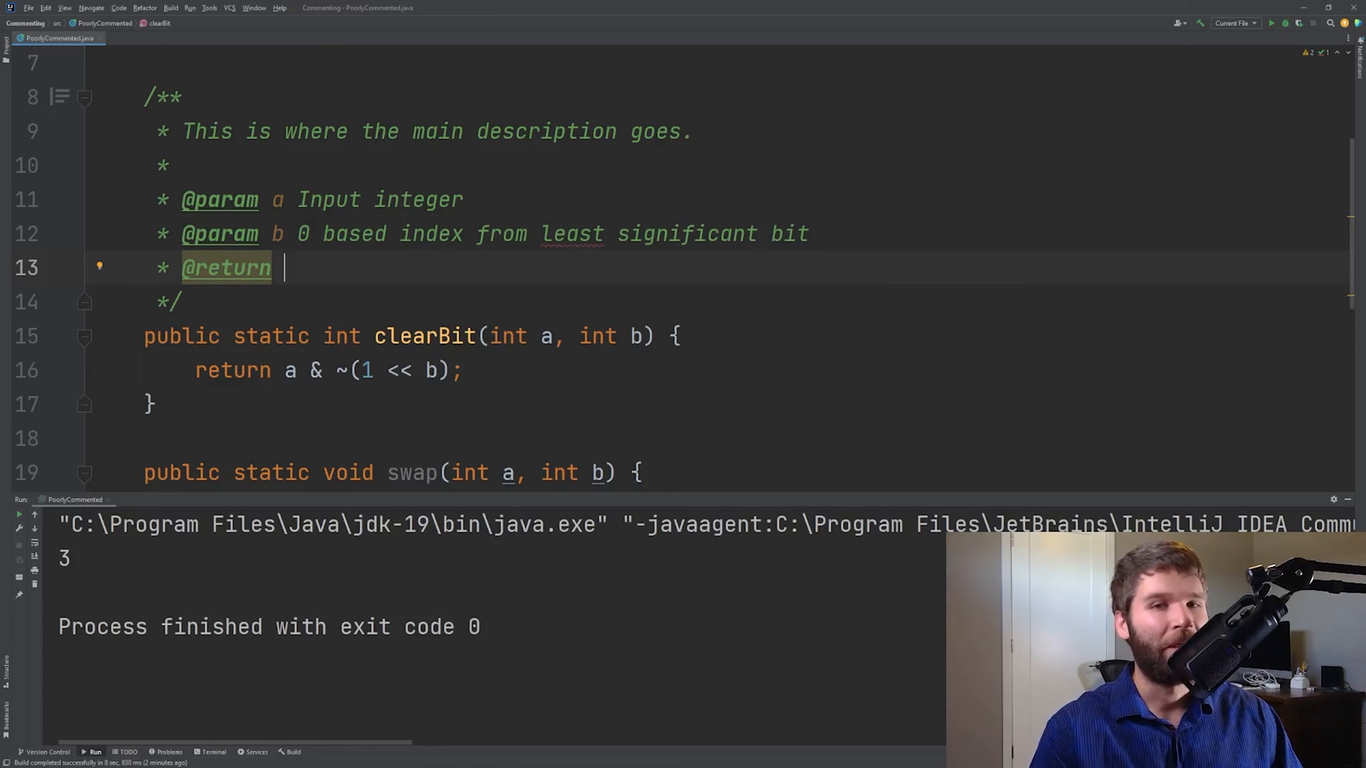
{"action": "type", "text": "The integ"}
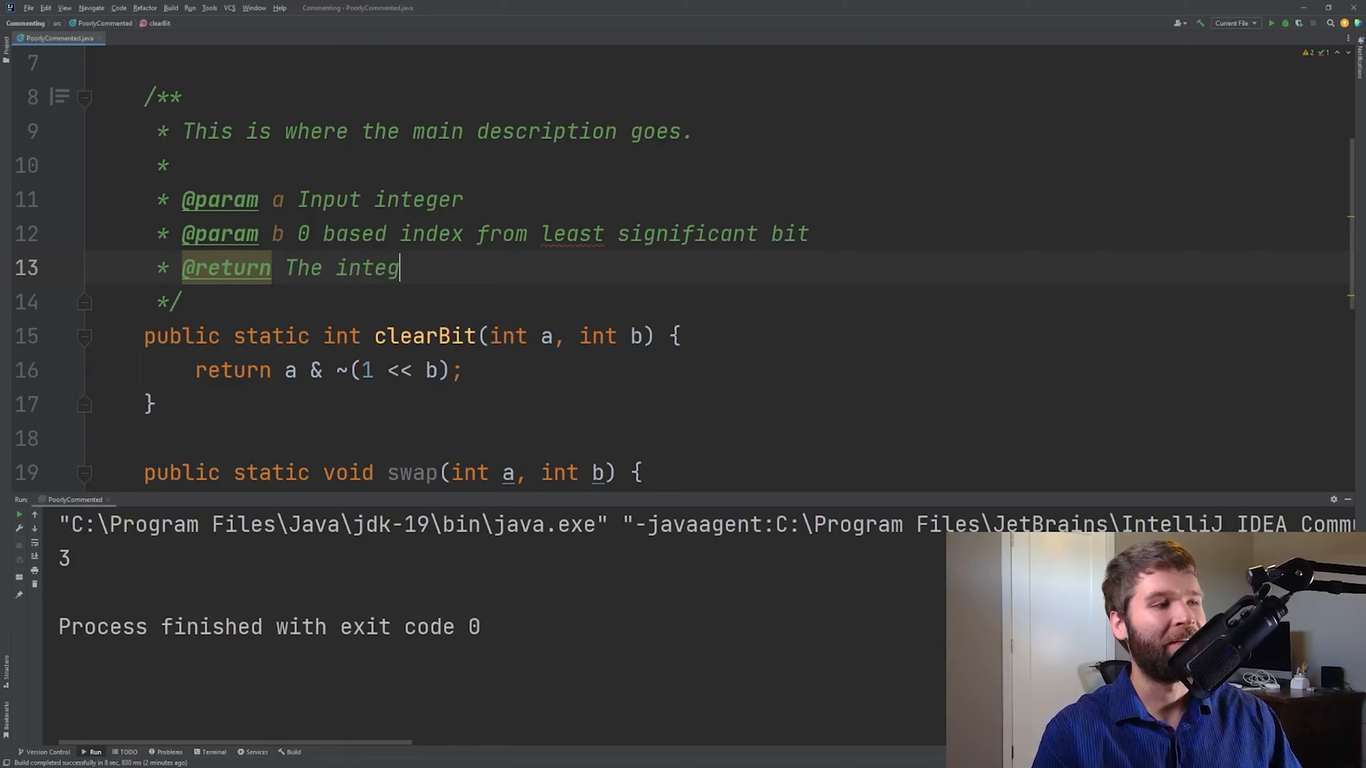
{"action": "type", "text": "er after"}
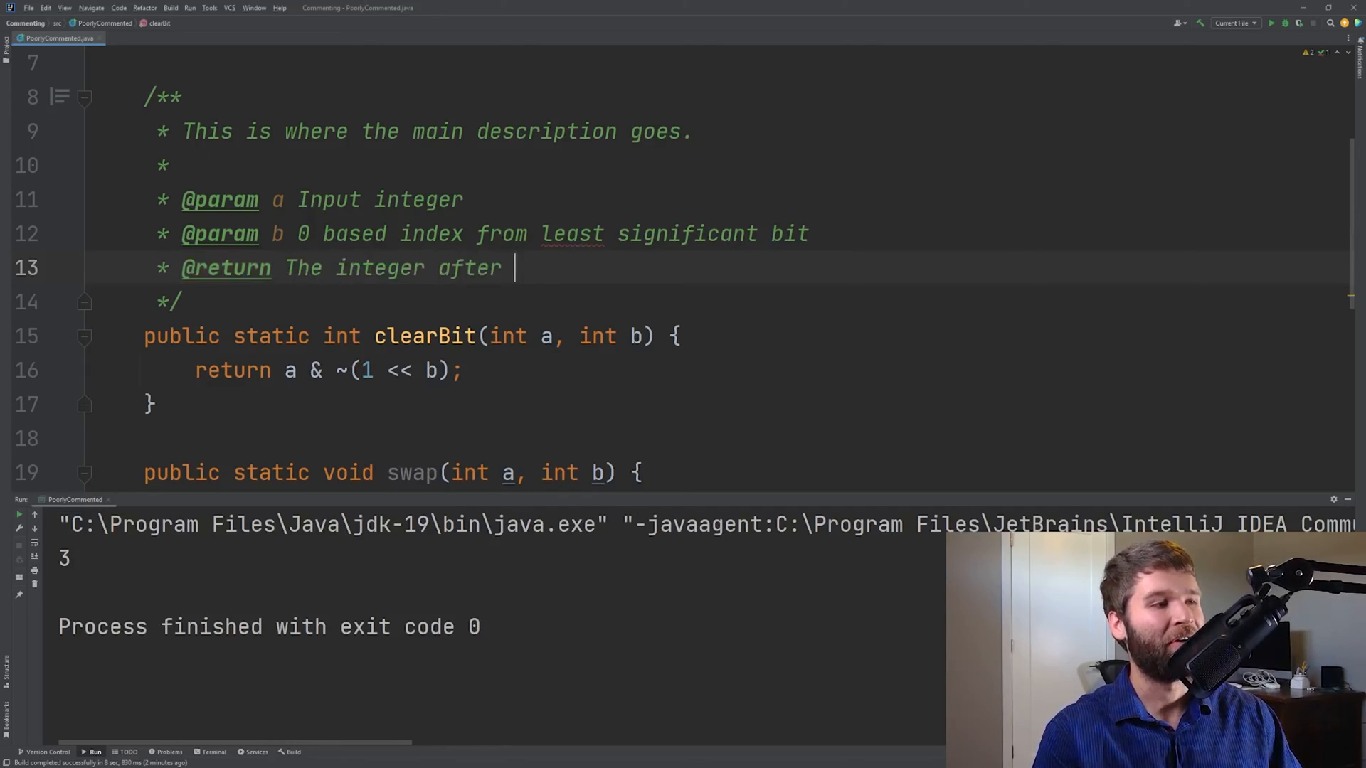
{"action": "type", "text": "the bit at"}
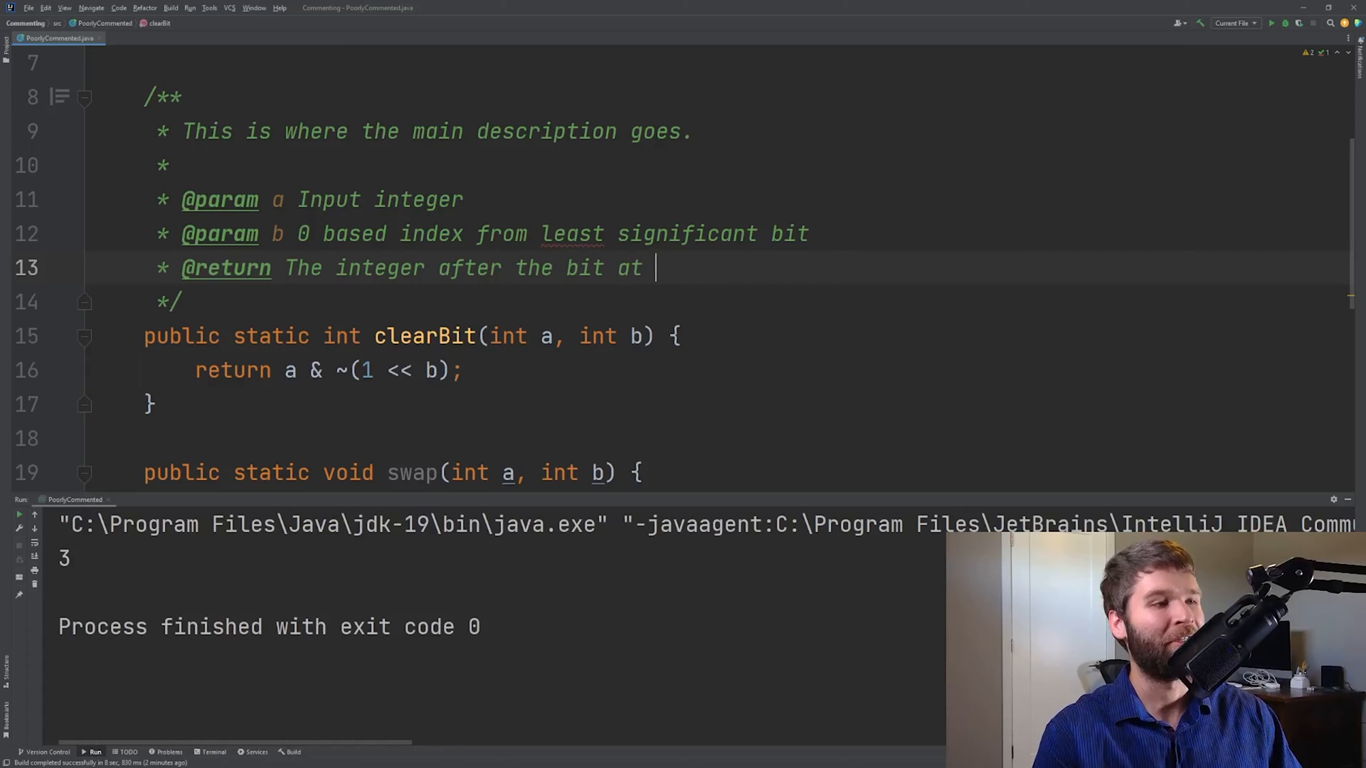
{"action": "type", "text": "position is"}
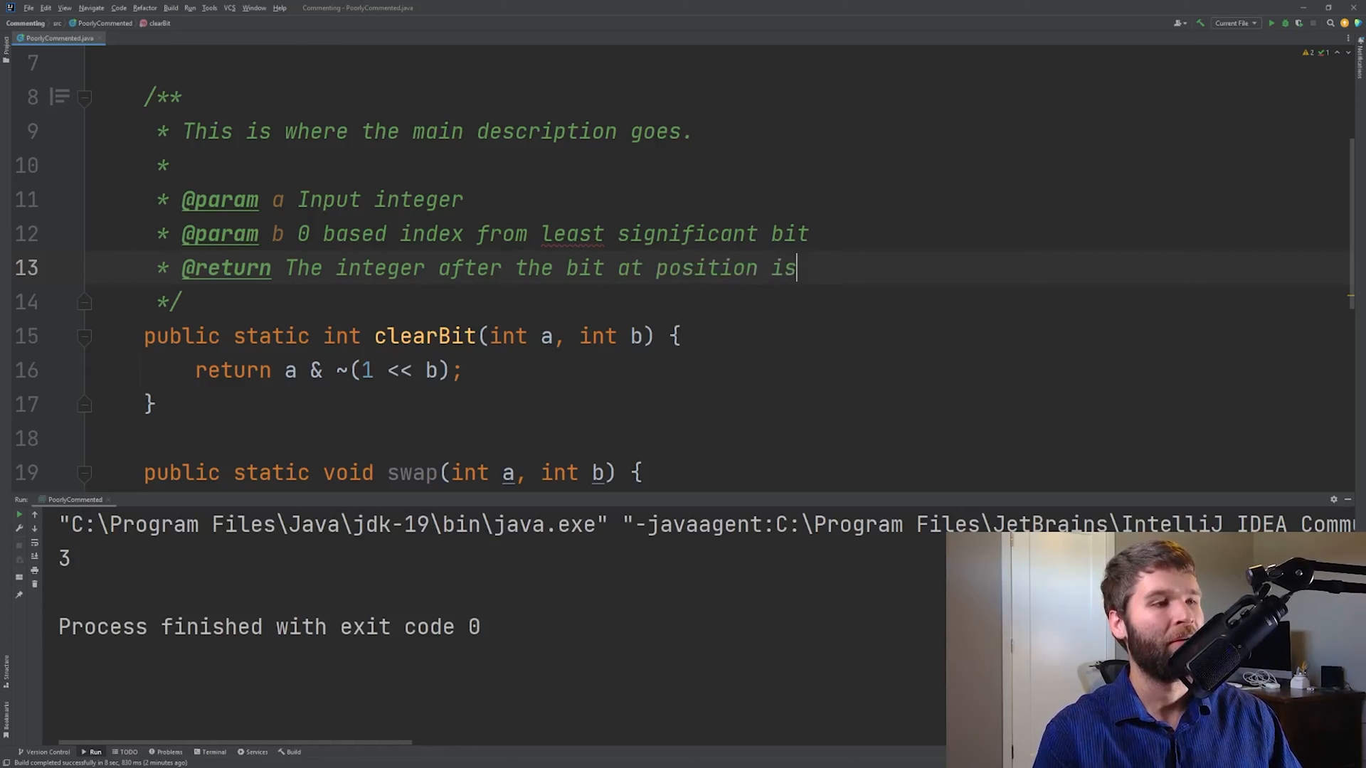
{"action": "type", "text": "B is removed."}
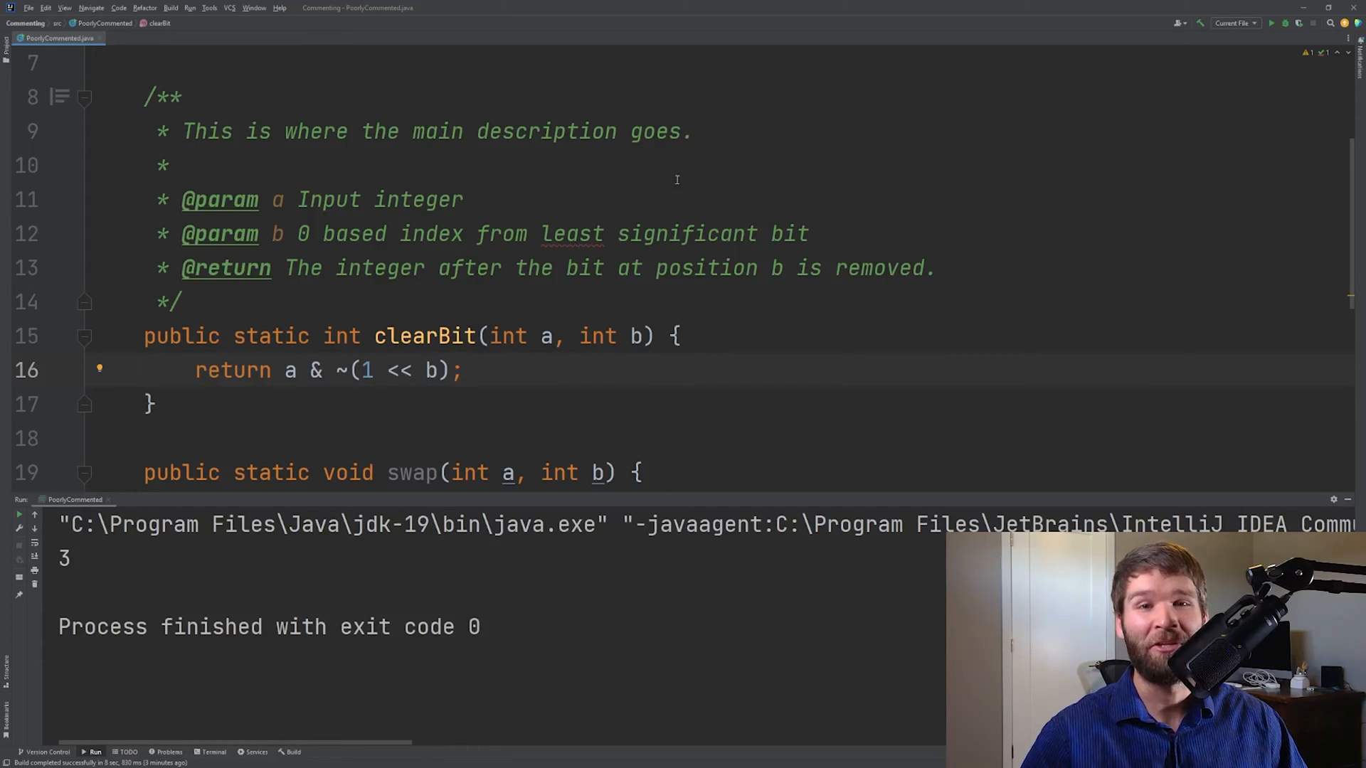
{"action": "mouse_move", "coordinate": [864, 314]}
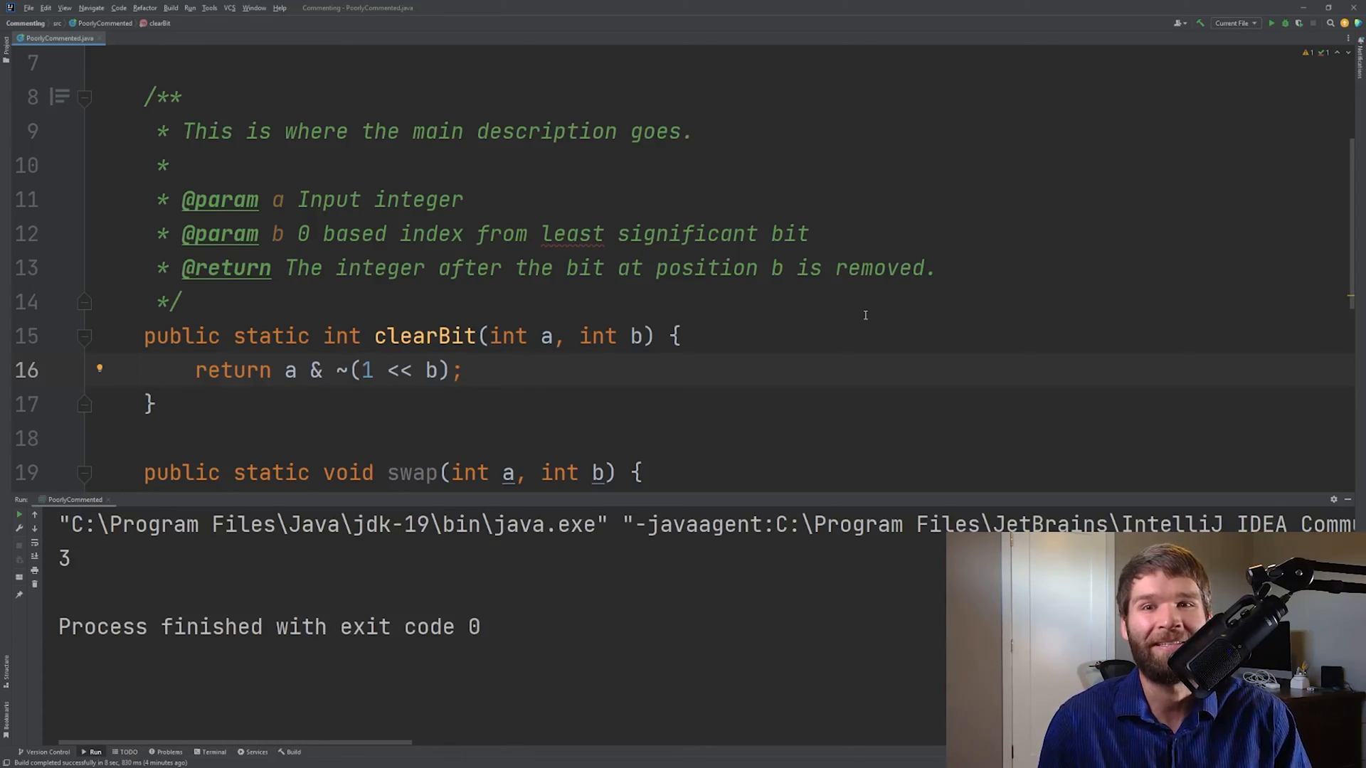
{"action": "mouse_move", "coordinate": [771, 291]}
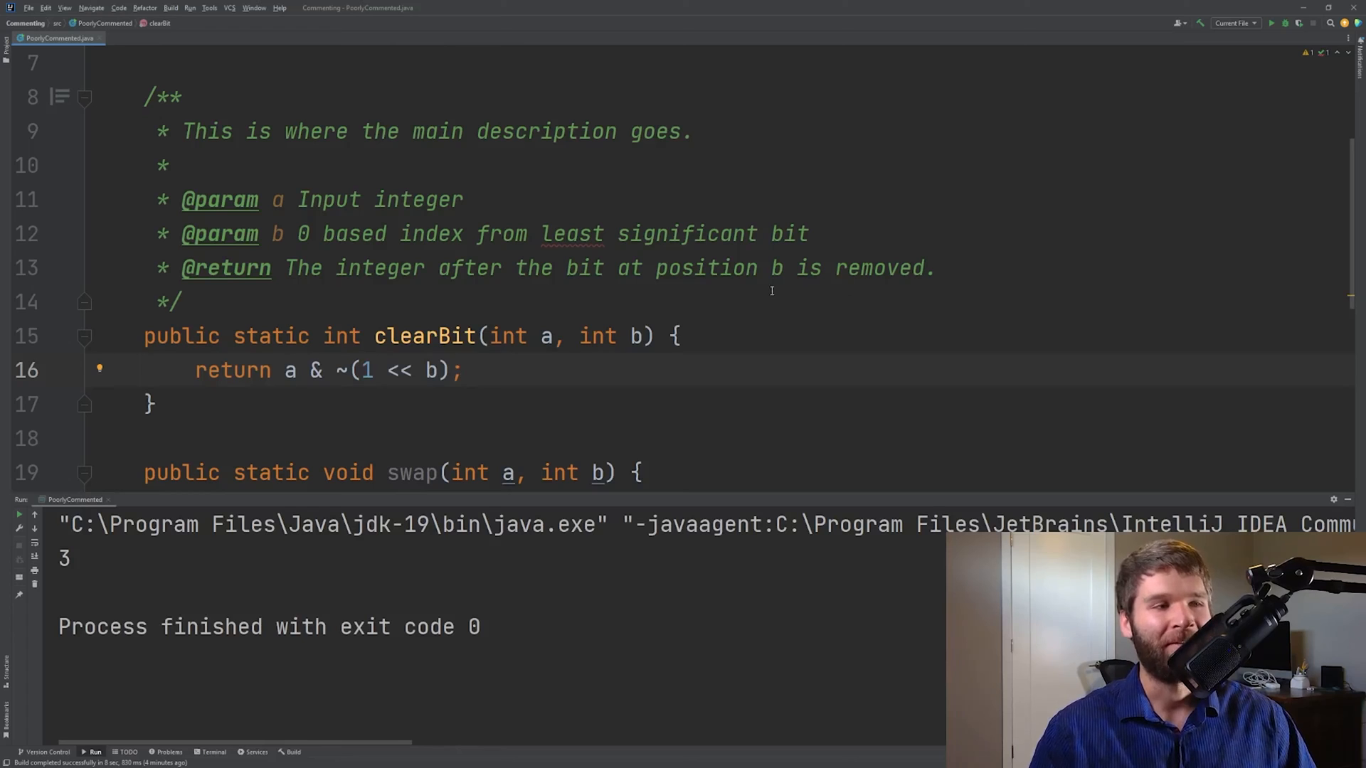
Start a // comment above clearBit's return, pointing out return, &, and 1 << b
{"action": "key", "text": "Return"}
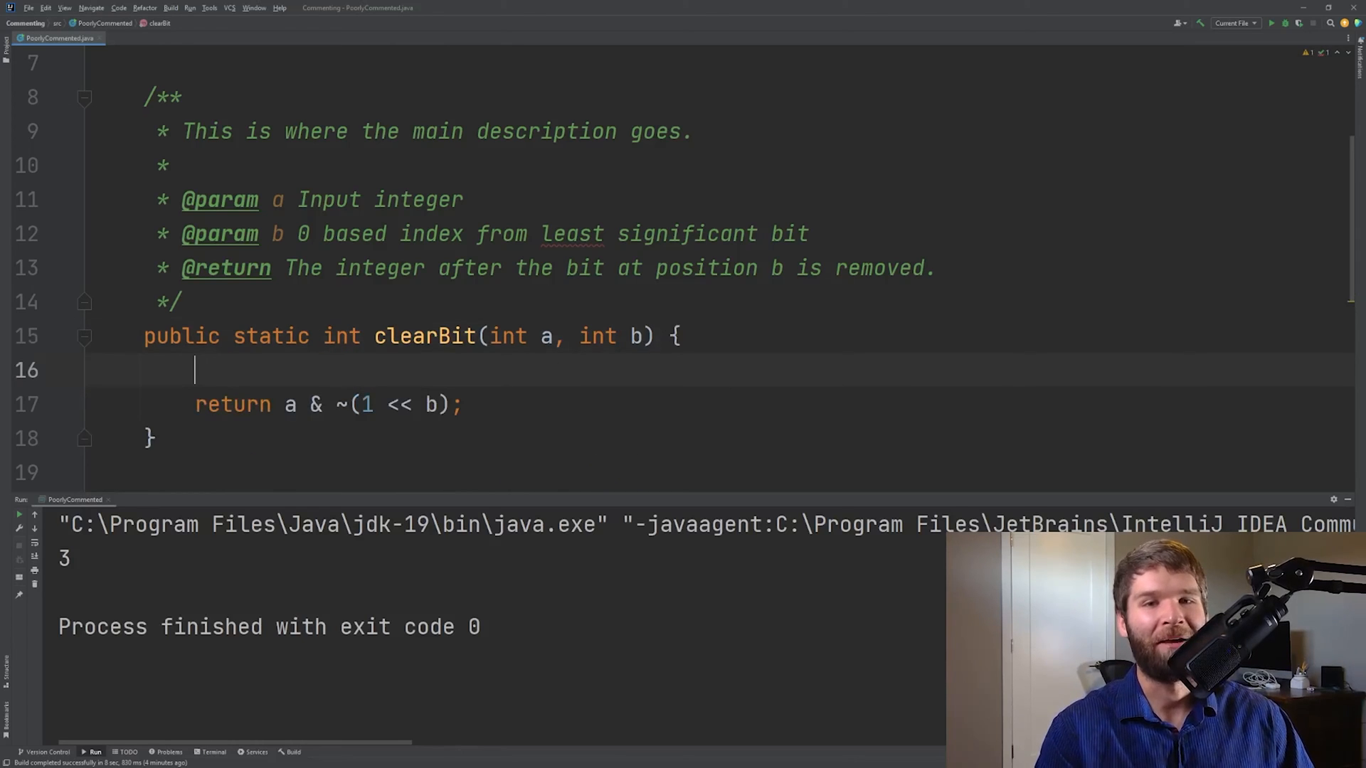
{"action": "type", "text": "//"}
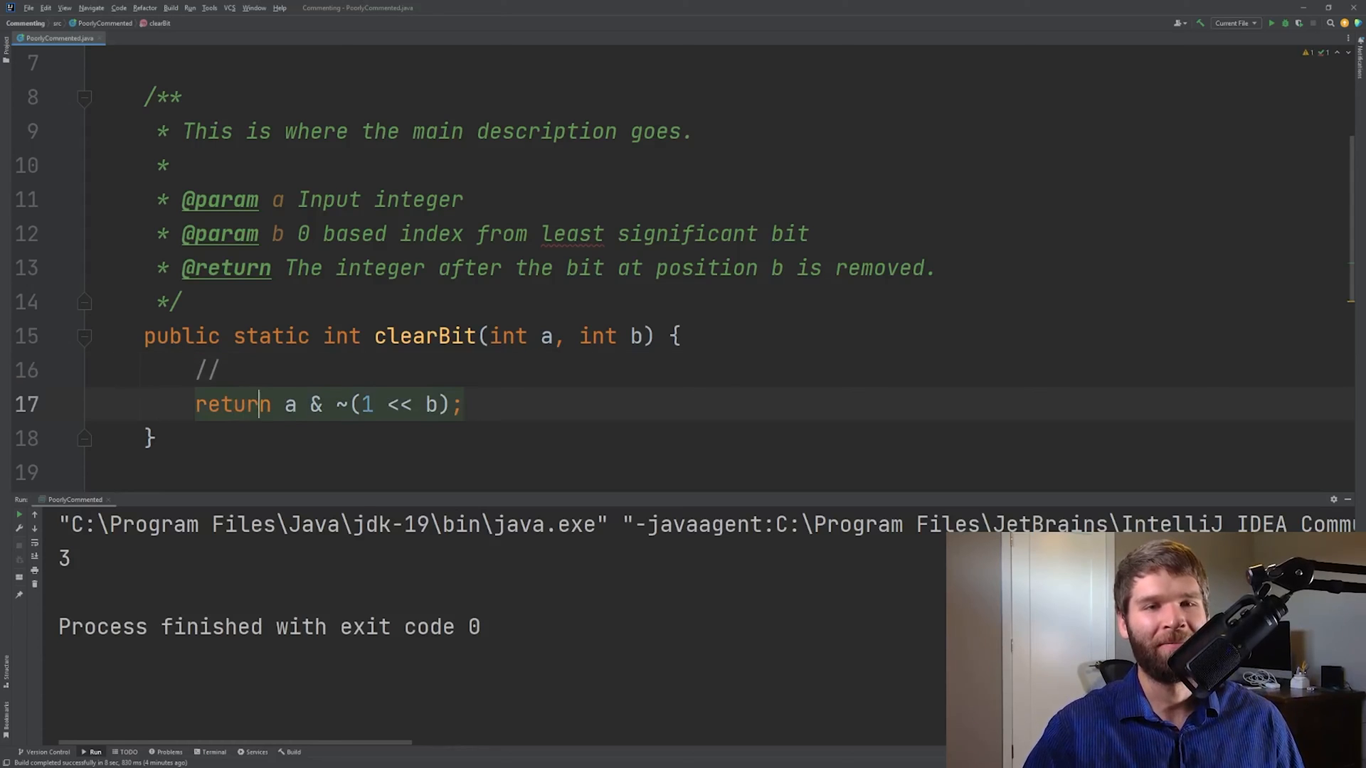
{"action": "double_click", "coordinate": [290, 404]}
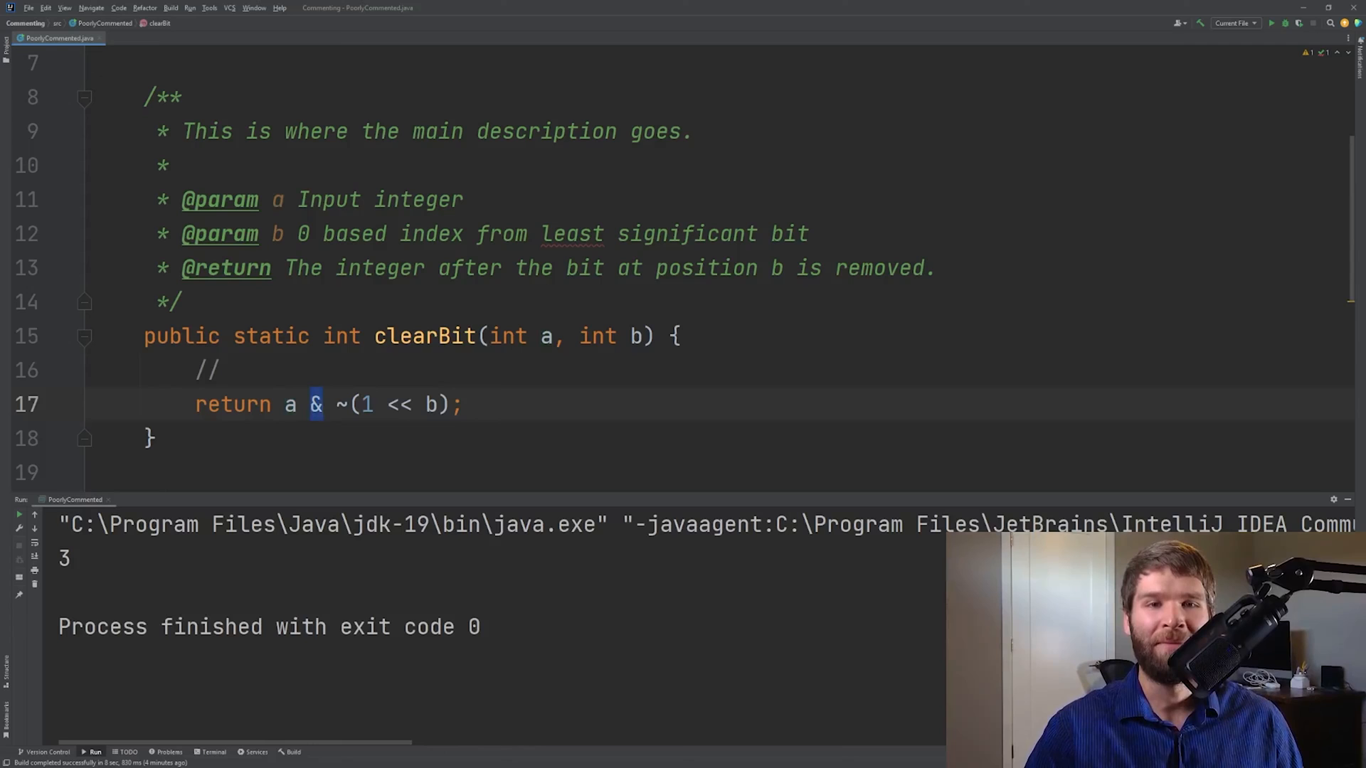
{"action": "left_click", "coordinate": [346, 404]}
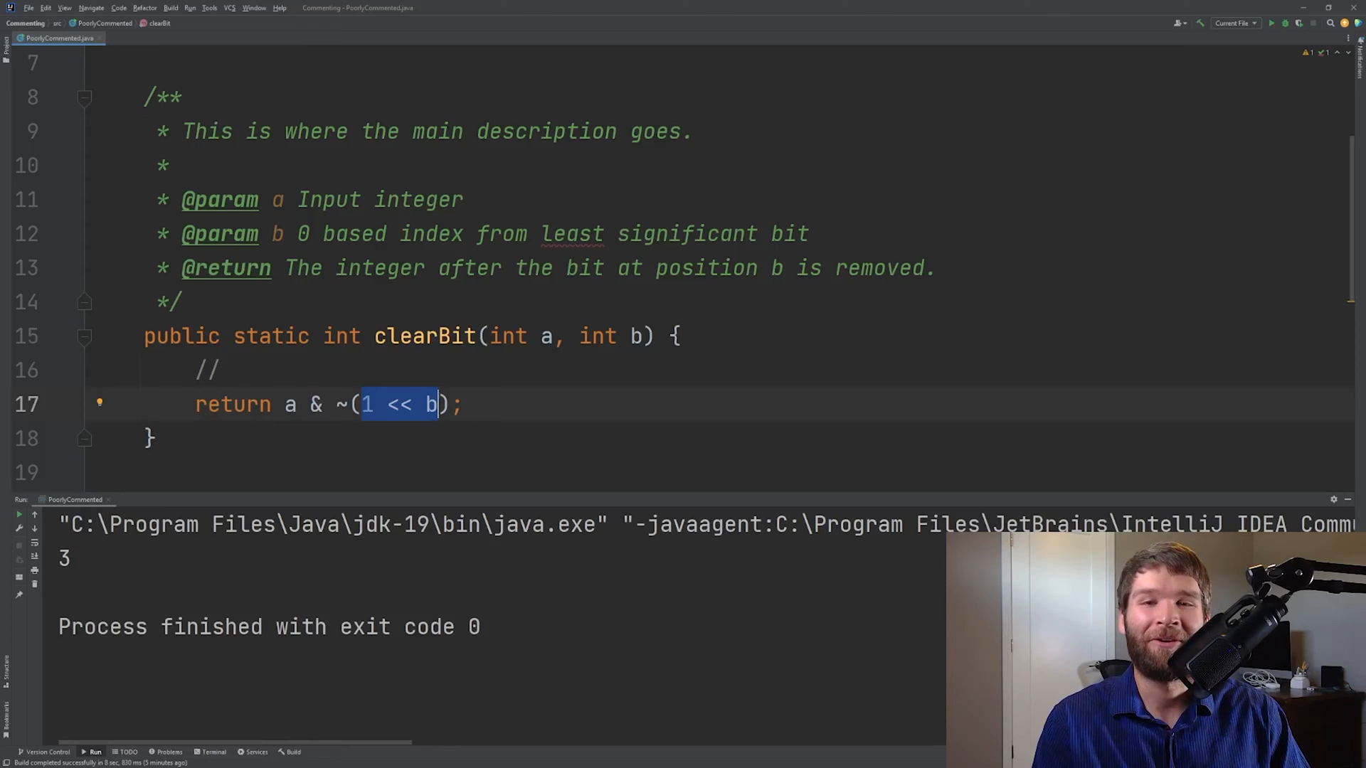
{"action": "left_click", "coordinate": [231, 369]}
{"action": "type", "text": "int bitToClear = 1 << b; "}
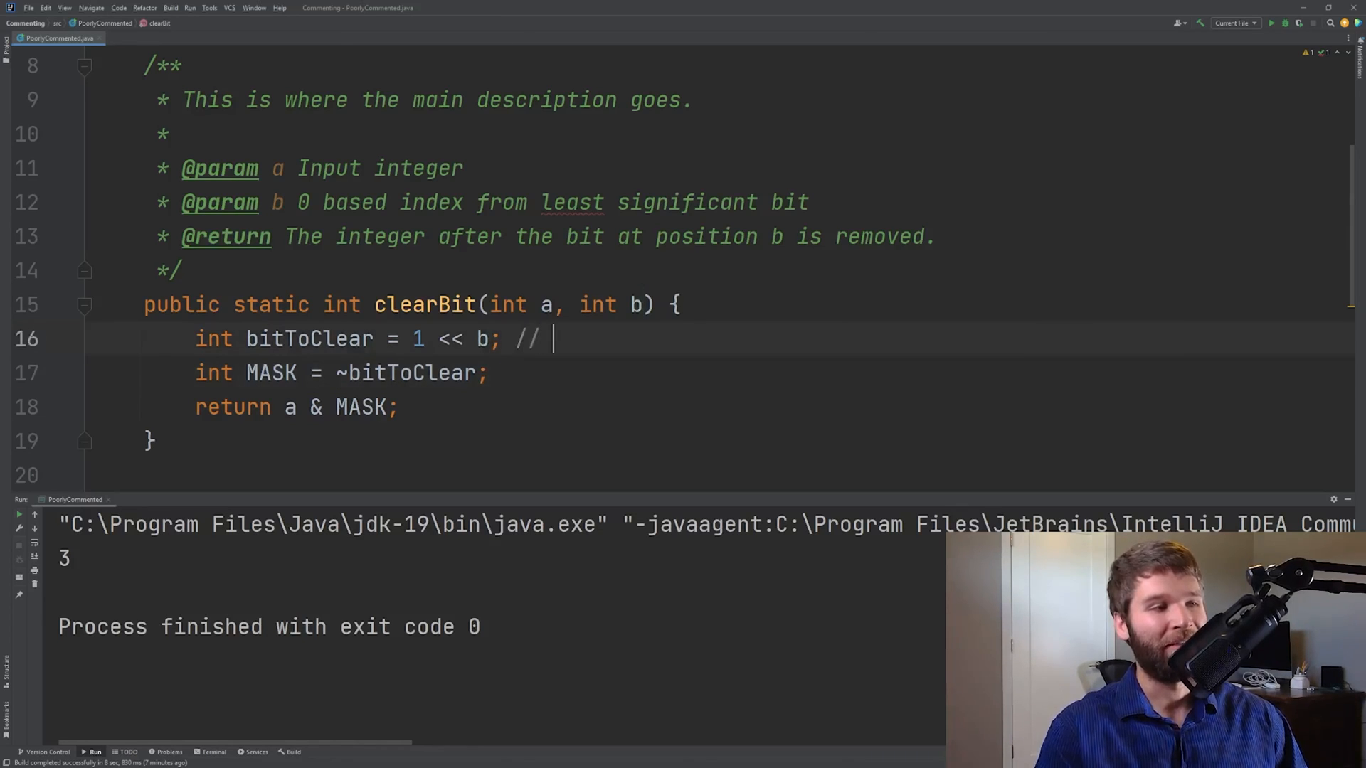
Type binary mask values 00001000 and 11110111, then delete the bitToClear binary comment
{"action": "type", "text": "00001000"}
{"action": "left_click", "coordinate": [343, 374]}
{"action": "type", "text": " //"}
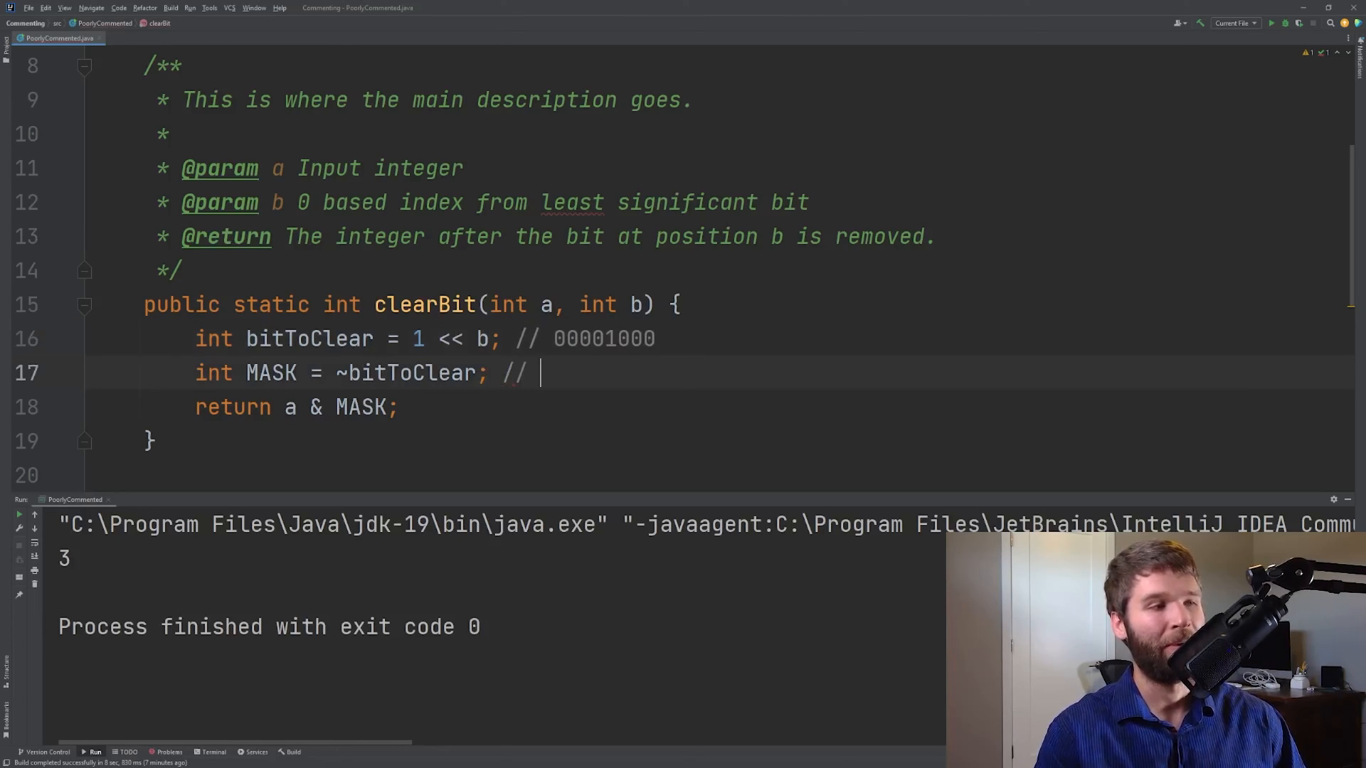
{"action": "type", "text": "1111"}
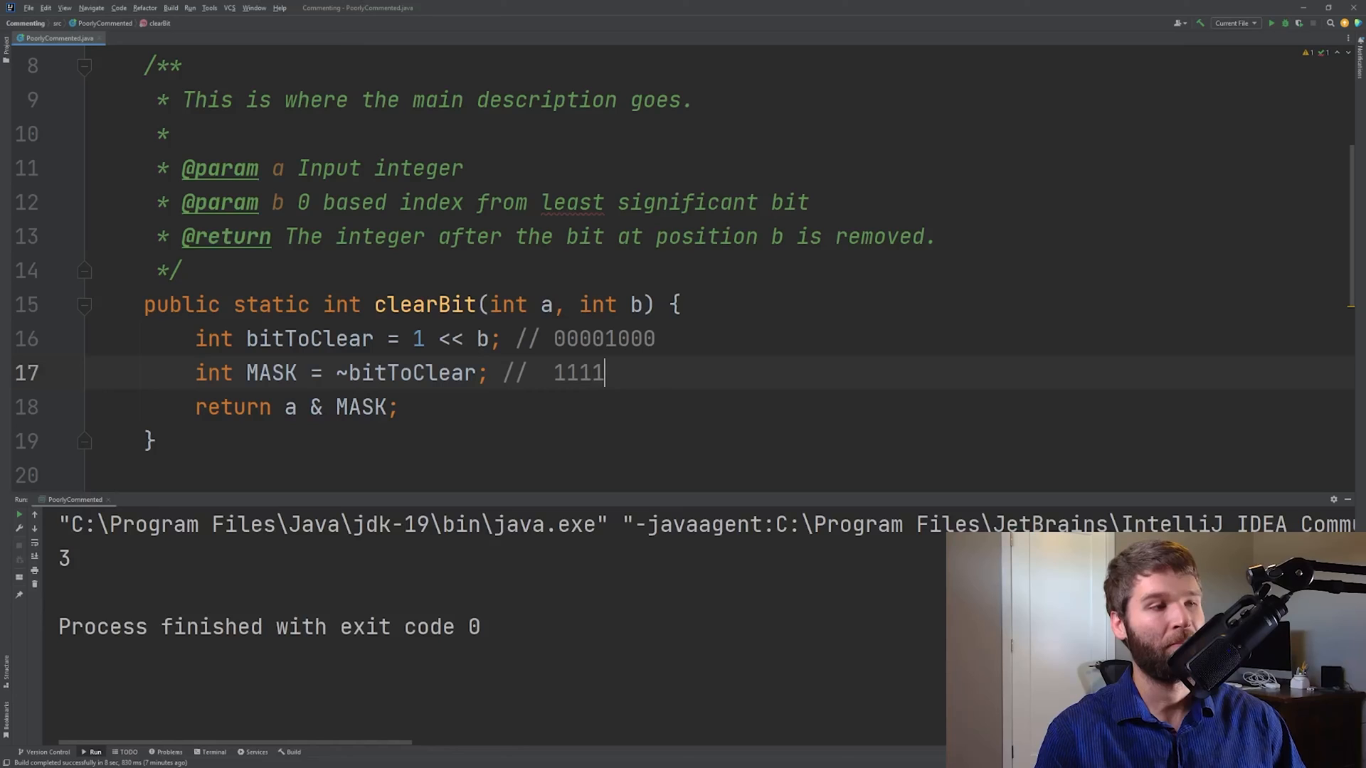
{"action": "type", "text": "0111"}
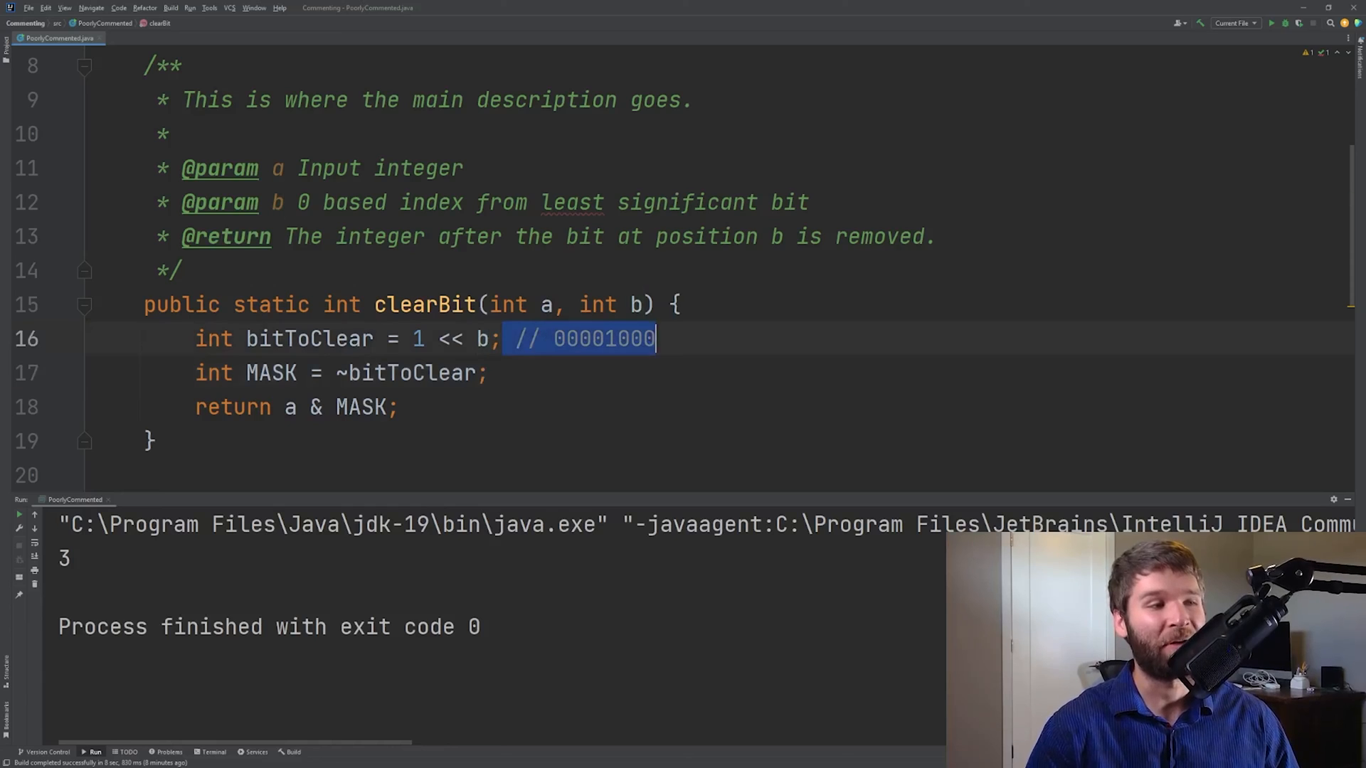
{"action": "key", "text": "Delete"}
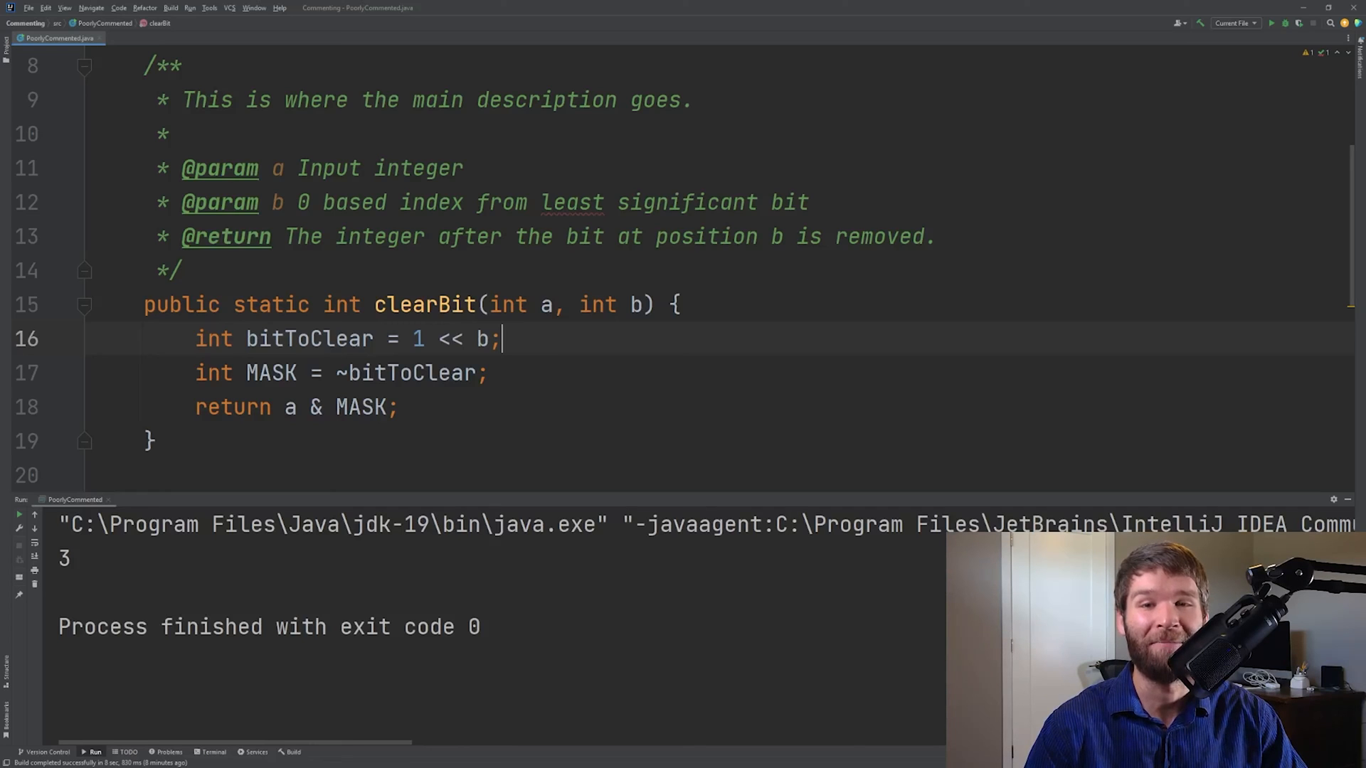
Add '// Using XOR swap to limit need for a temporary.' above the swap XOR lines
{"action": "scroll", "scroll_direction": "down", "scroll_amount": 3}
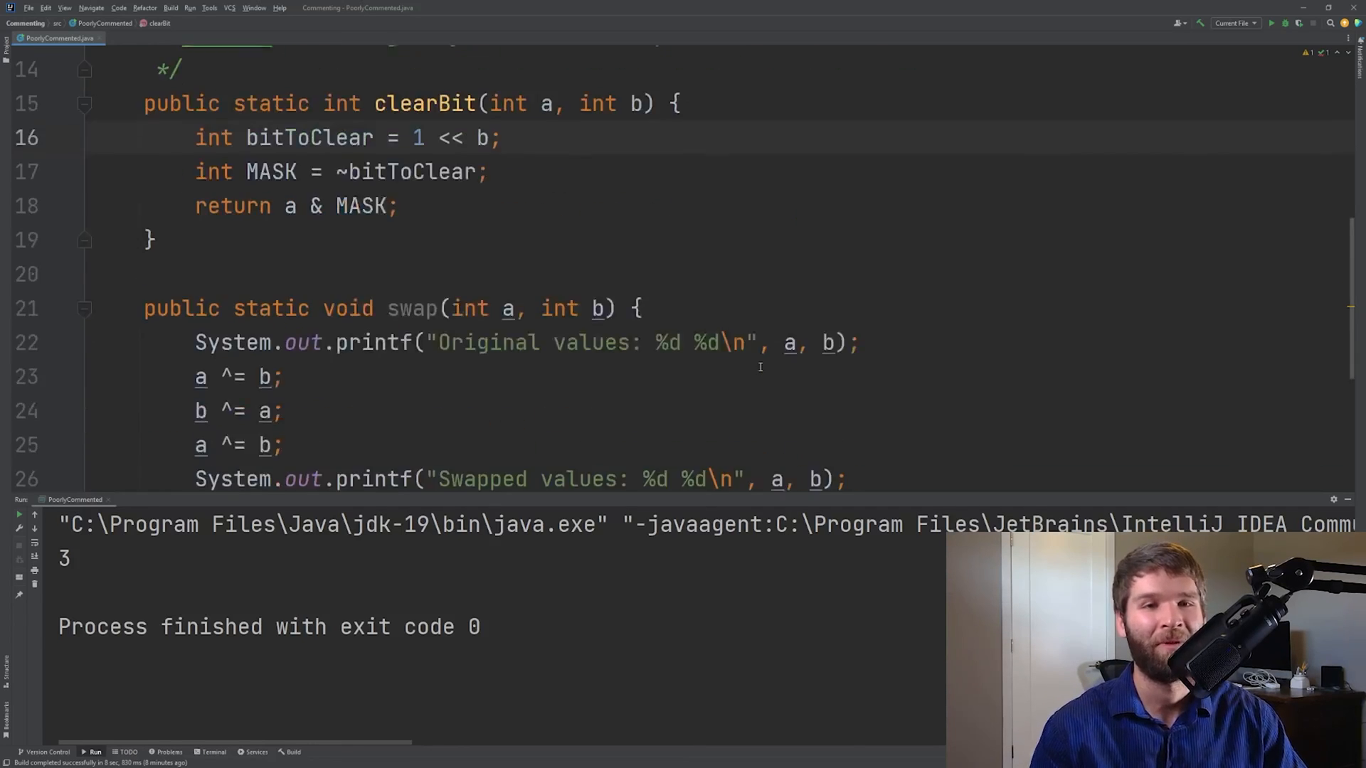
{"action": "left_click", "coordinate": [96, 270]}
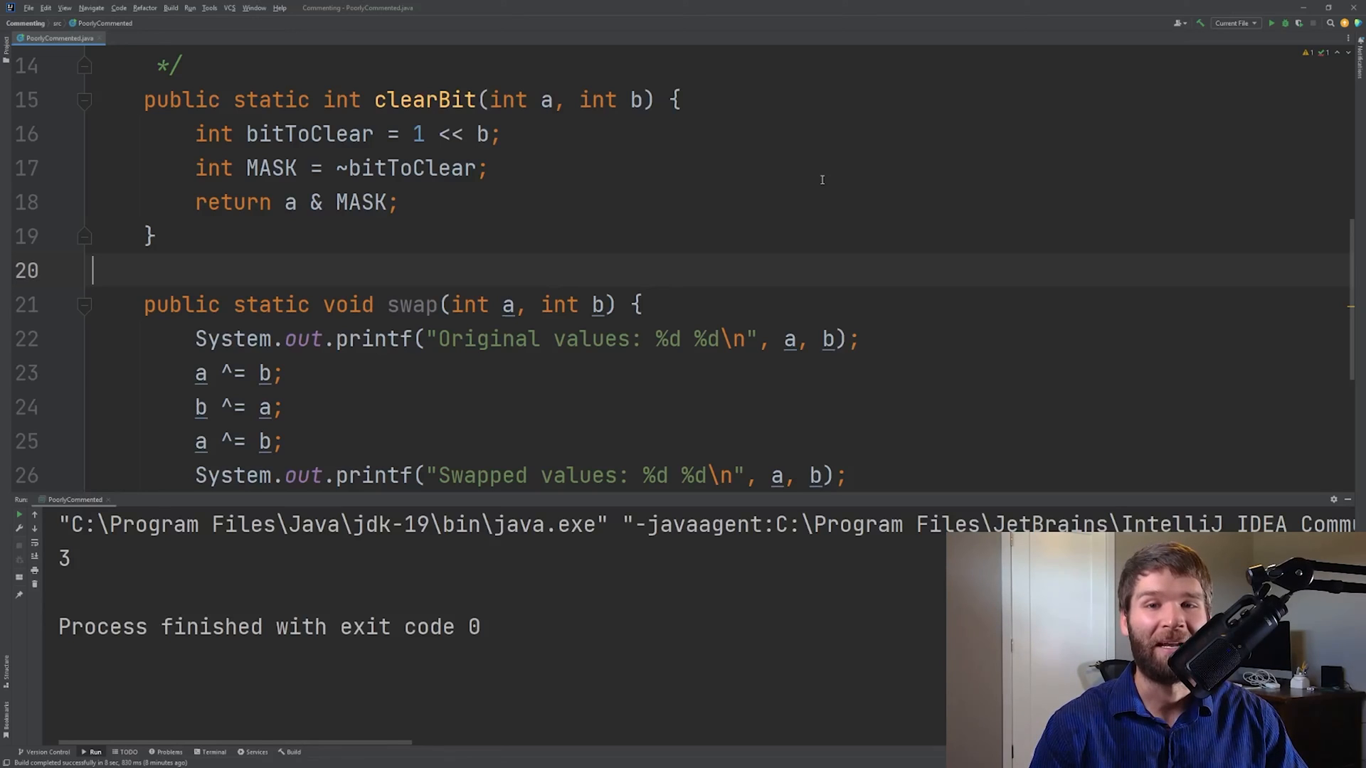
{"action": "mouse_move", "coordinate": [866, 333]}
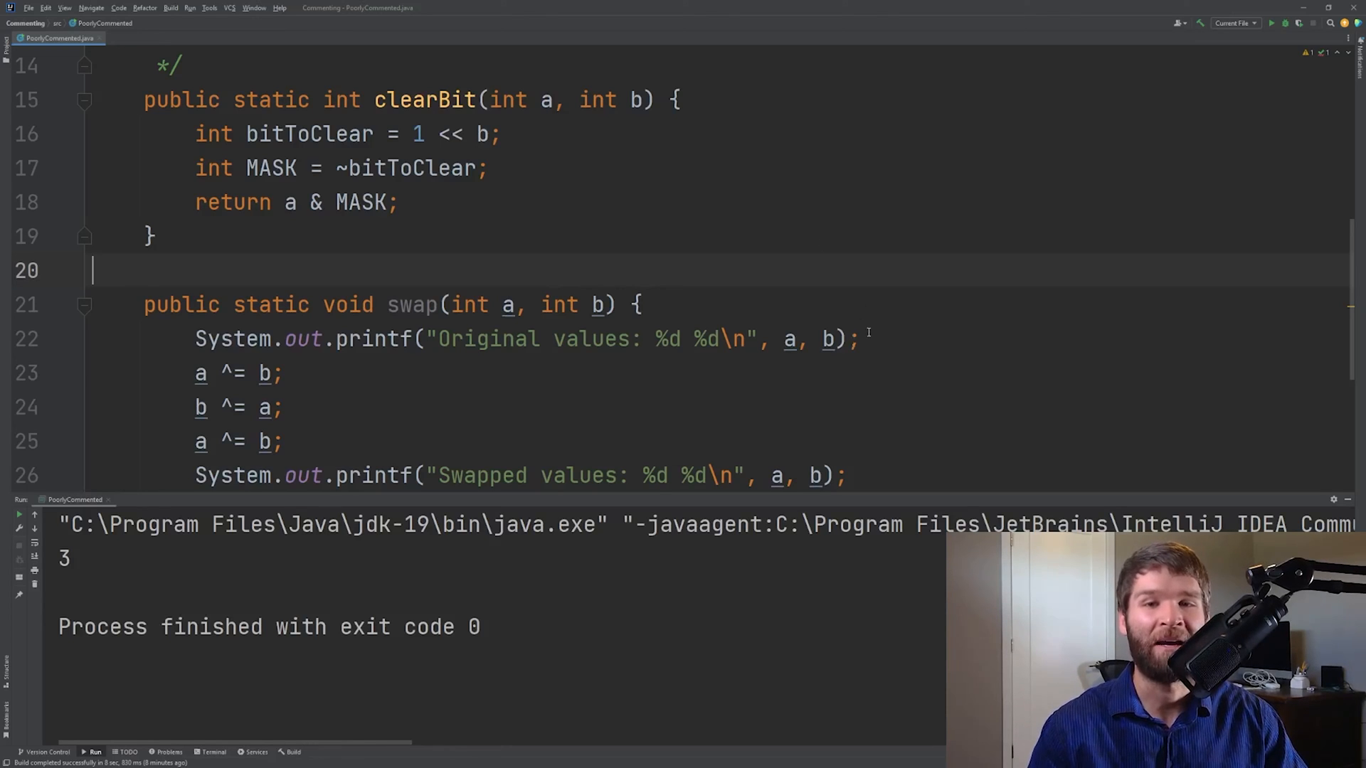
{"action": "scroll", "scroll_direction": "down", "scroll_amount": 3}
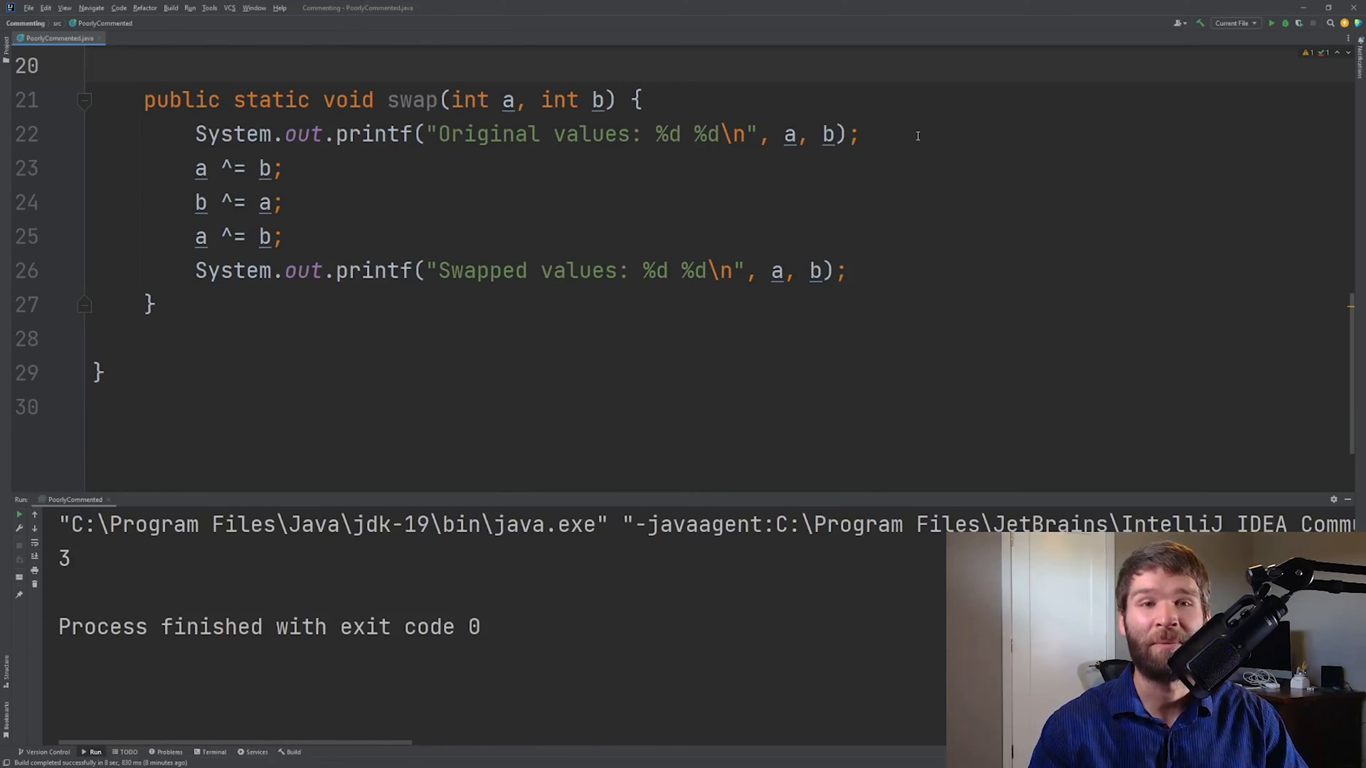
{"action": "mouse_move", "coordinate": [338, 247]}
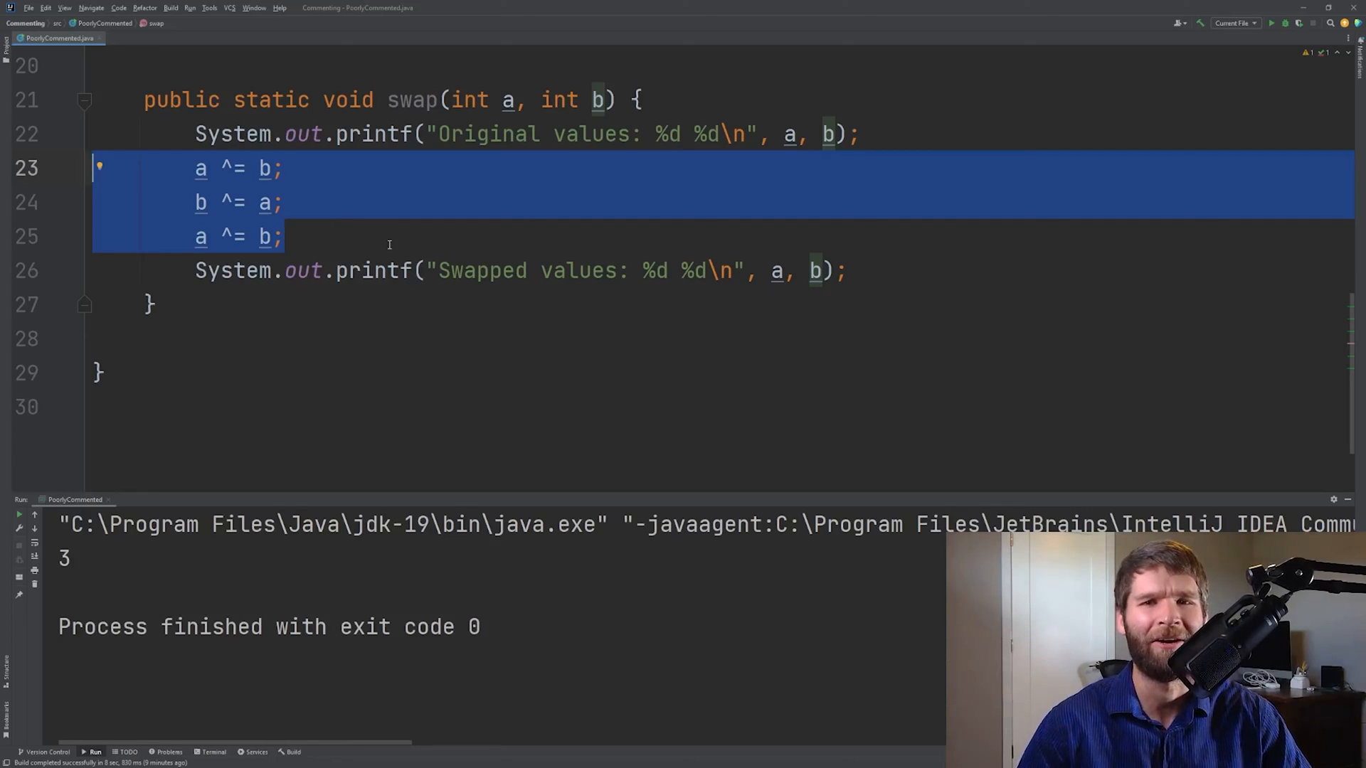
{"action": "left_click", "coordinate": [879, 236]}
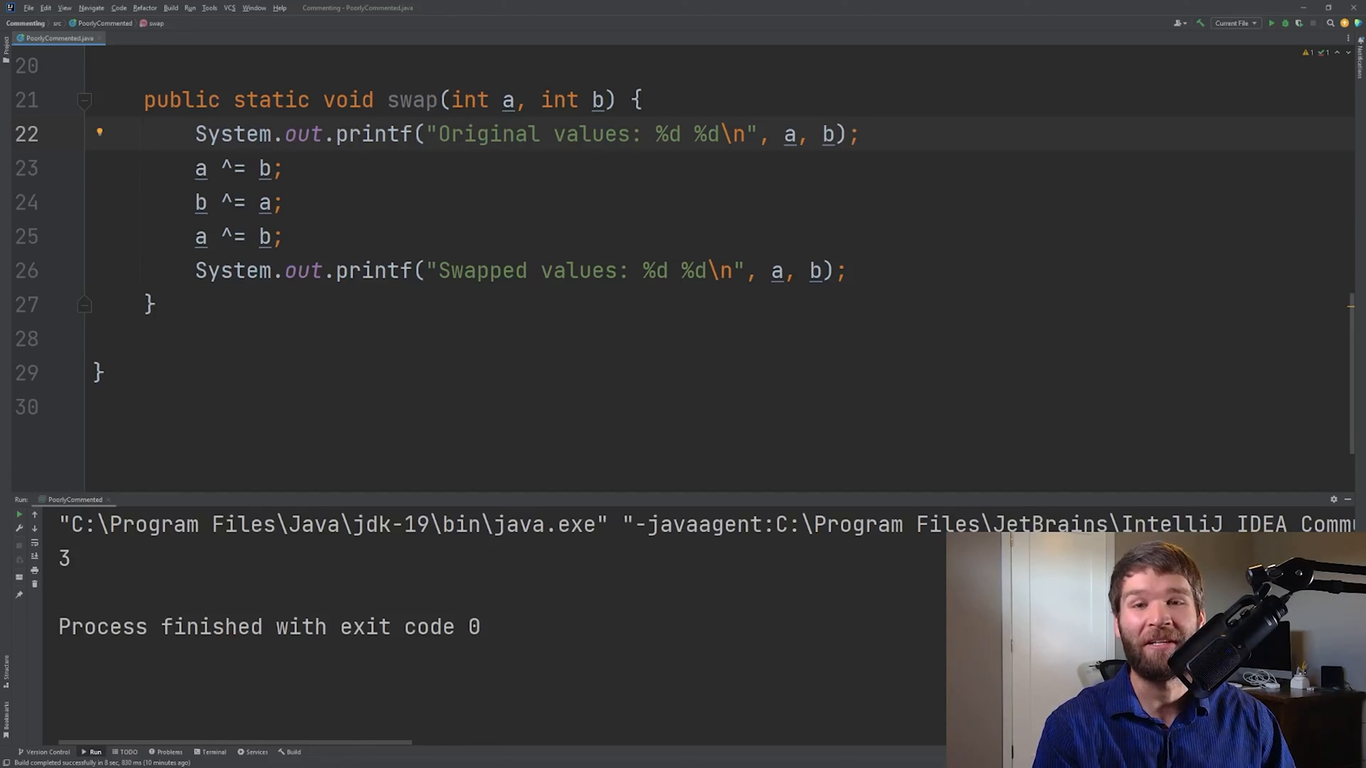
{"action": "key", "text": "enter"}
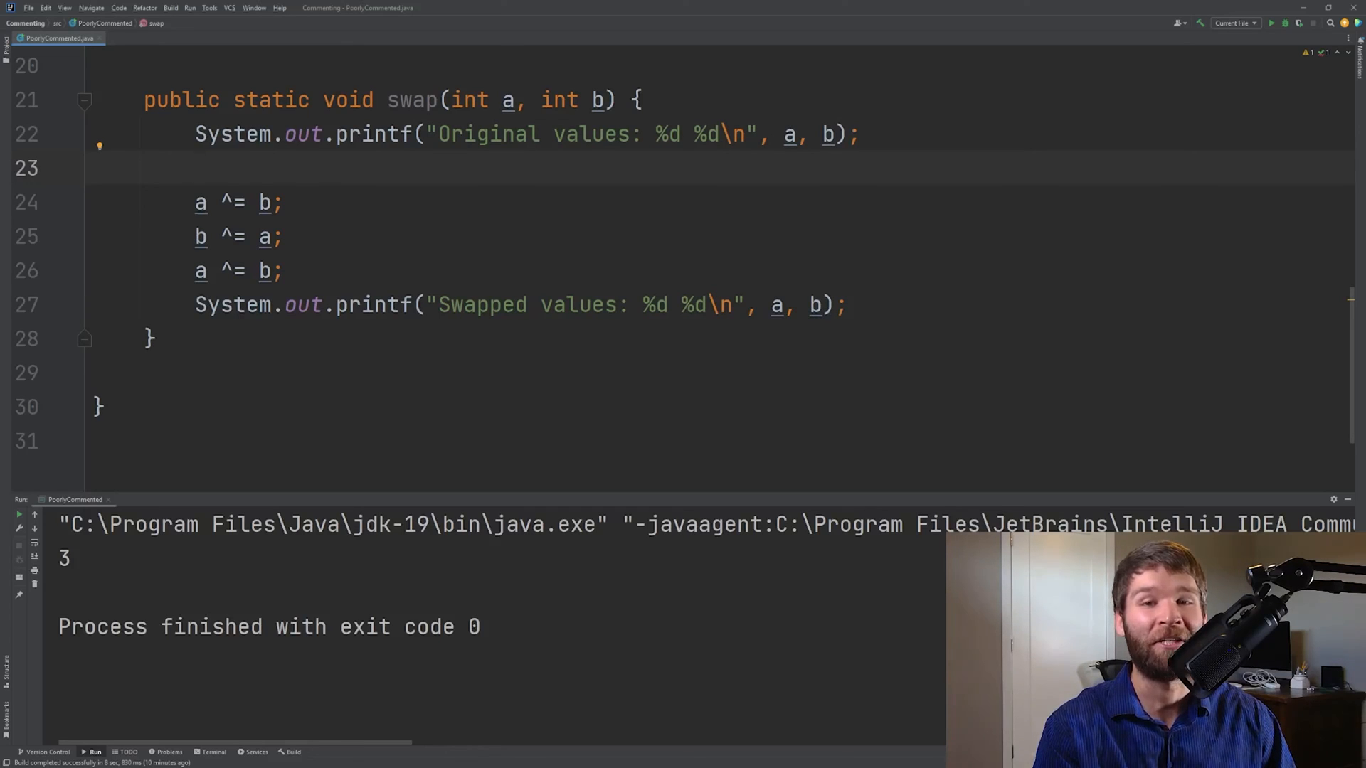
{"action": "type", "text": "// Using XOR swap to limit need for a temporary."}
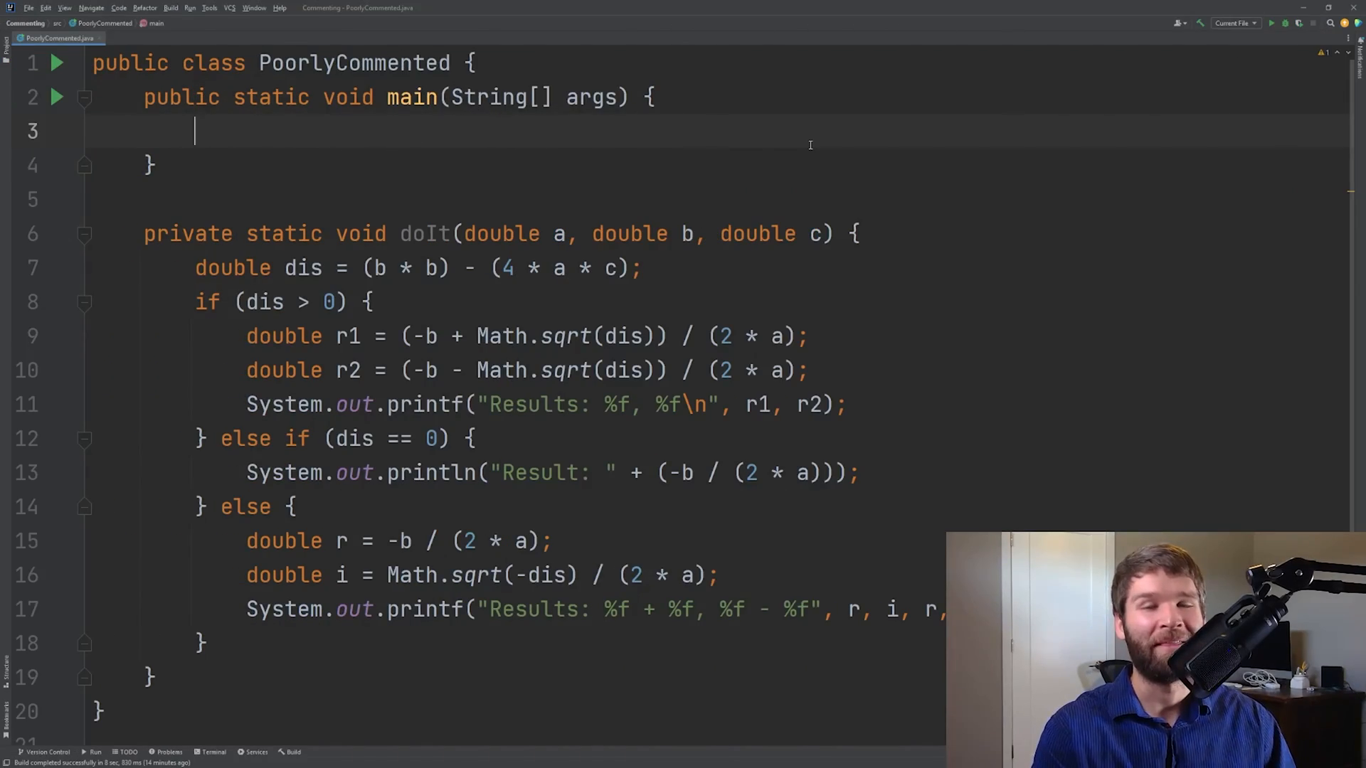
{"action": "type", "text": "doi"}
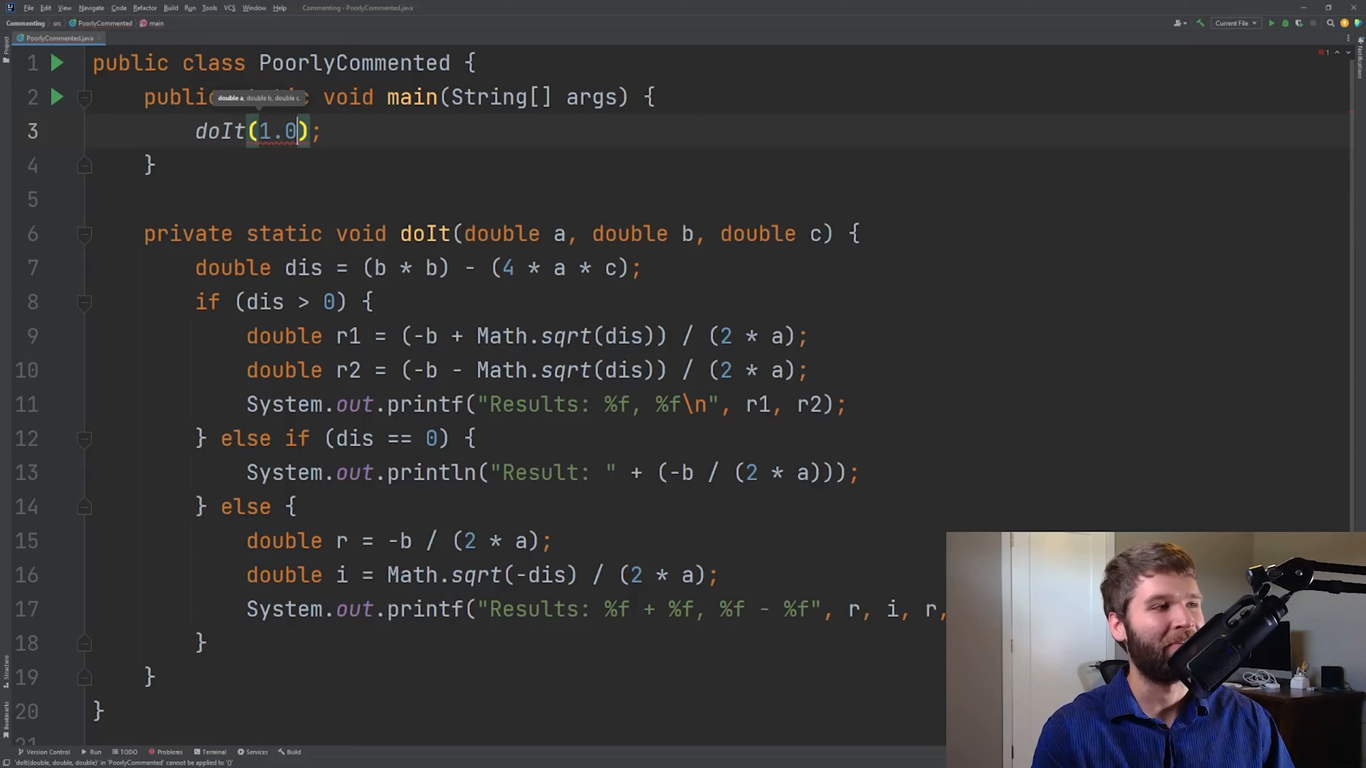
{"action": "type", "text": ", 2.0, 3.0"}
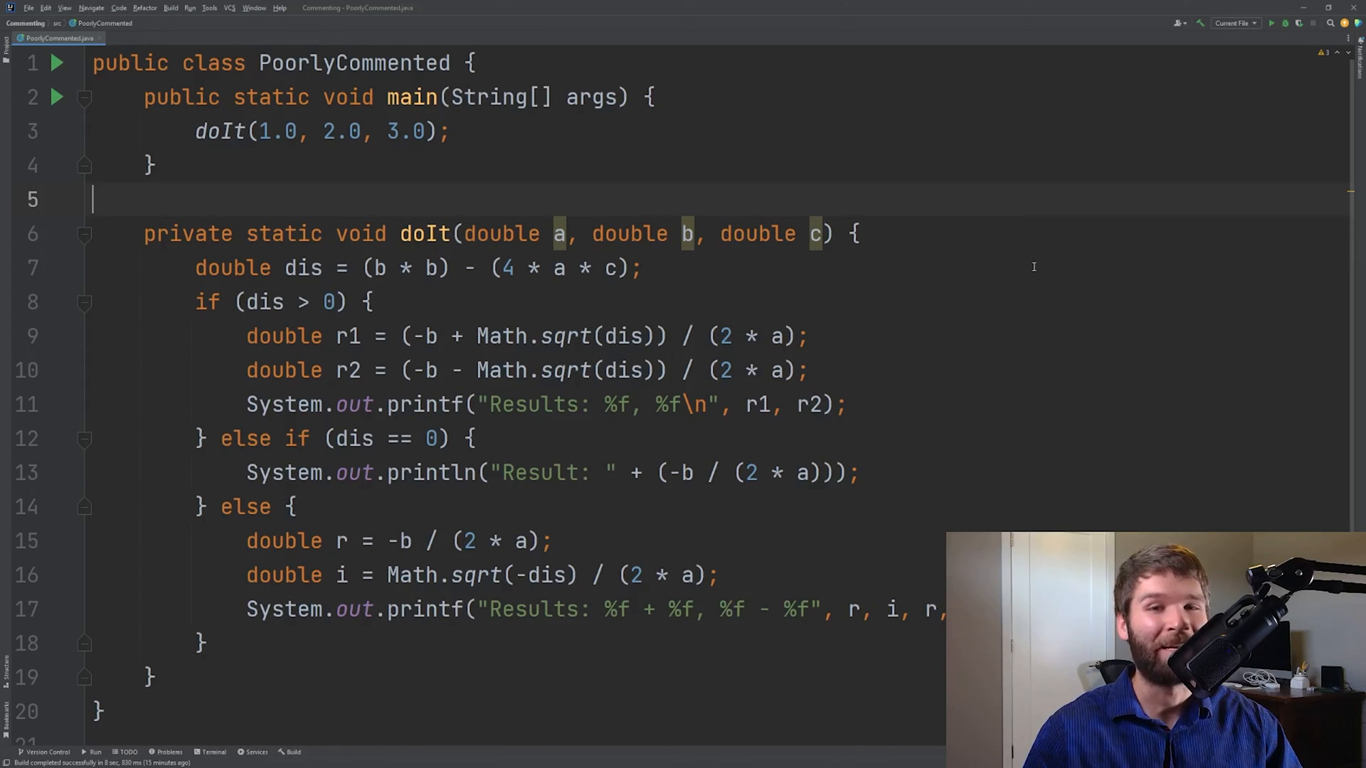
{"action": "mouse_move", "coordinate": [945, 311]}
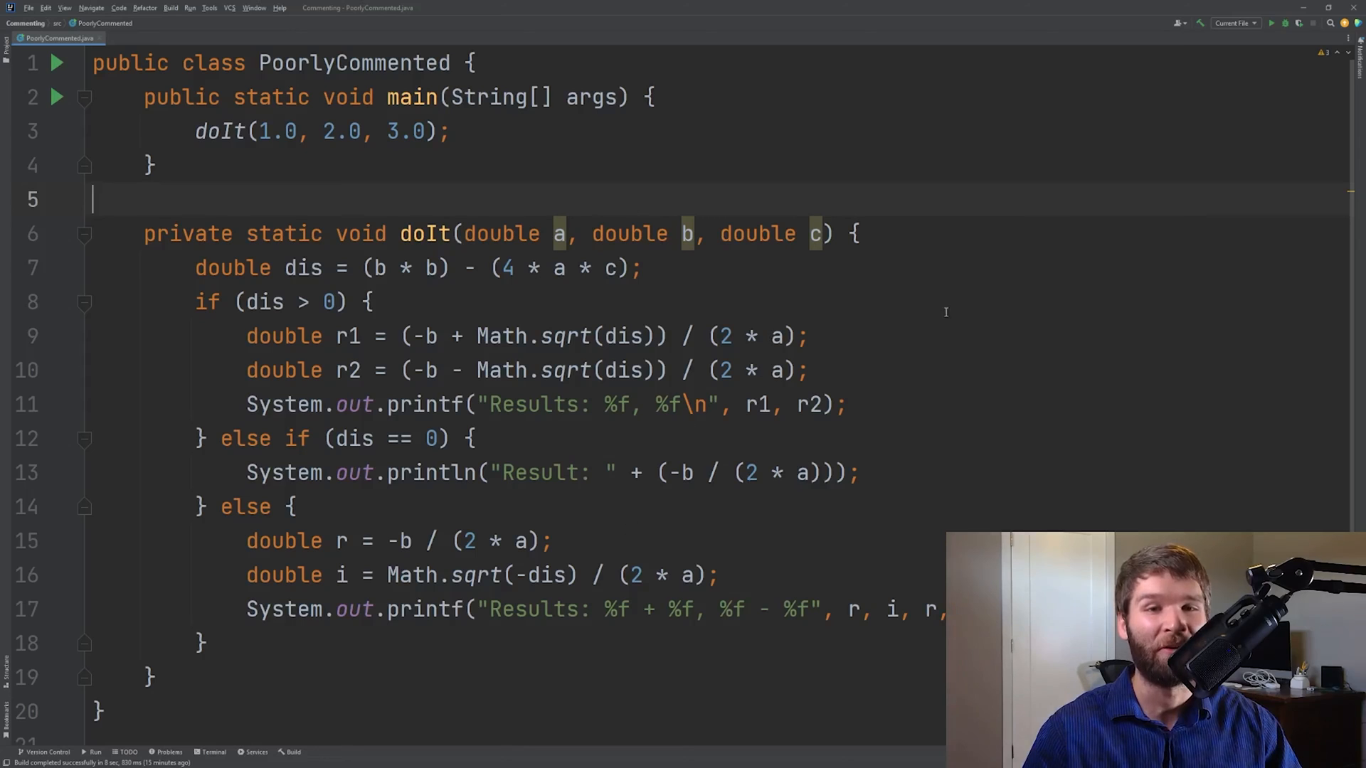
{"action": "mouse_move", "coordinate": [888, 269]}
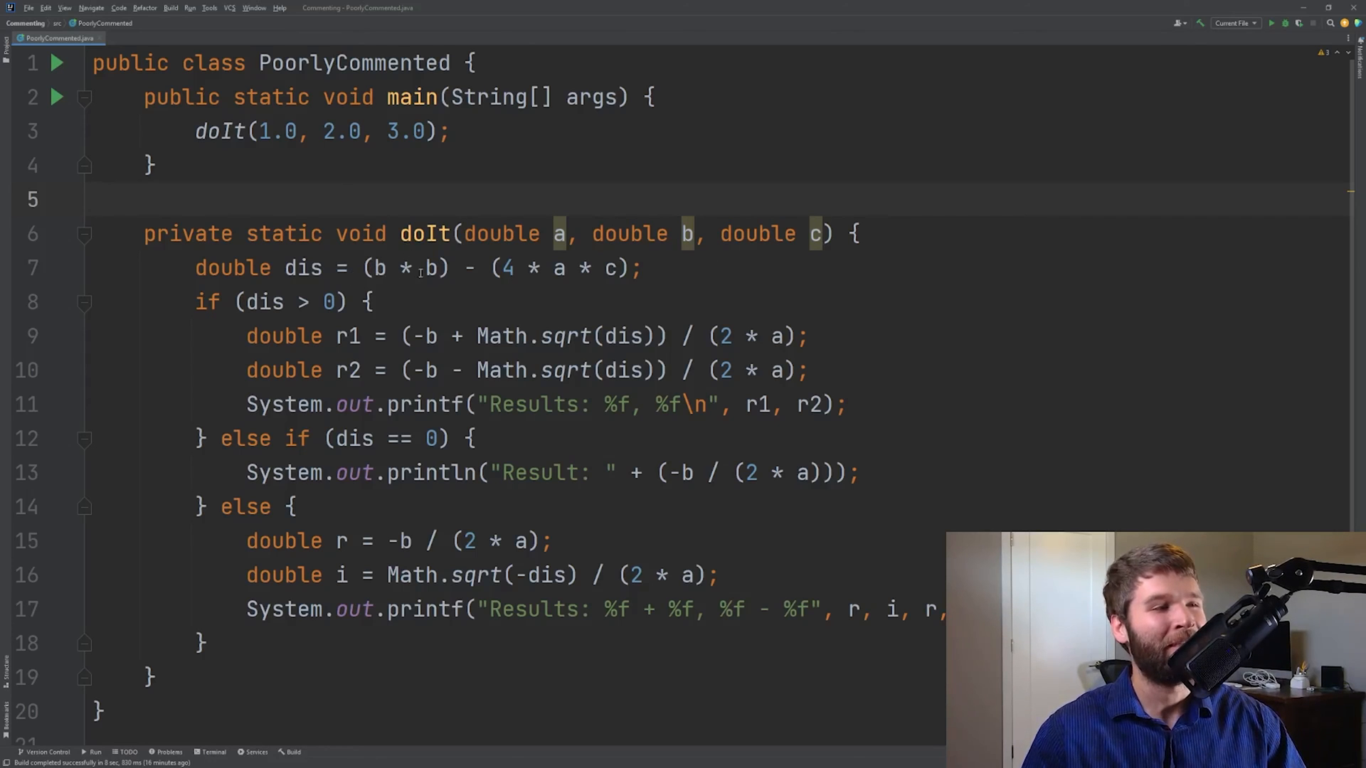
{"action": "mouse_move", "coordinate": [746, 261]}
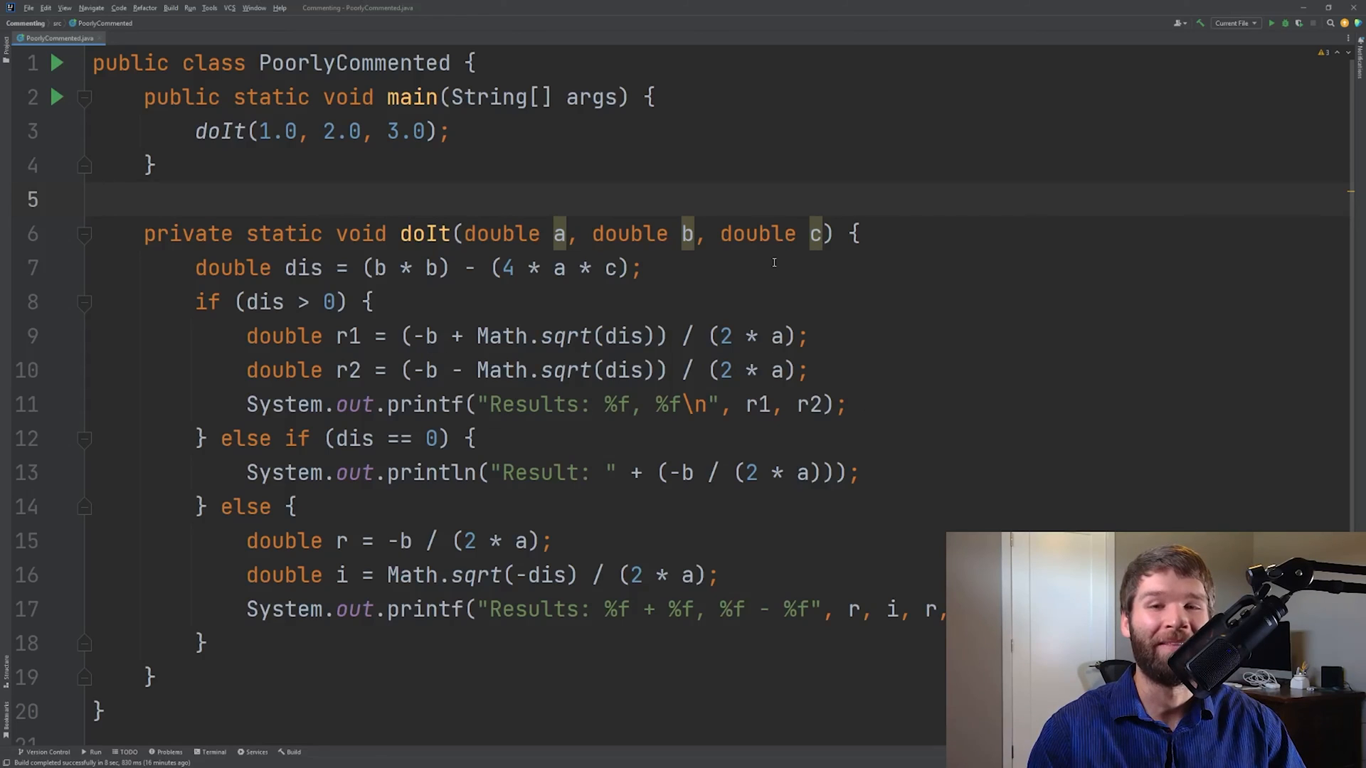
{"action": "mouse_move", "coordinate": [798, 206]}
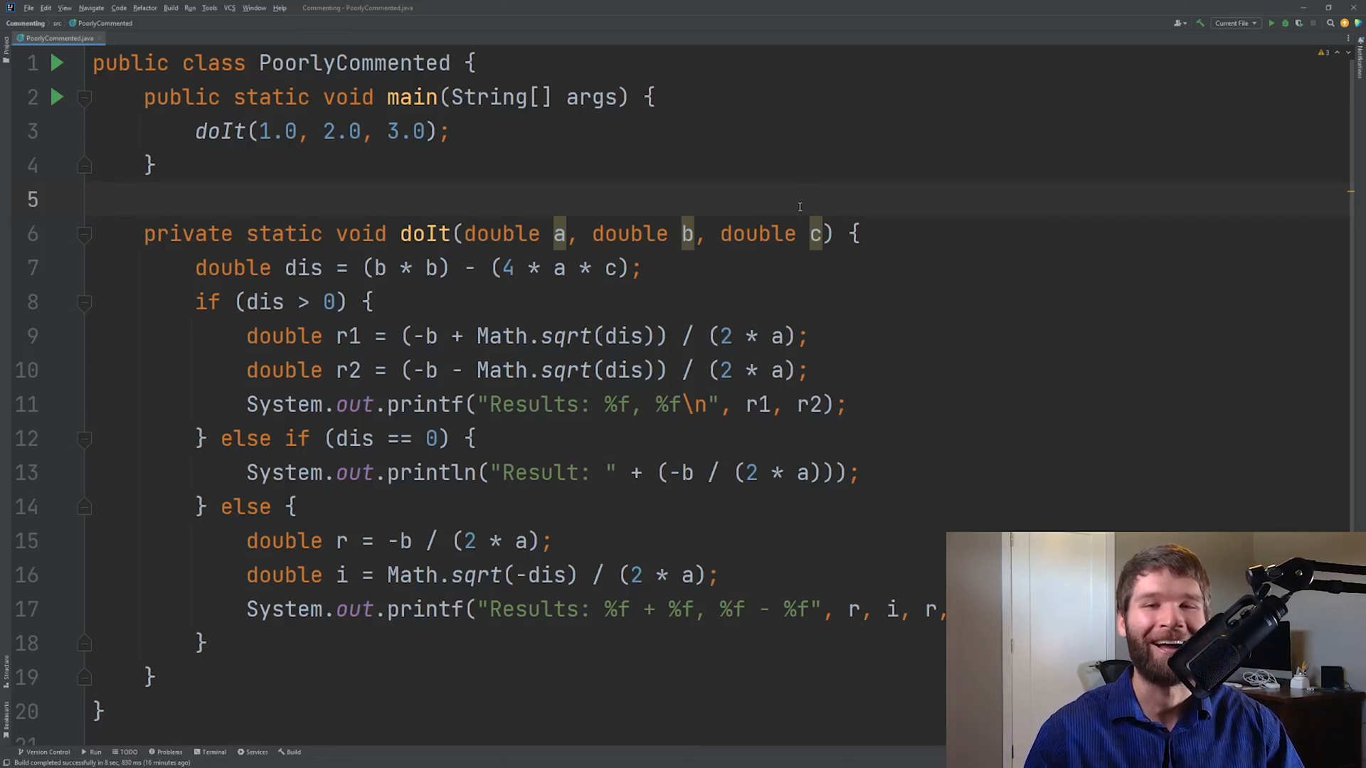
{"action": "mouse_move", "coordinate": [769, 202]}
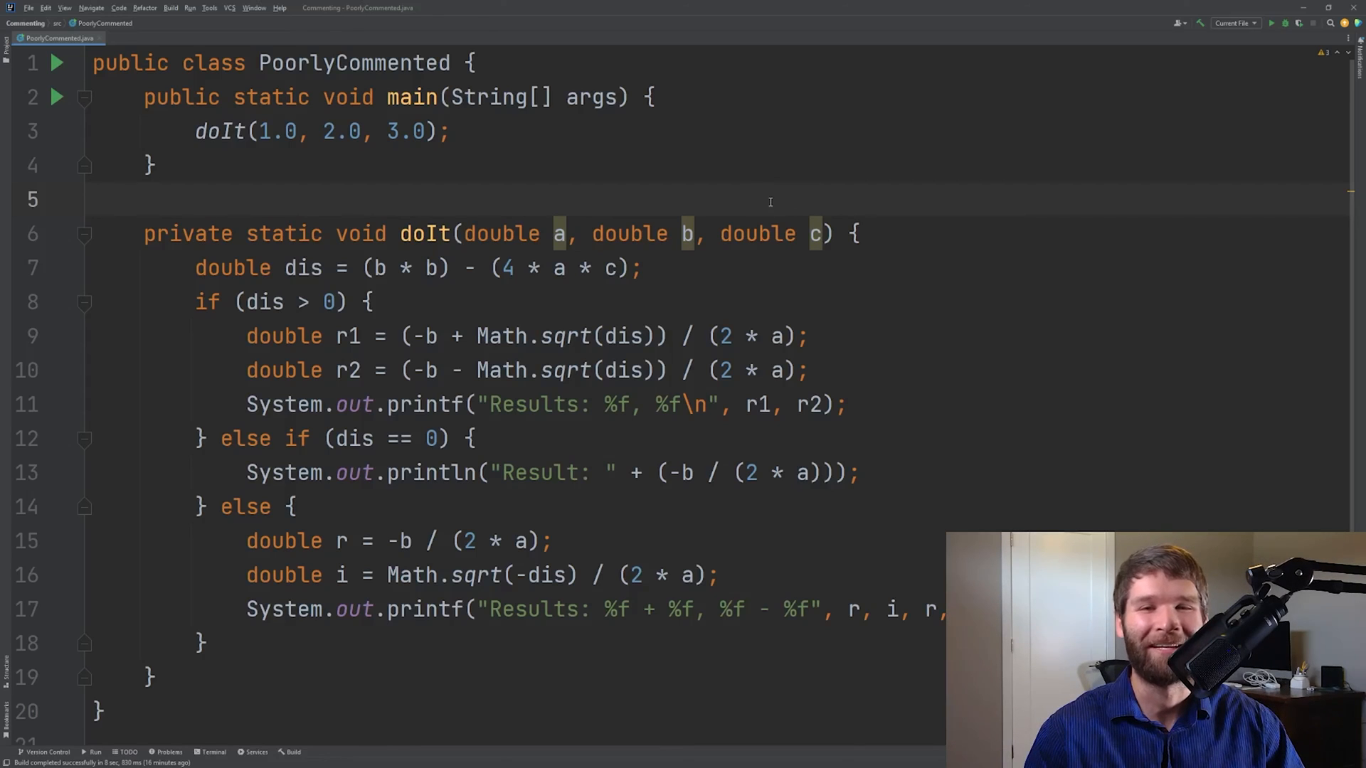
{"action": "mouse_move", "coordinate": [803, 182]}
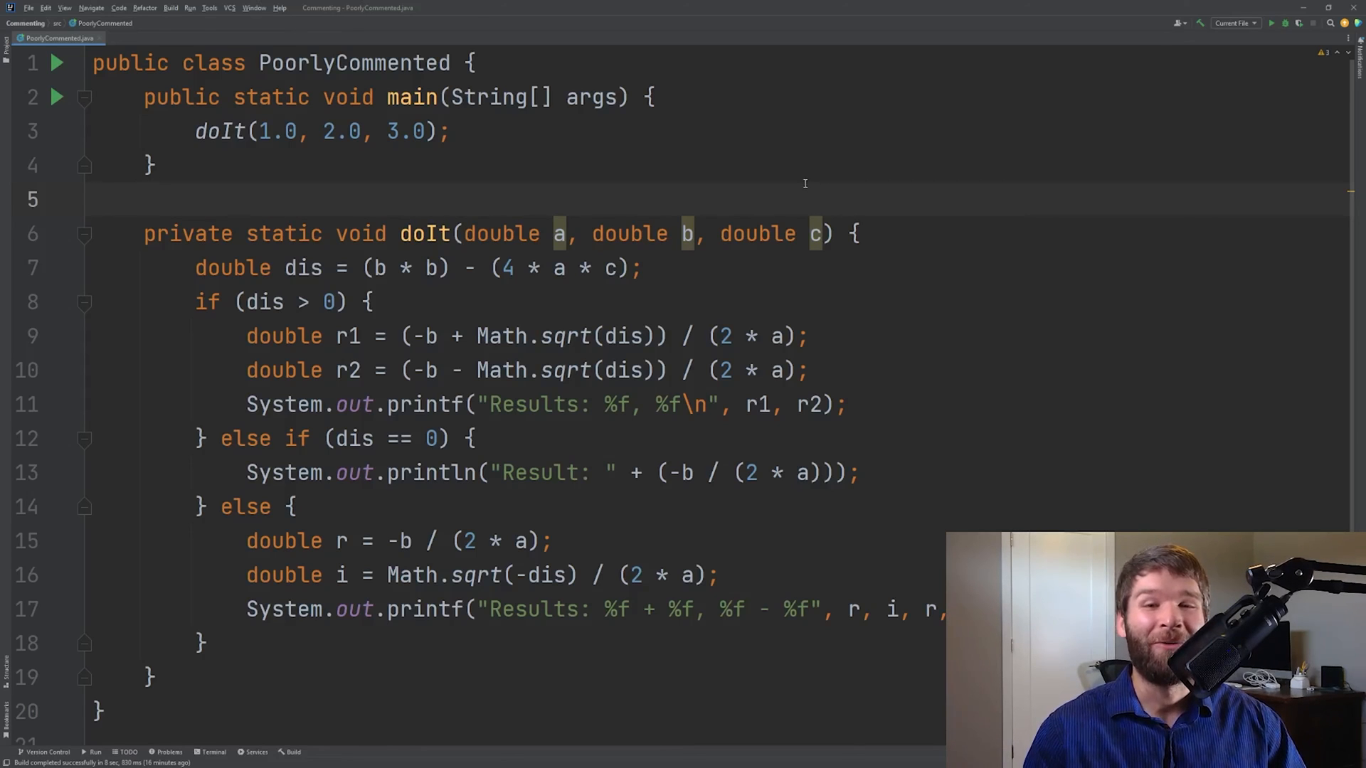
{"action": "left_click", "coordinate": [96, 199]}
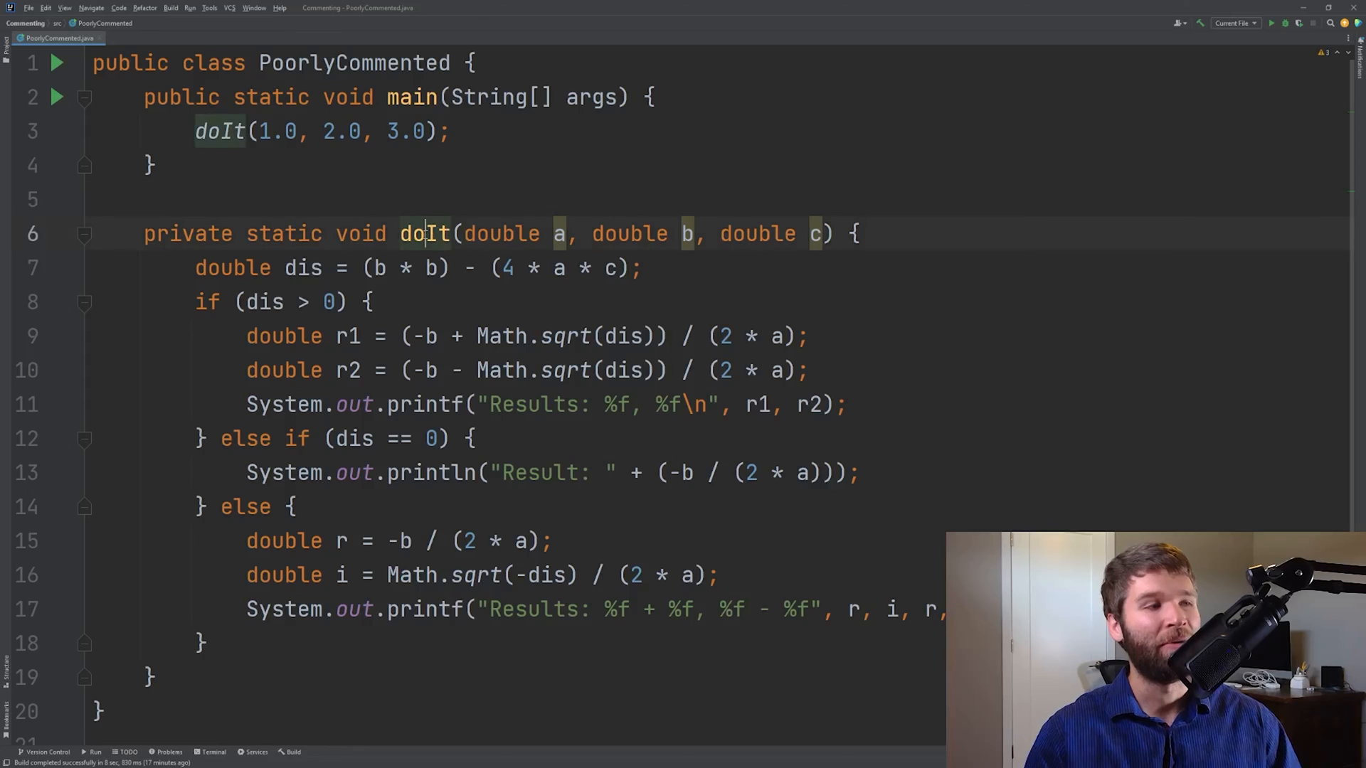
Bring up the context menu on the doIt method name
{"action": "right_click", "coordinate": [423, 233]}
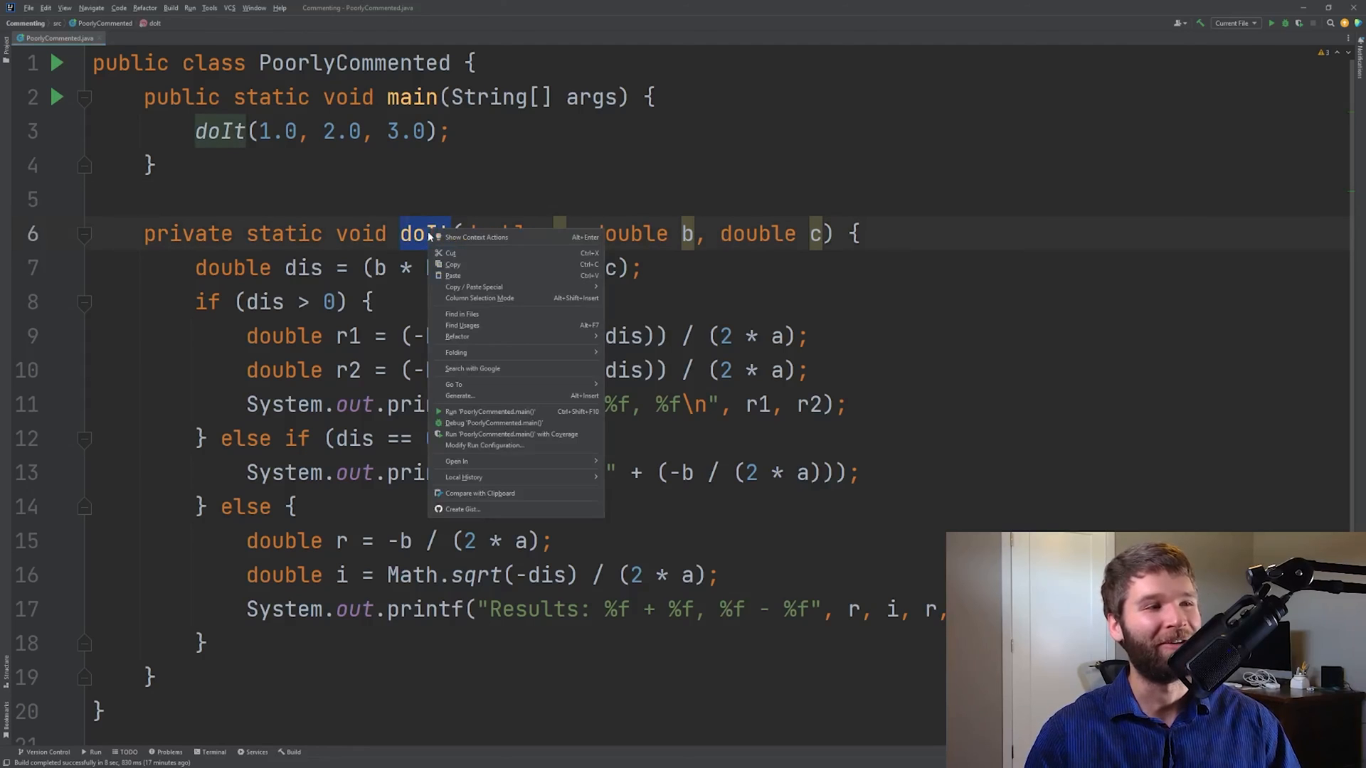
{"action": "mouse_move", "coordinate": [457, 336]}
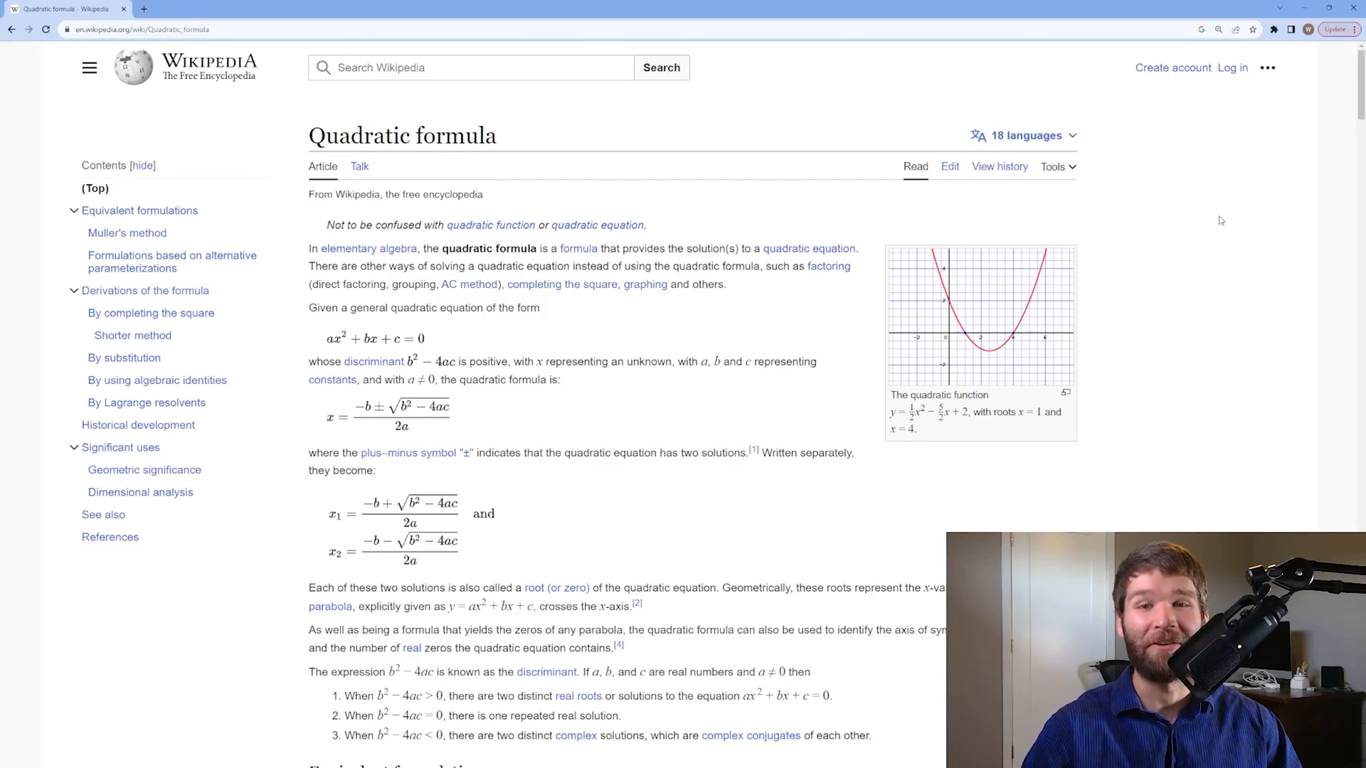
Grab the Quadratic formula article URL from Chrome's address bar
{"action": "left_click", "coordinate": [139, 28]}
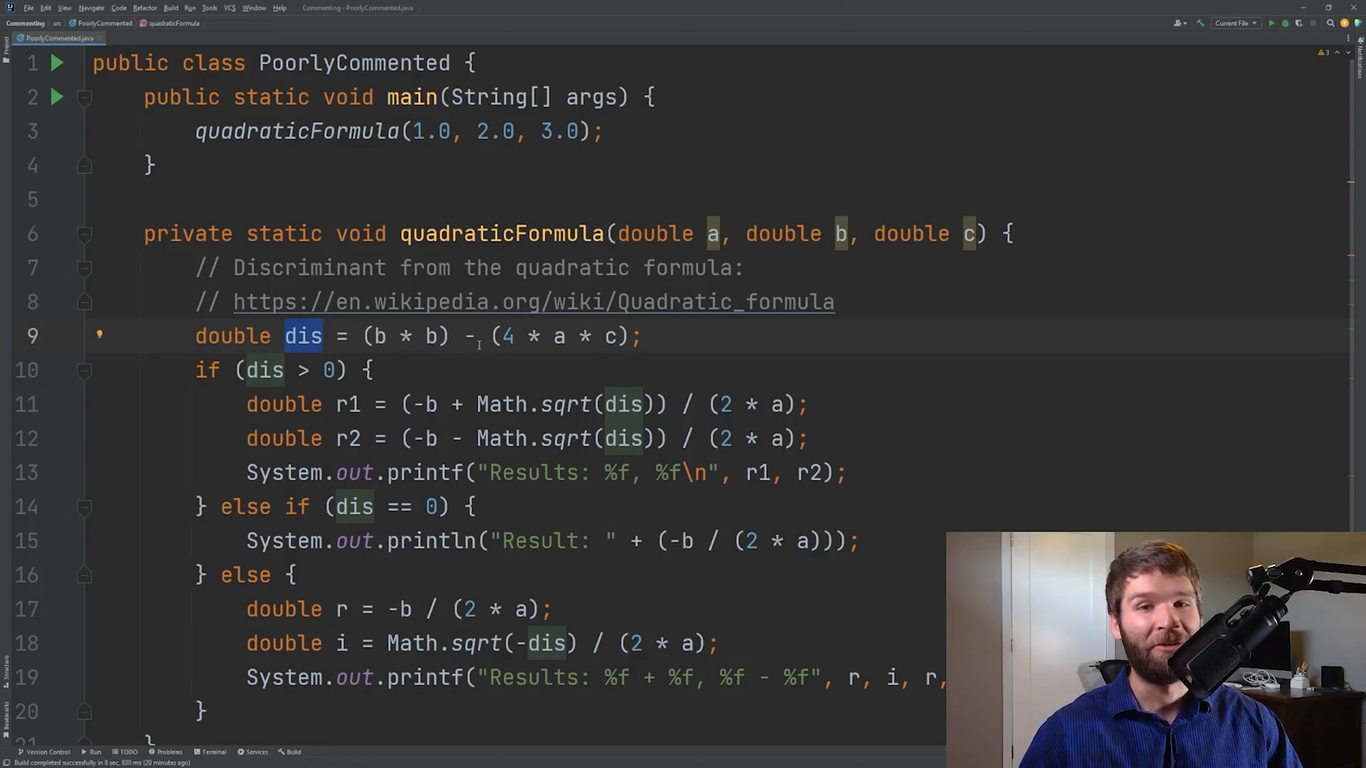
Select r1 and the single-root expression on line 15 for renaming
{"action": "scroll", "scroll_direction": "down", "scroll_amount": 3}
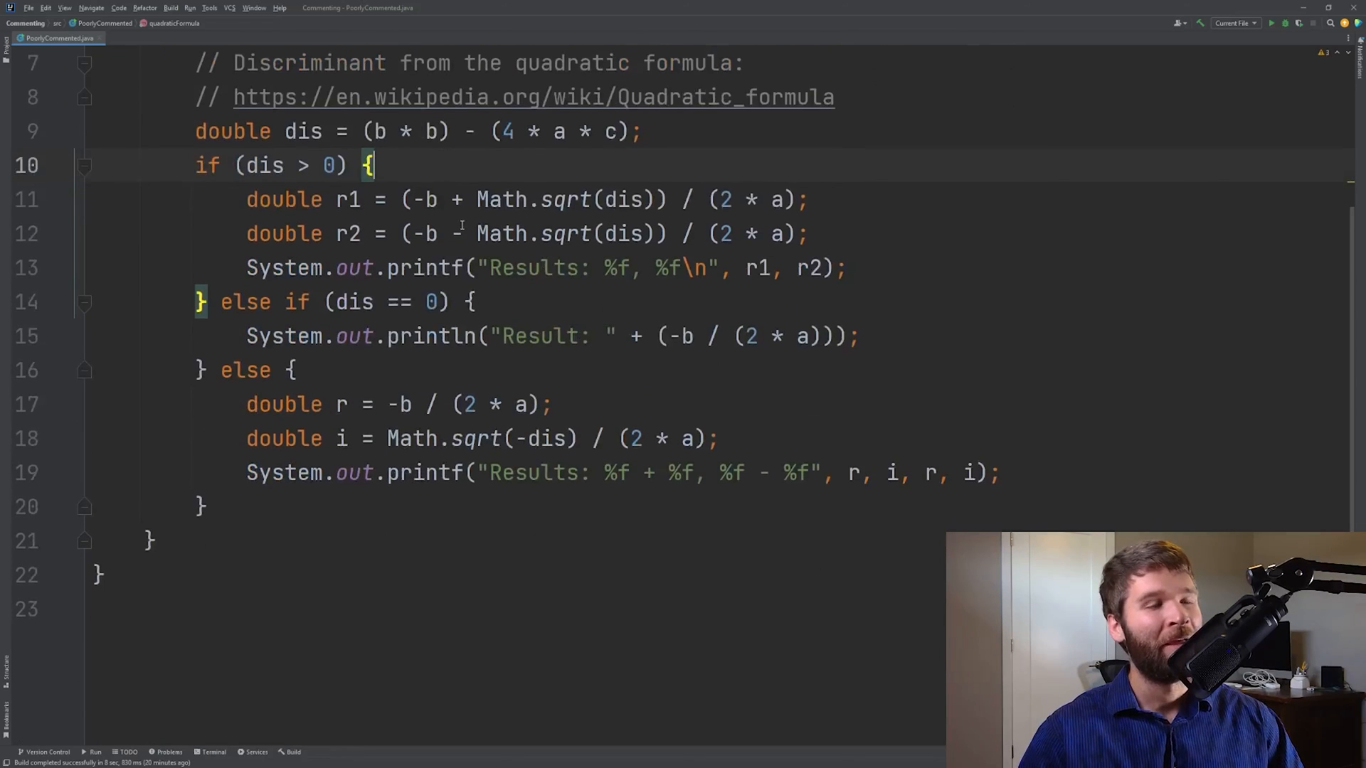
{"action": "double_click", "coordinate": [261, 165]}
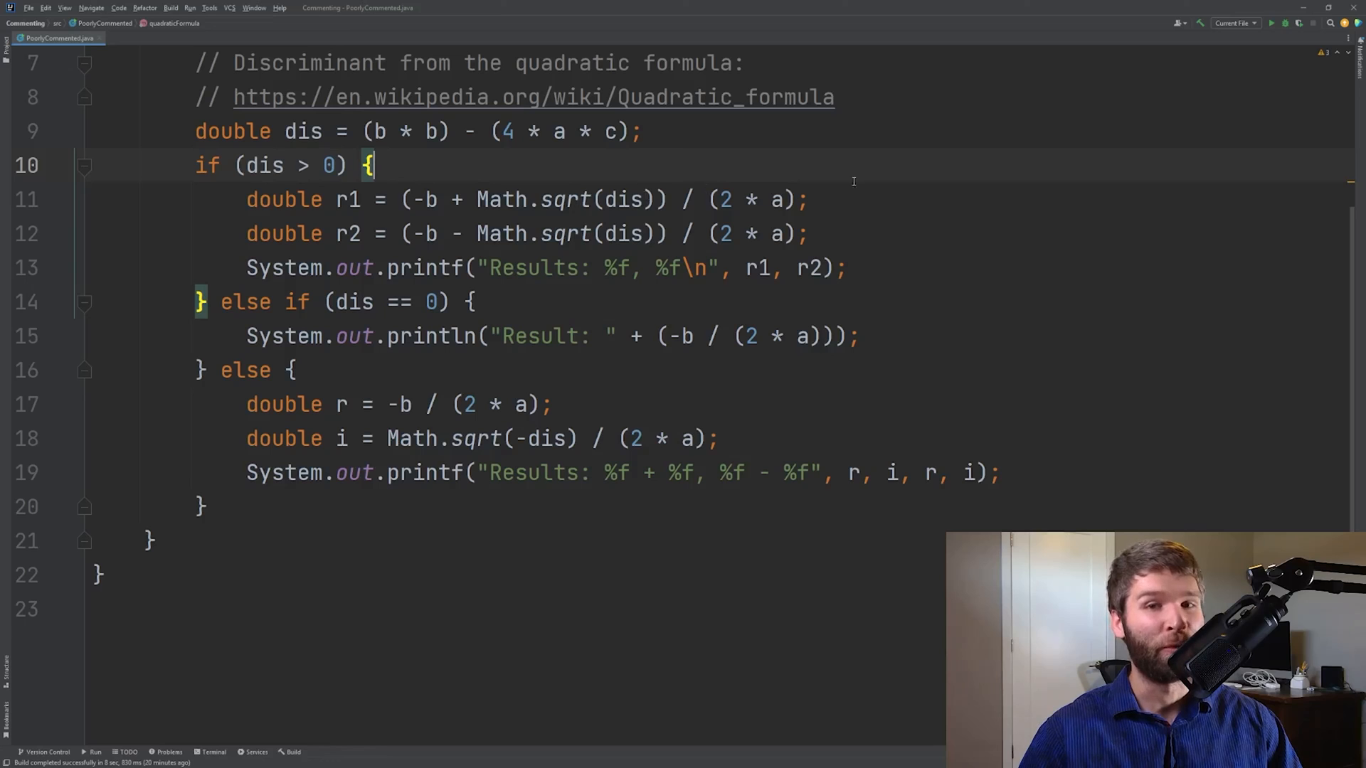
{"action": "double_click", "coordinate": [346, 199]}
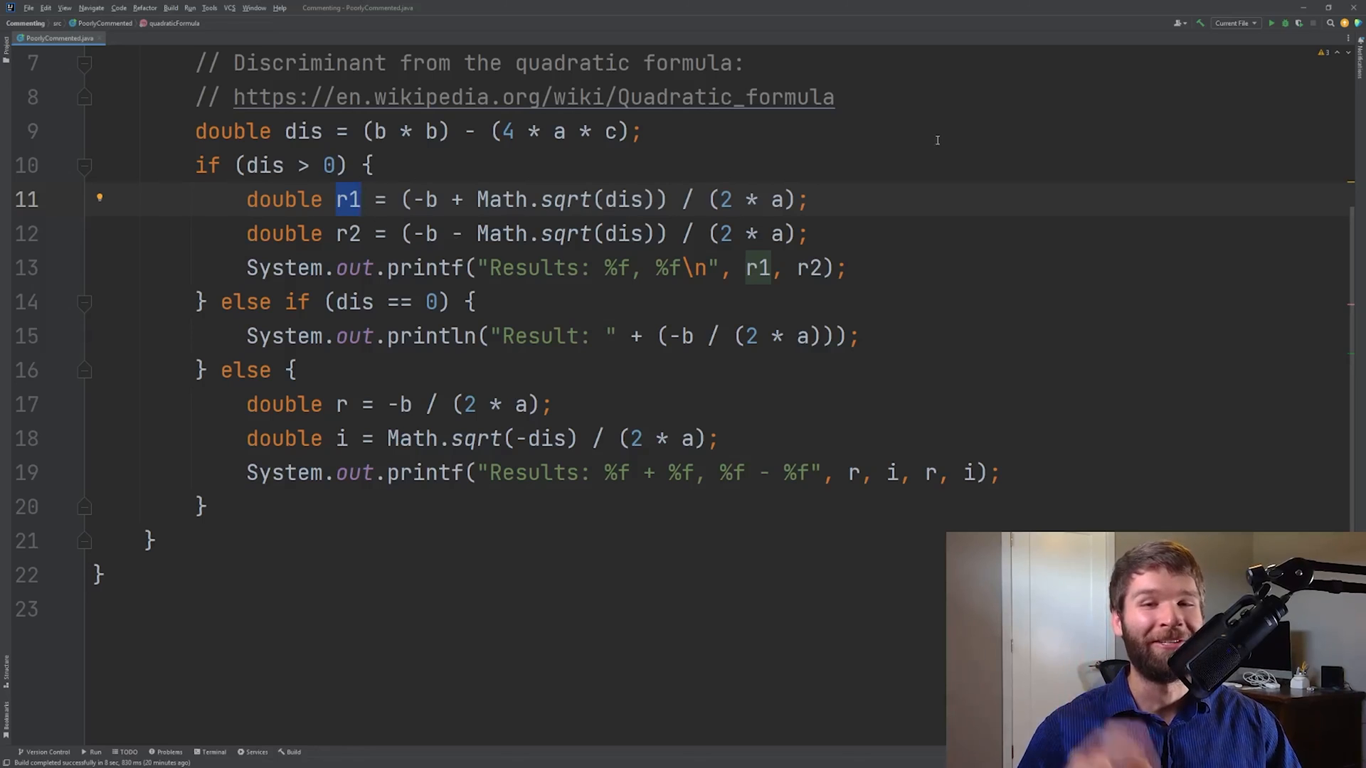
{"action": "mouse_move", "coordinate": [497, 156]}
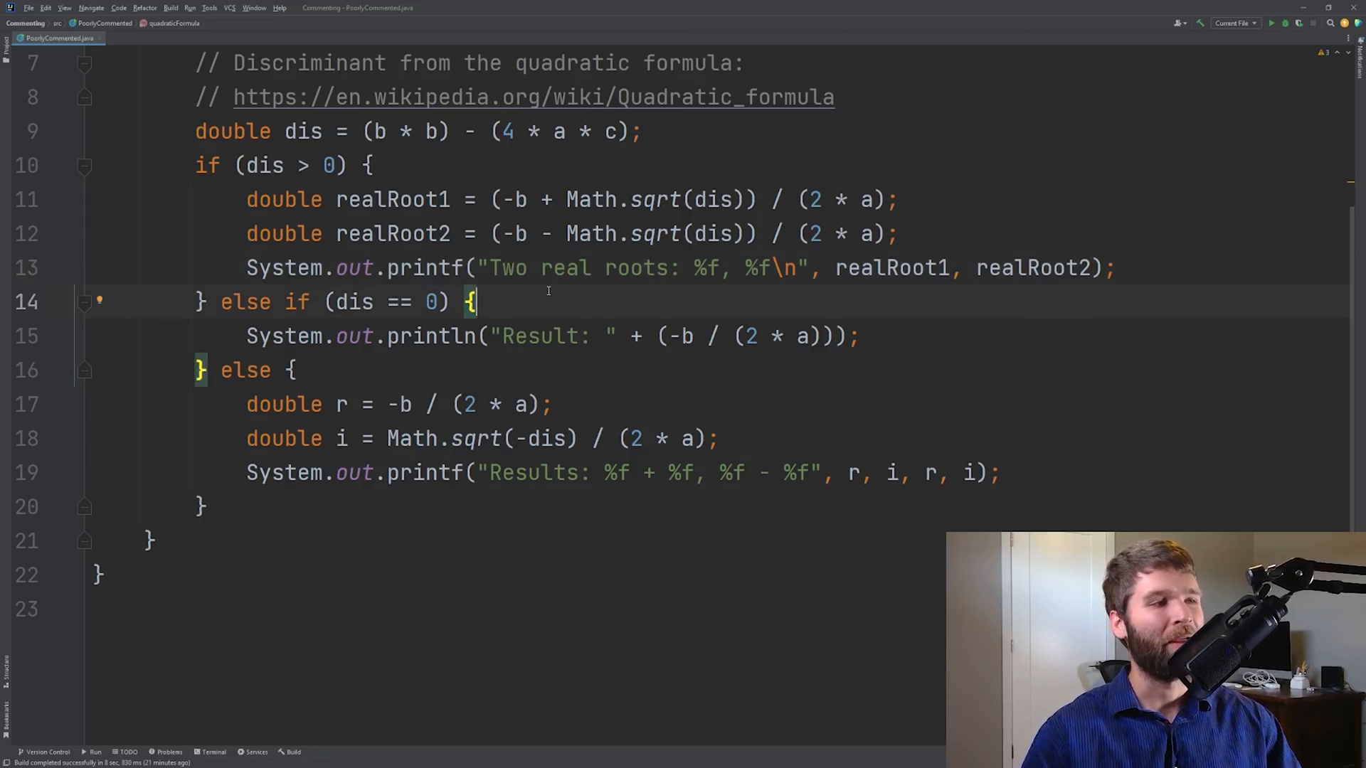
{"action": "double_click", "coordinate": [356, 302]}
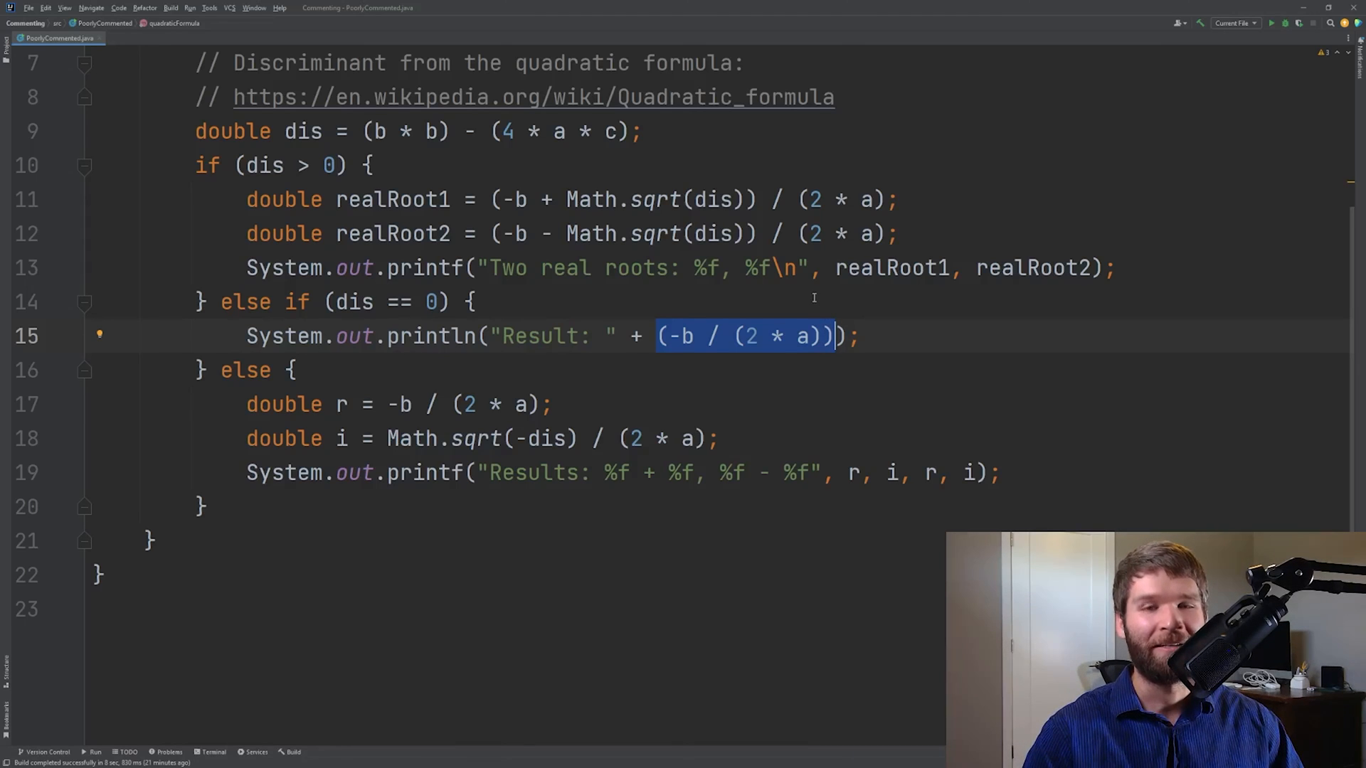
{"action": "mouse_move", "coordinate": [629, 308]}
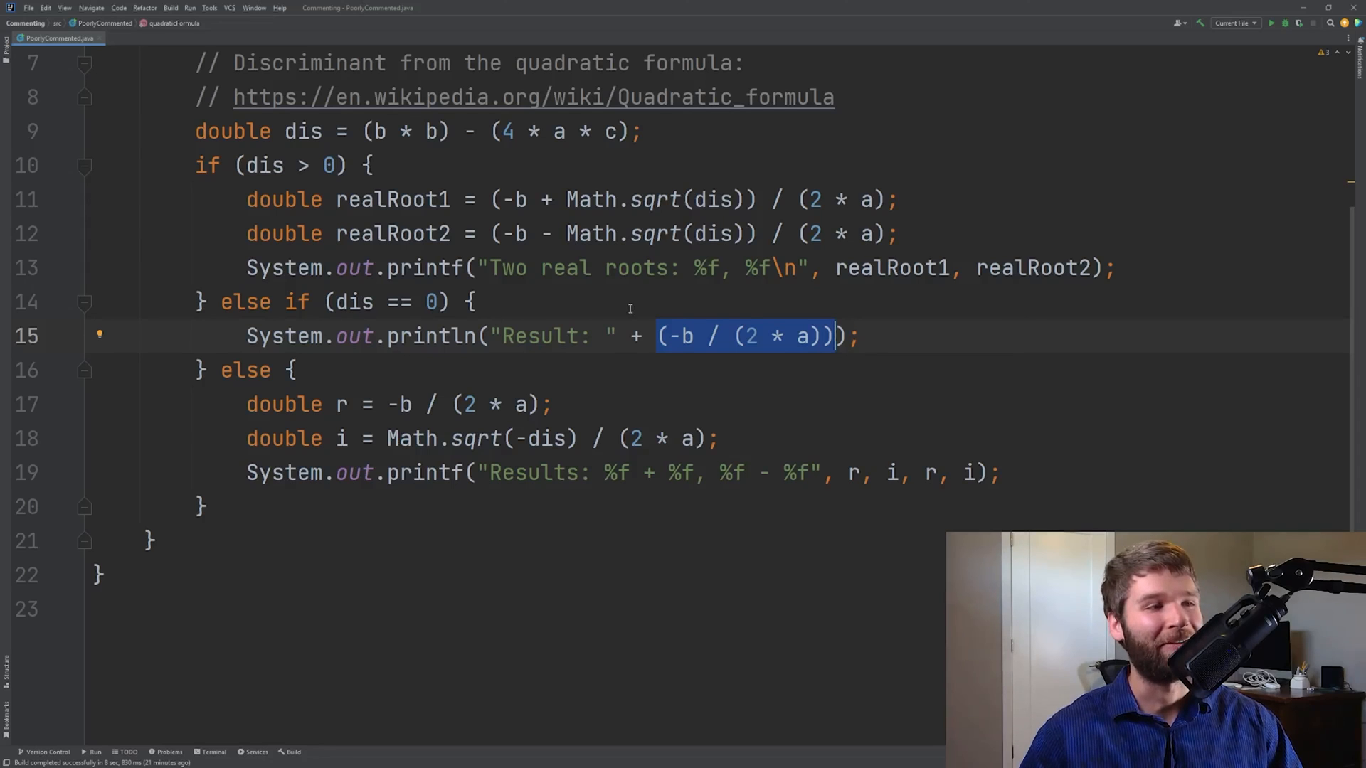
Change the line 15 message to 'Doubly repeated root' and select variable r for renaming
{"action": "double_click", "coordinate": [538, 336]}
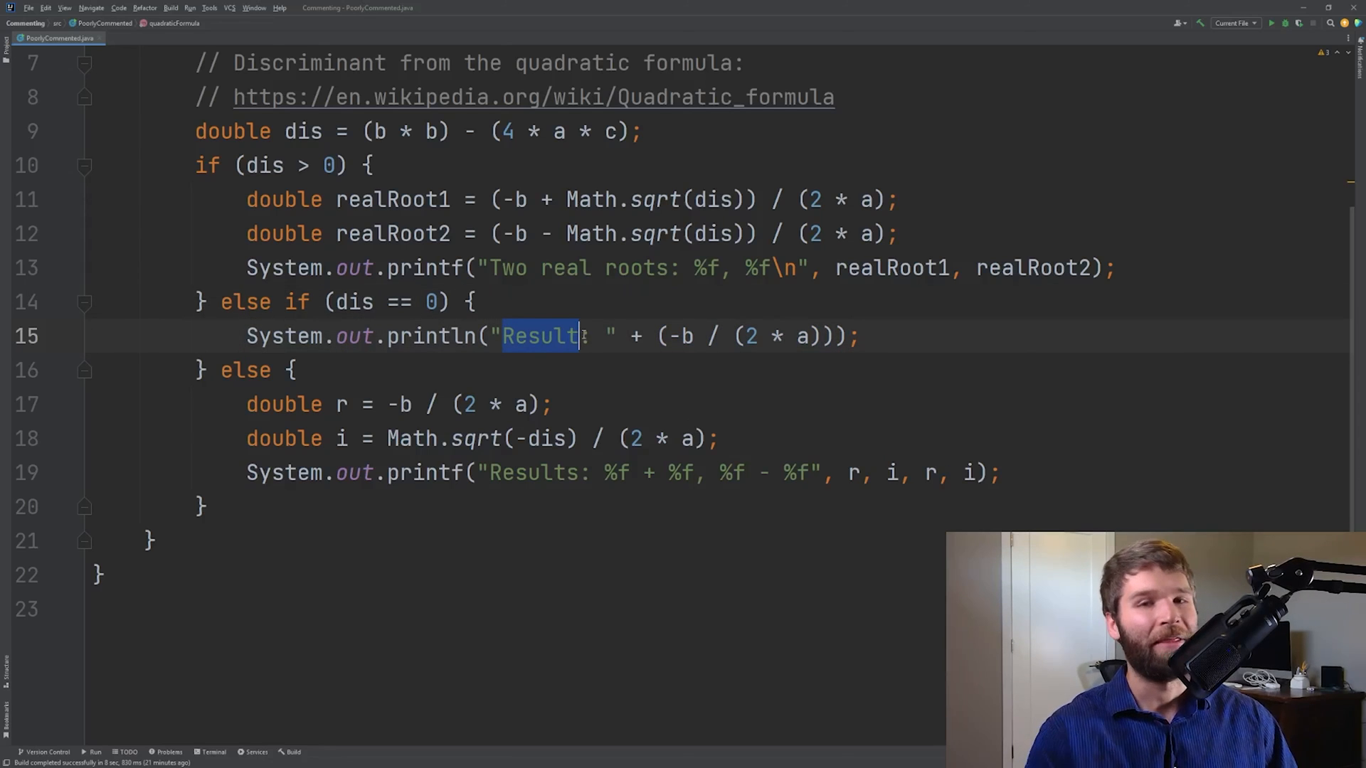
{"action": "type", "text": "Double"}
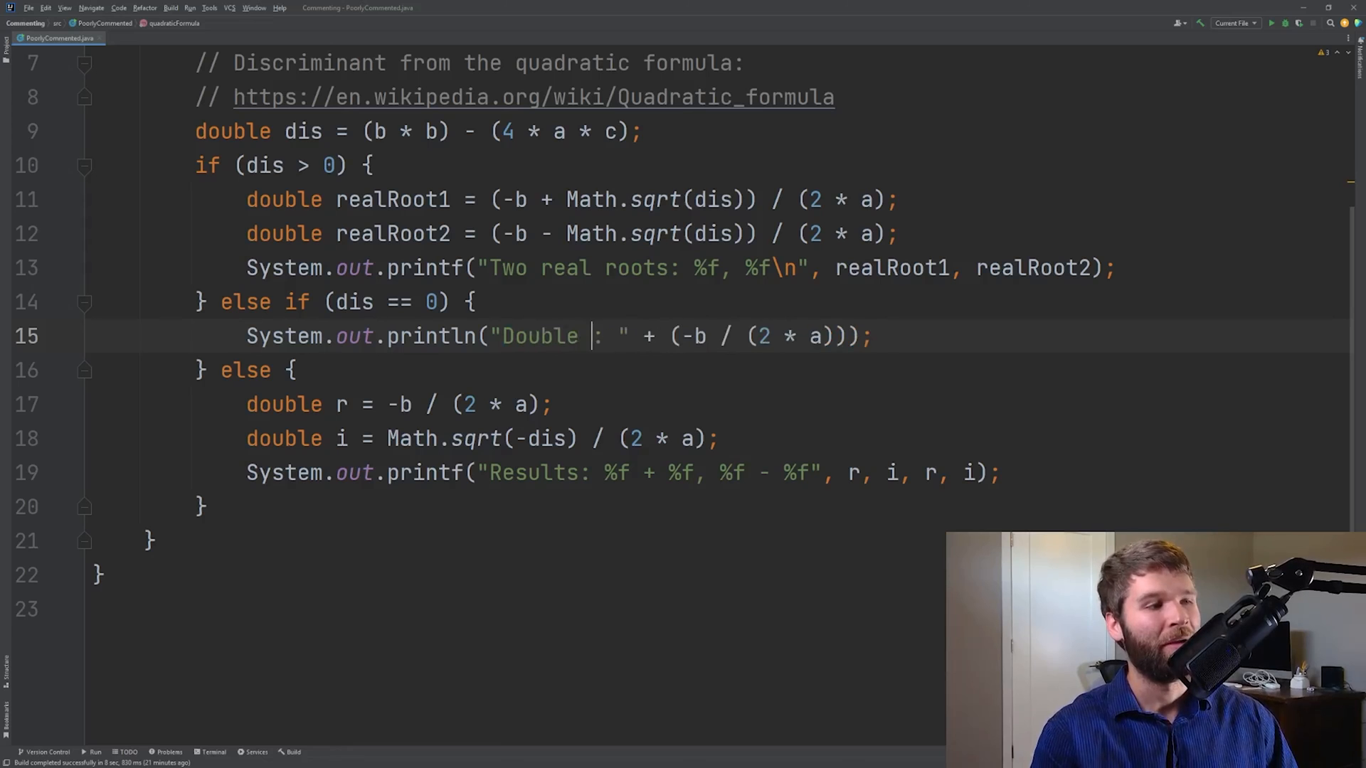
{"action": "type", "text": "ly re"}
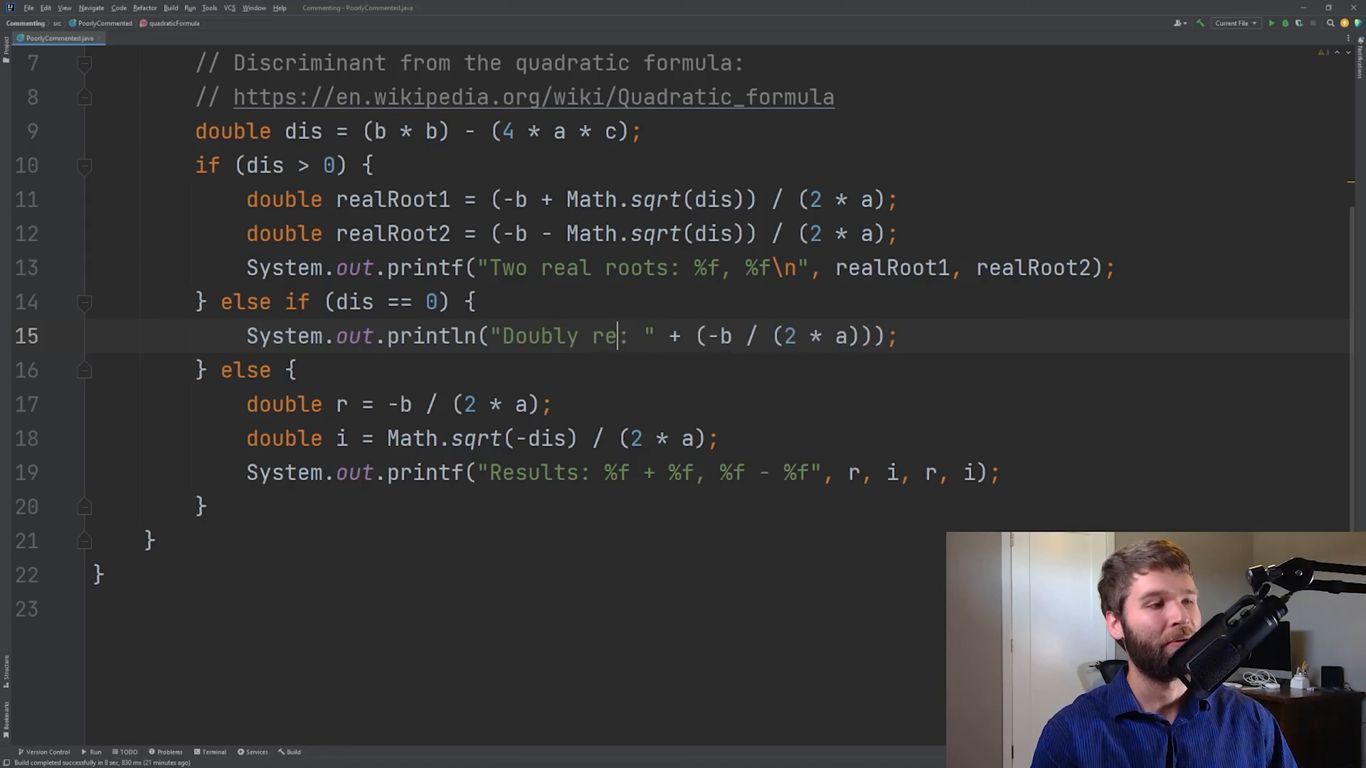
{"action": "type", "text": "peated root"}
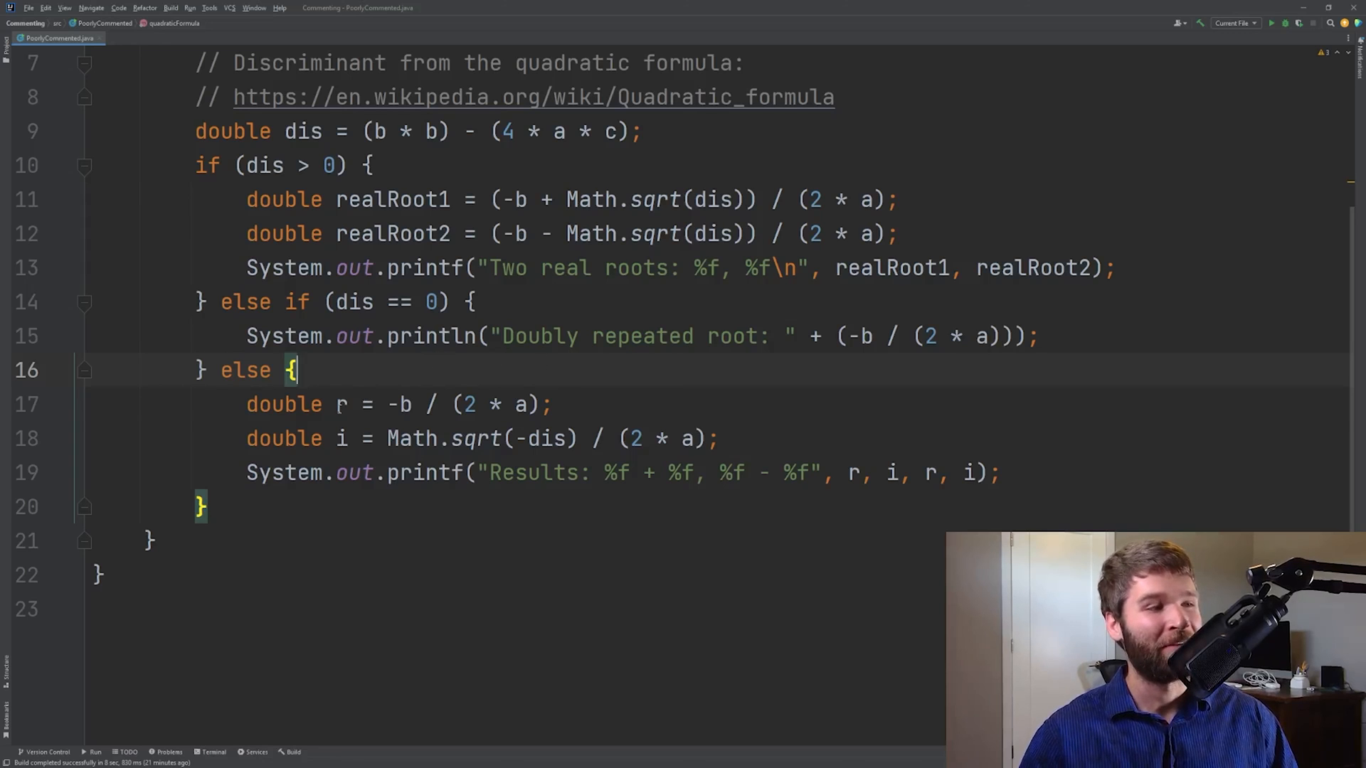
{"action": "double_click", "coordinate": [341, 404]}
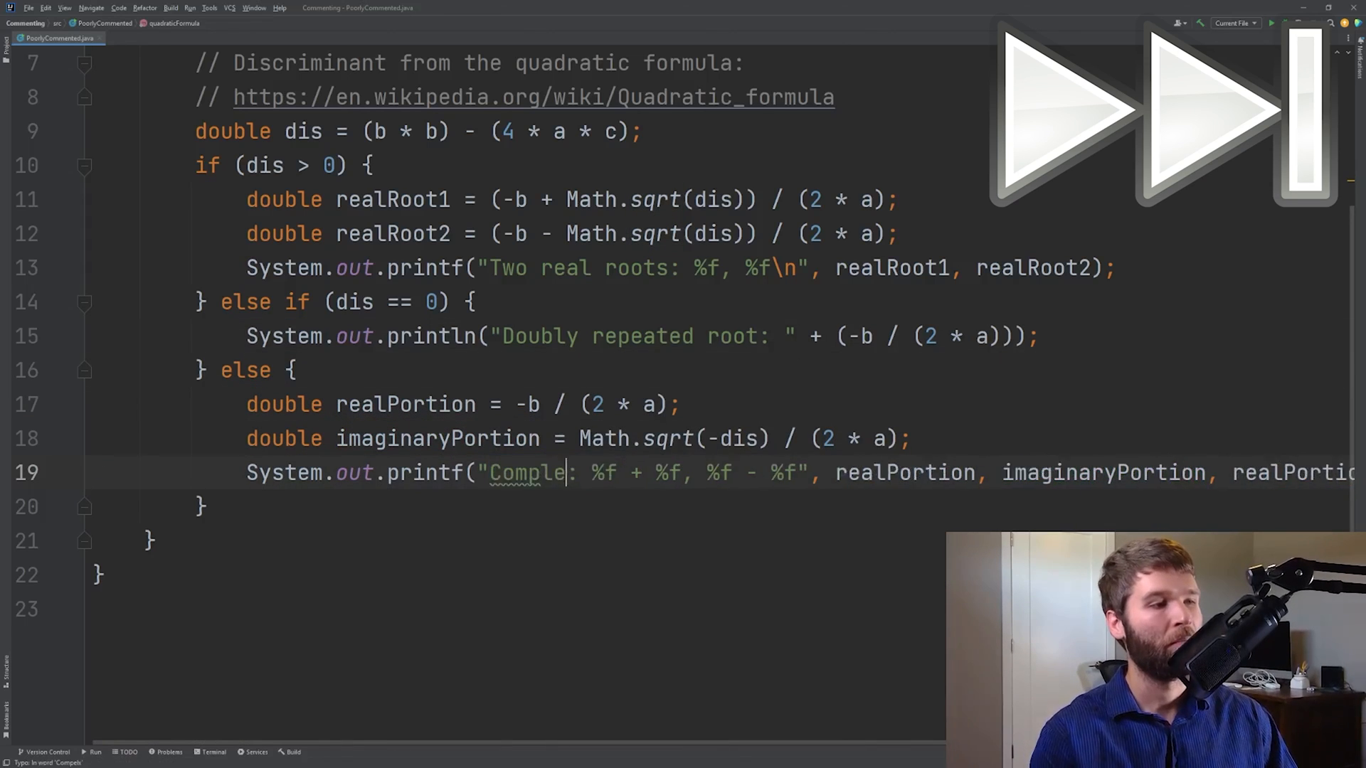
Finish the else-branch printf as "Complex roots:" with its arguments wrapped onto a second line
{"action": "scroll", "scroll_direction": "up", "scroll_amount": 3}
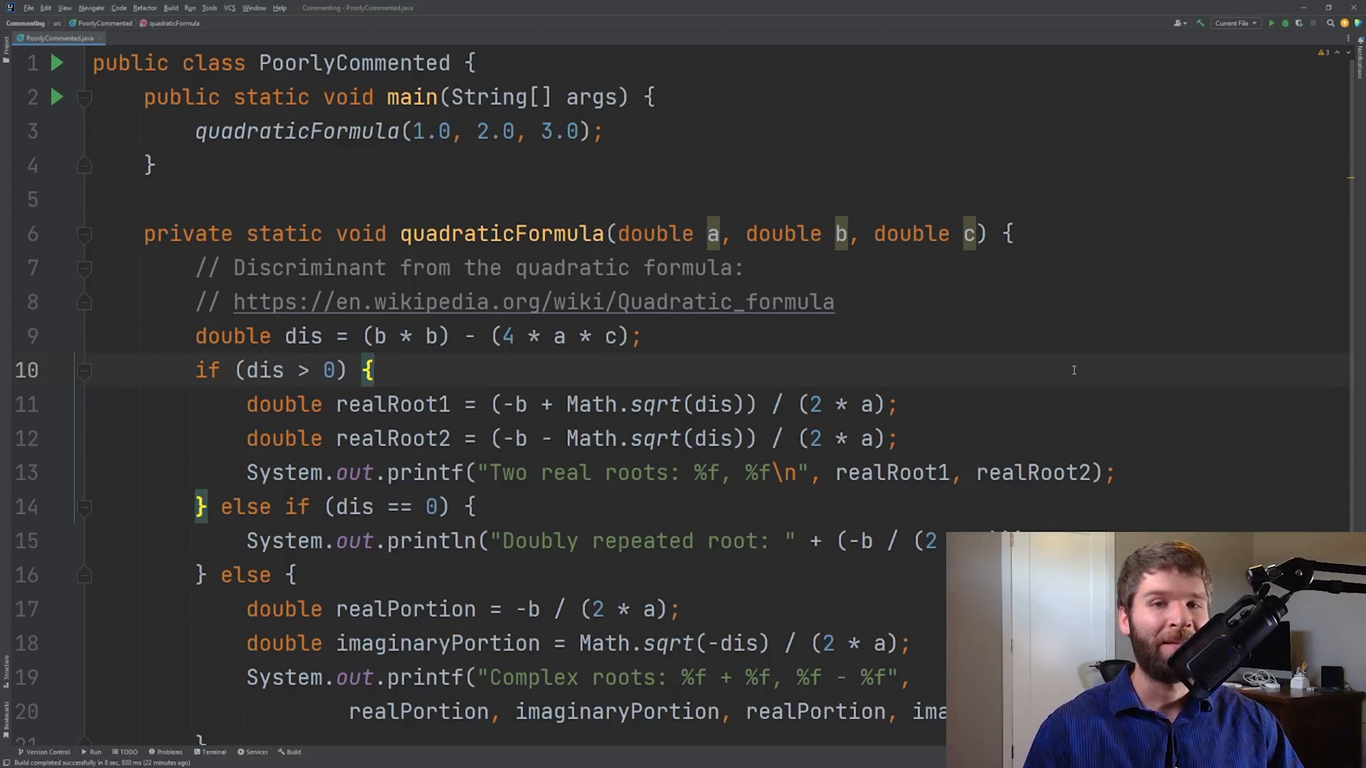
{"action": "mouse_move", "coordinate": [1005, 214]}
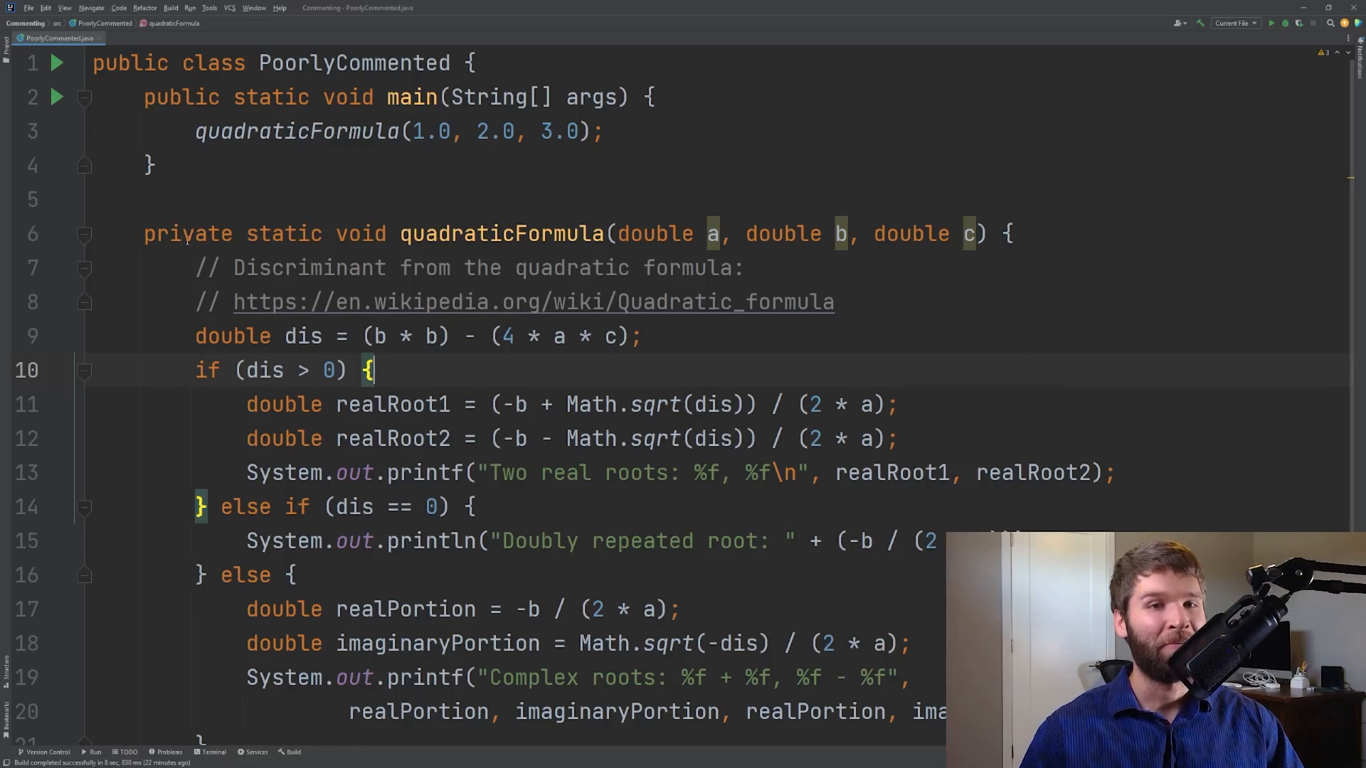
{"action": "double_click", "coordinate": [501, 233]}
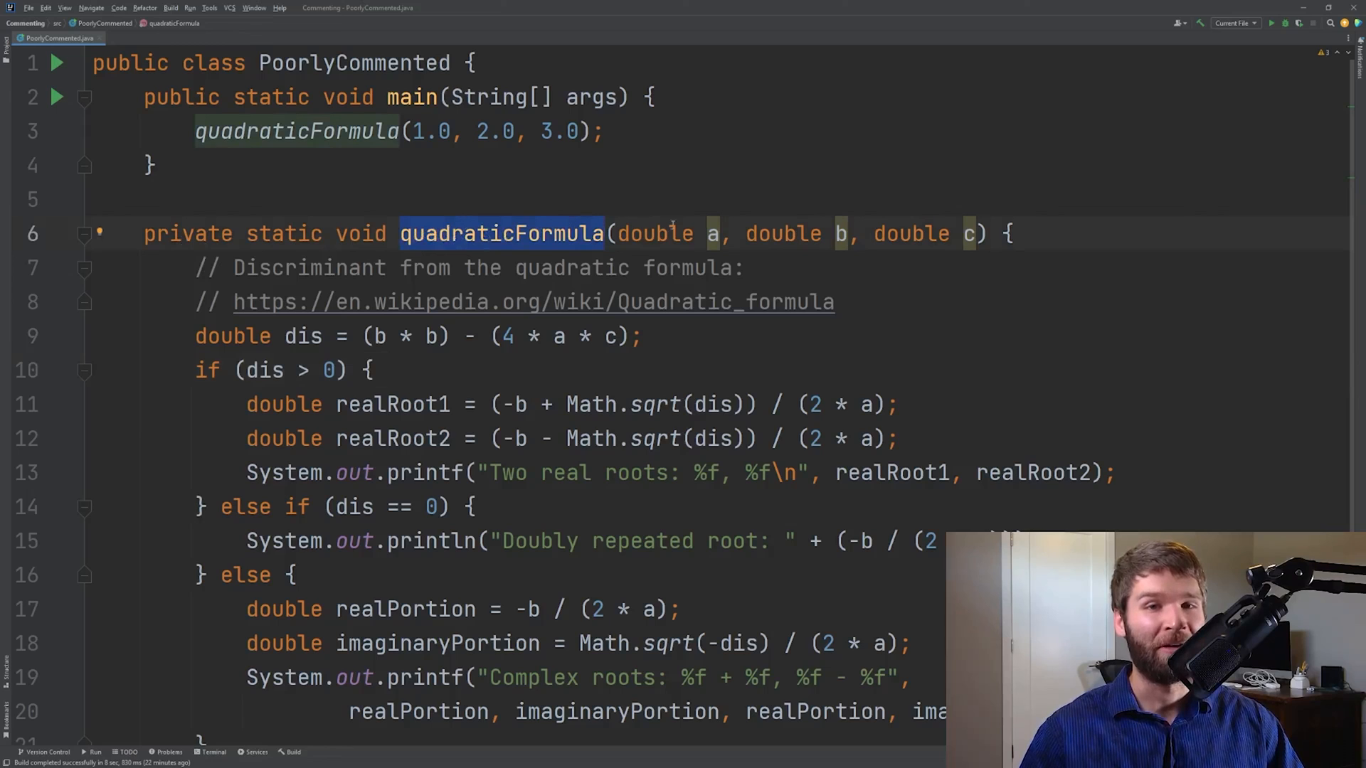
{"action": "left_click", "coordinate": [1010, 234]}
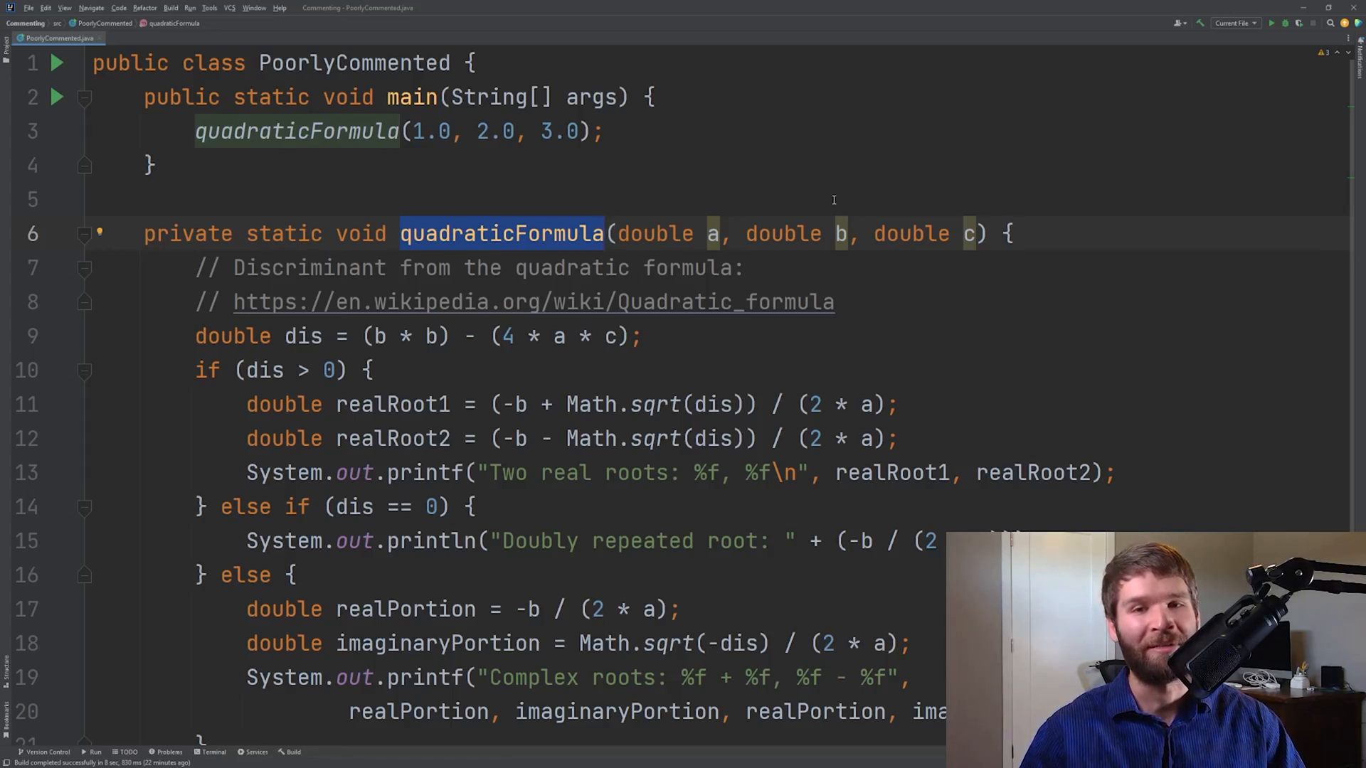
{"action": "scroll", "scroll_direction": "down", "scroll_amount": 3}
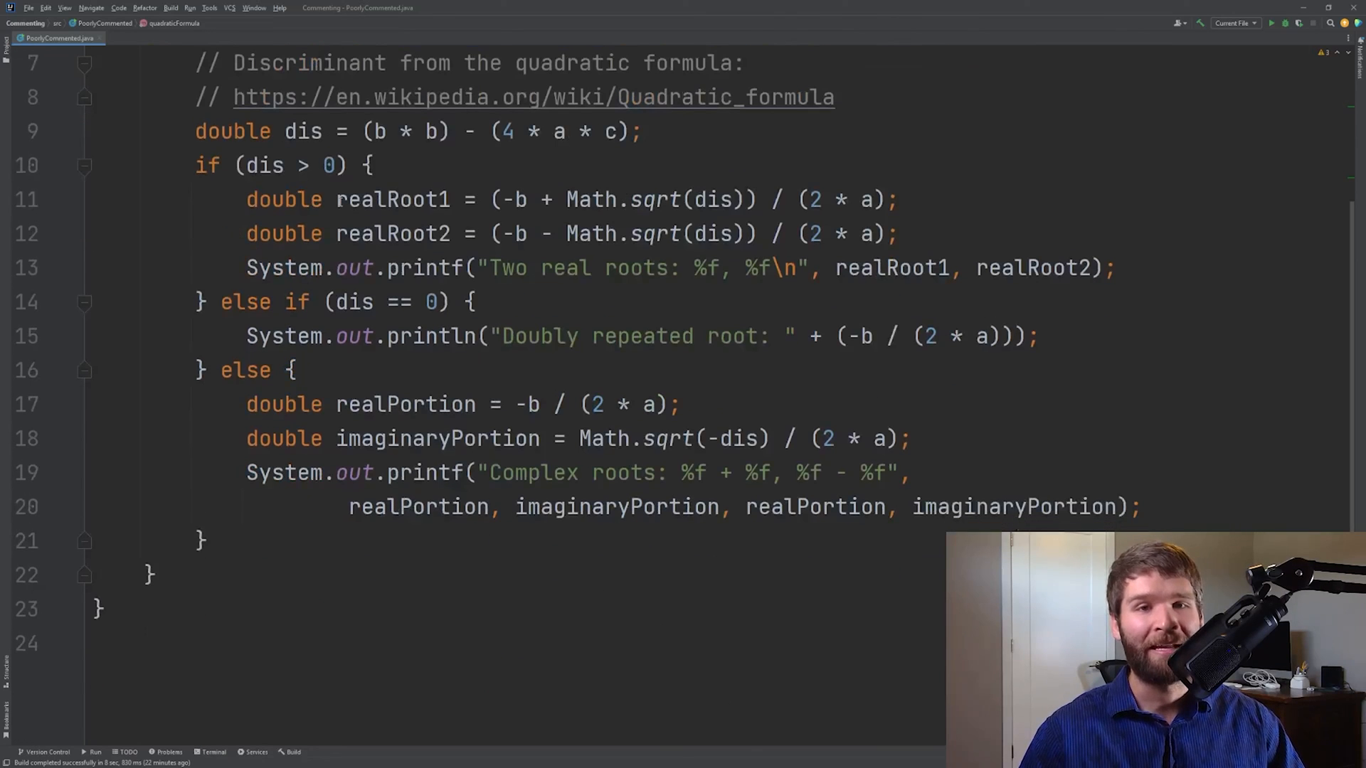
{"action": "mouse_move", "coordinate": [812, 298]}
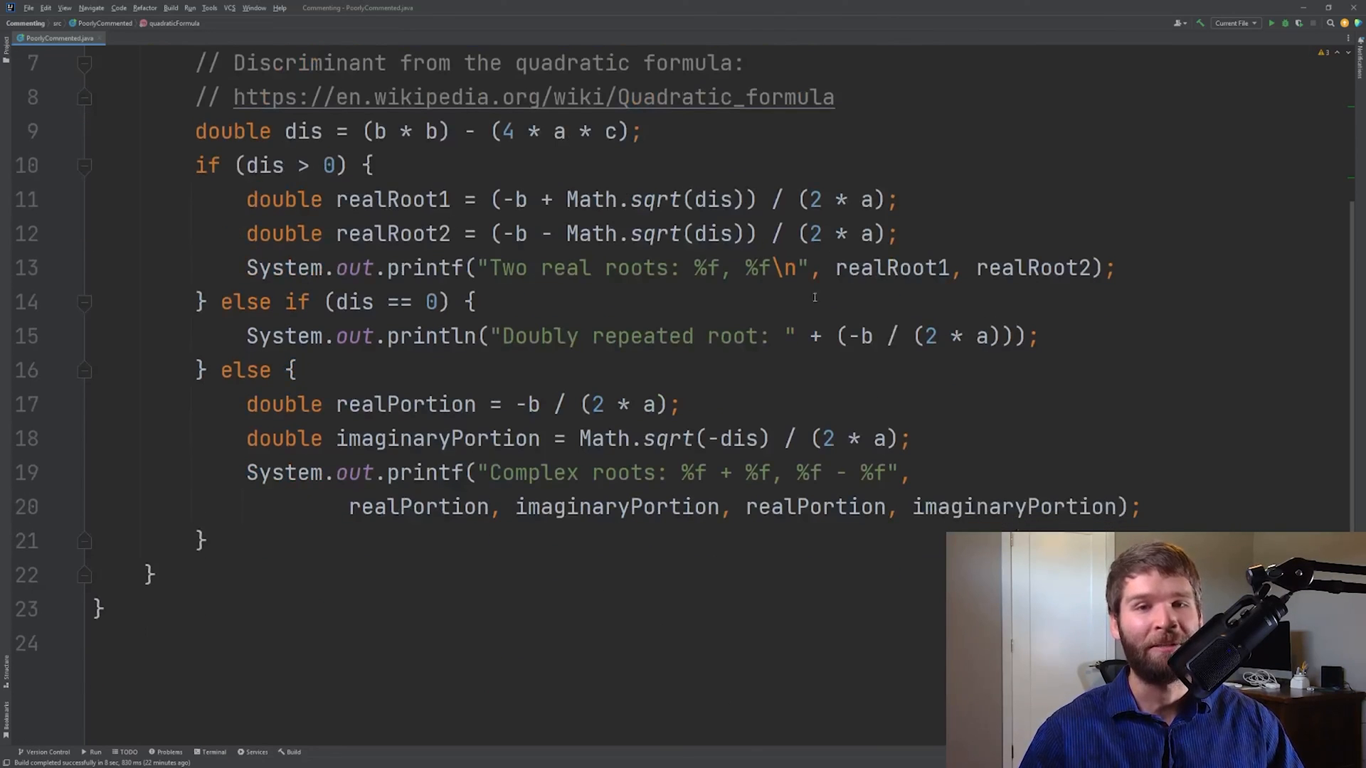